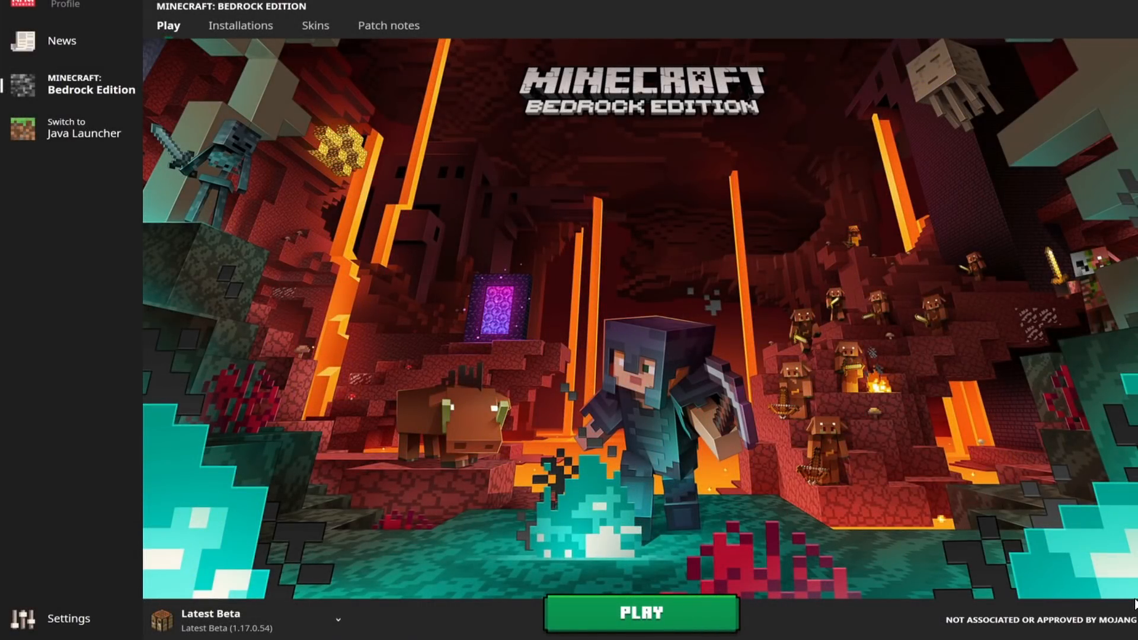
mouse_move(1073, 532)
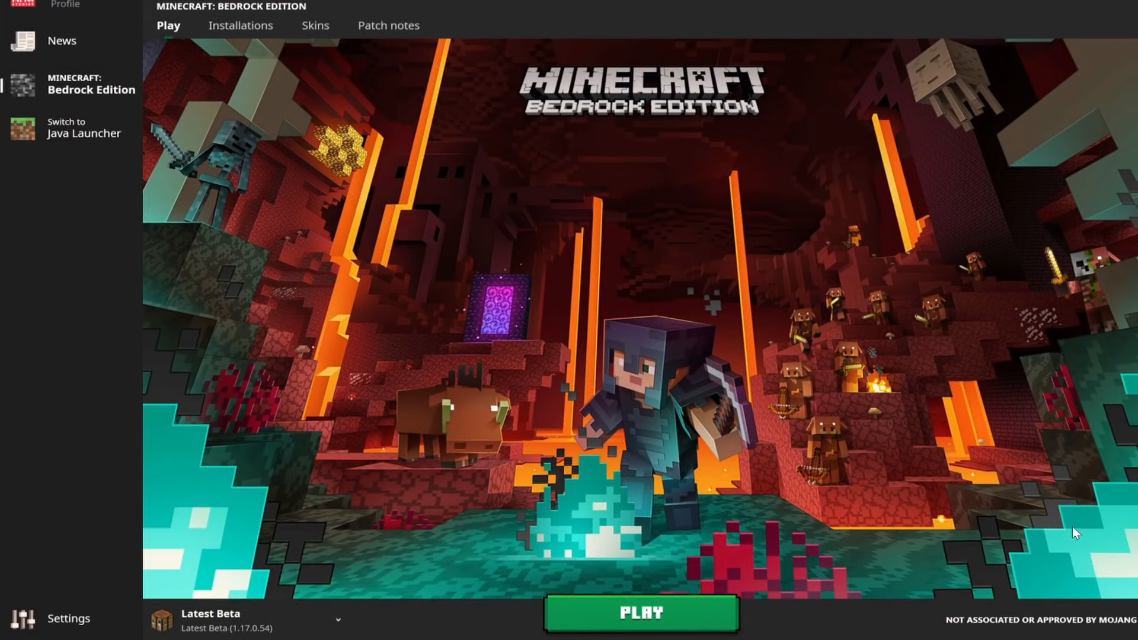
mouse_move(1035, 433)
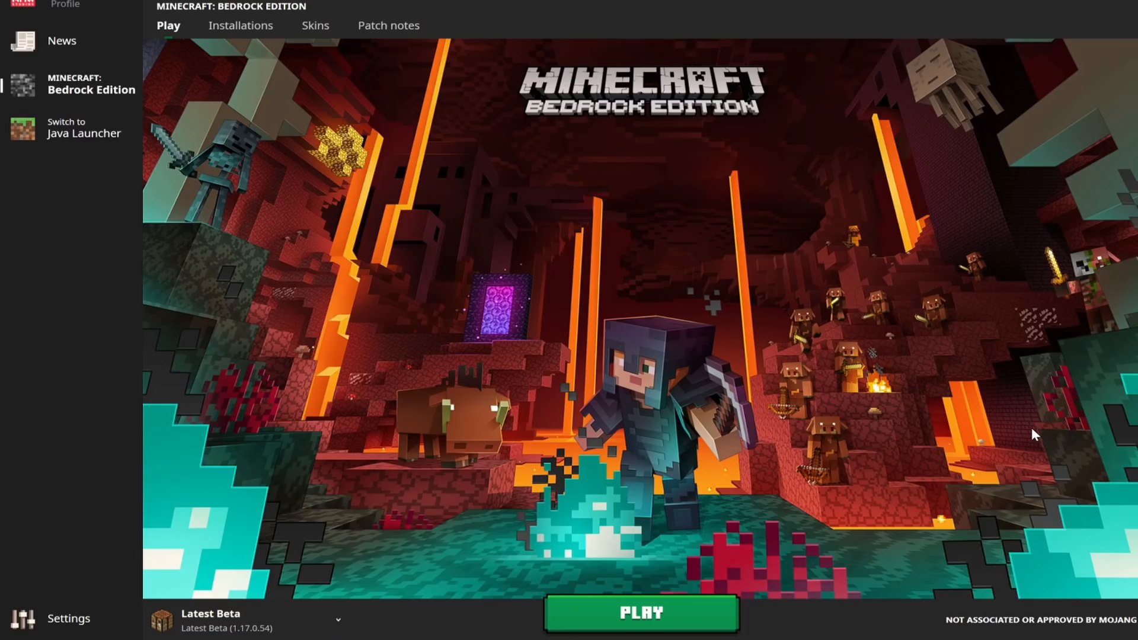
mouse_move(942, 187)
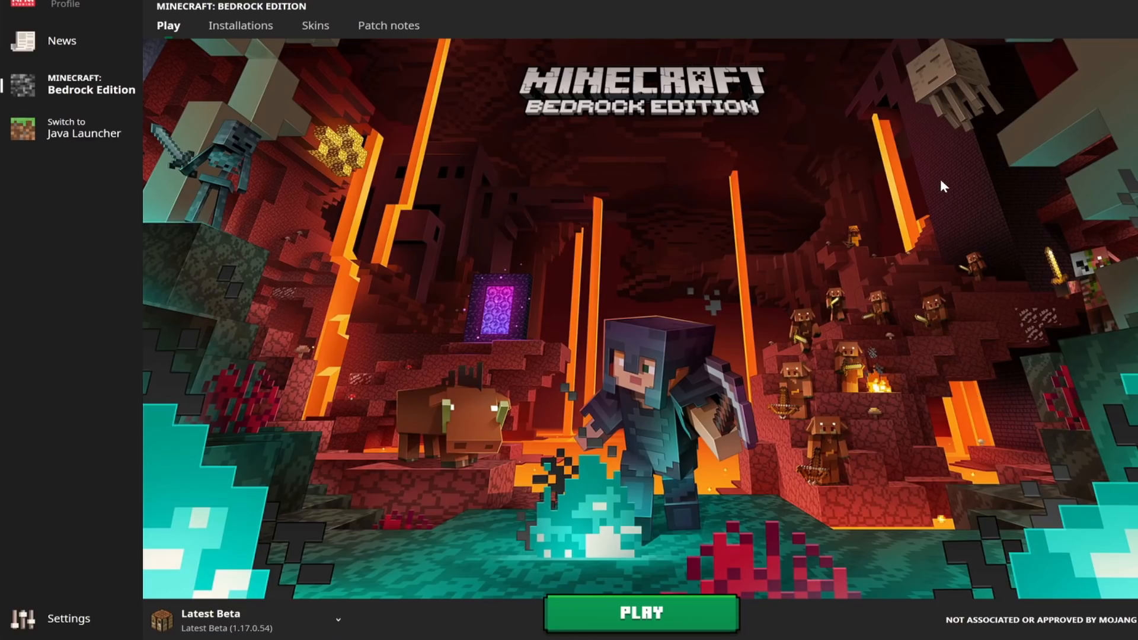
mouse_move(366, 122)
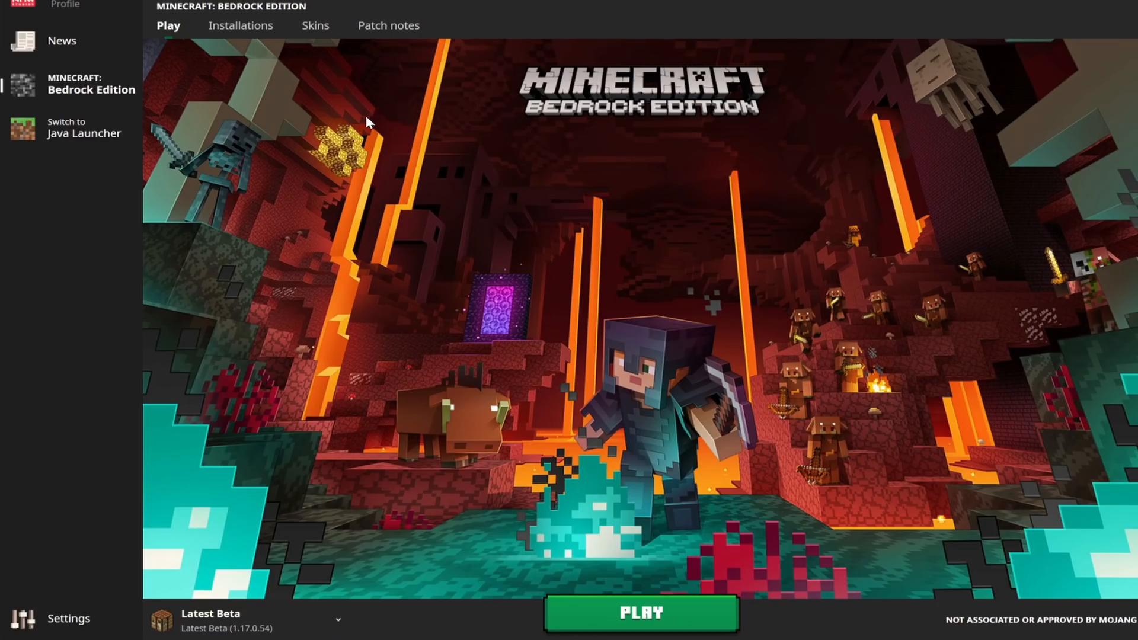
mouse_move(354, 153)
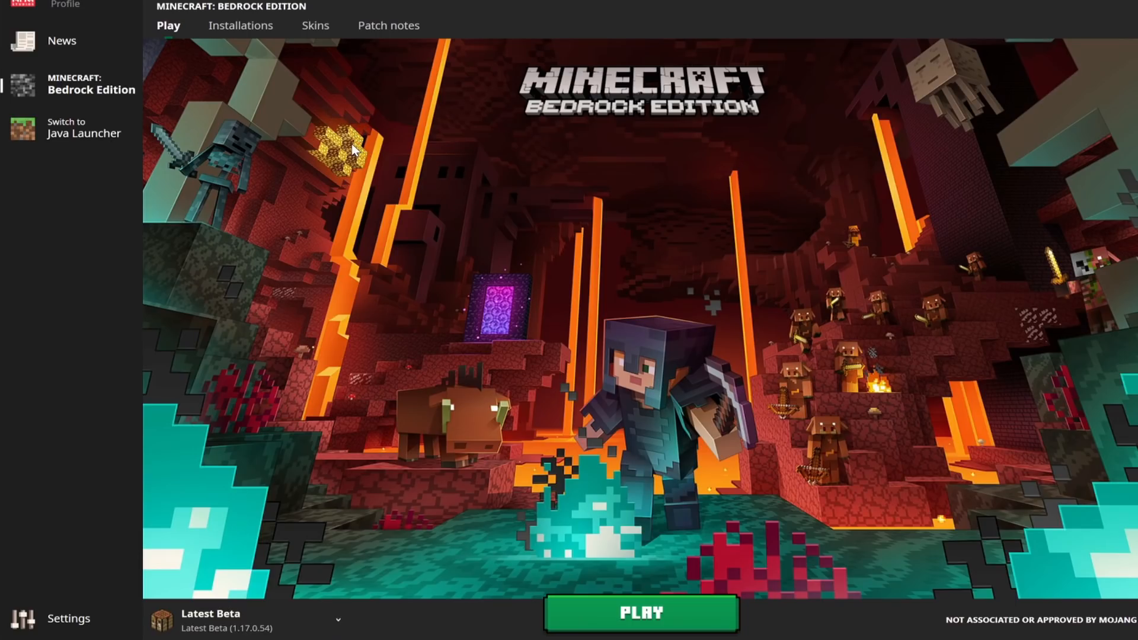
mouse_move(379, 162)
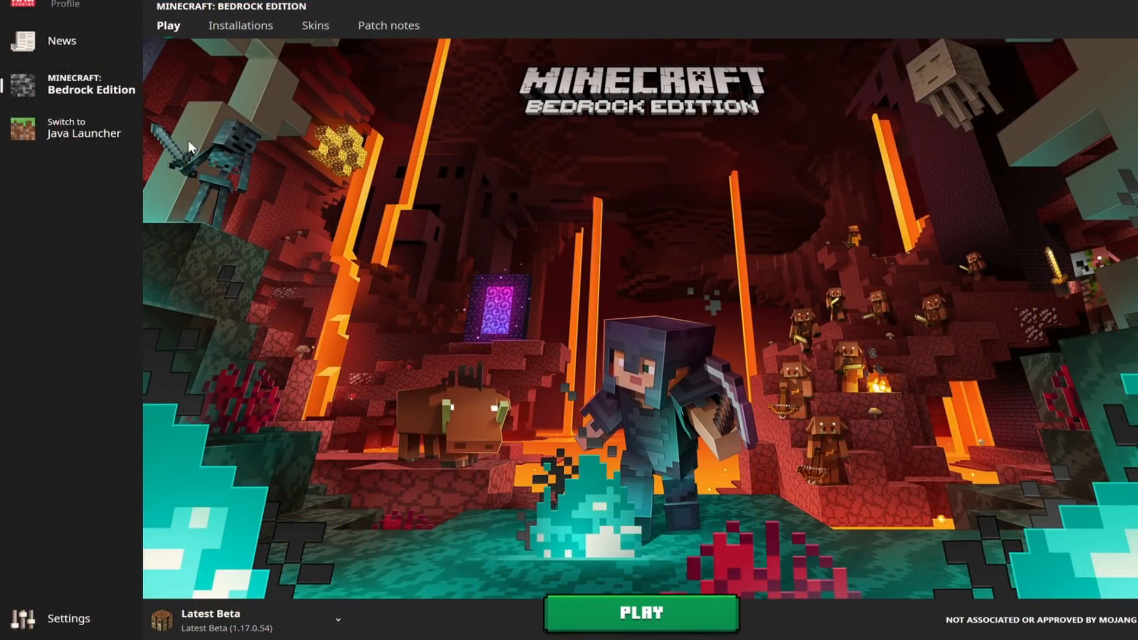
mouse_move(250, 450)
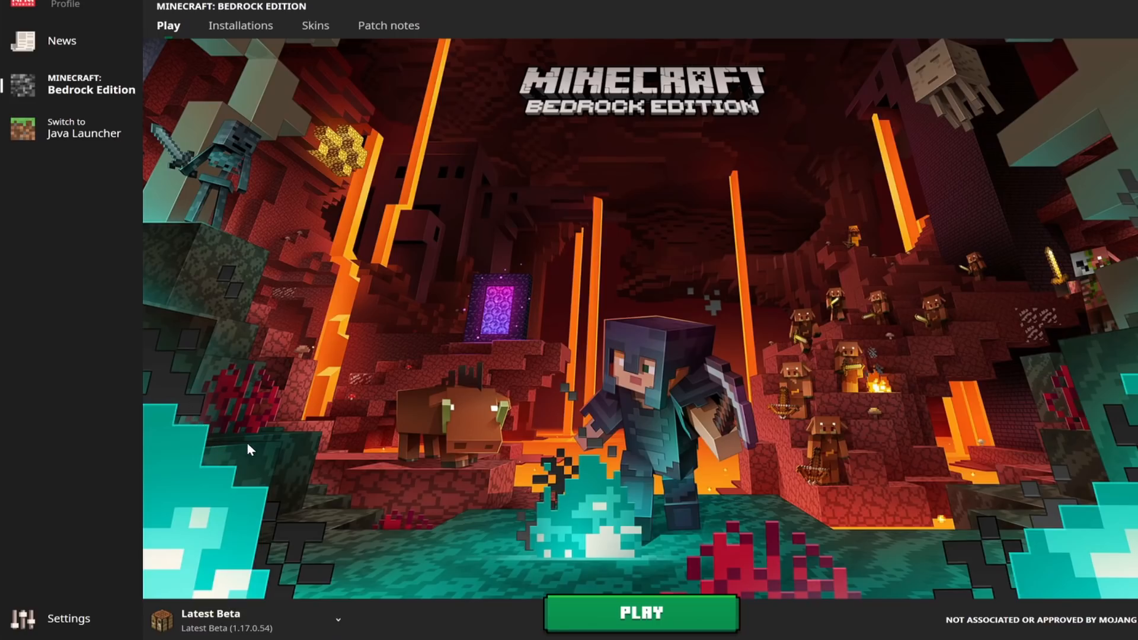
mouse_move(292, 471)
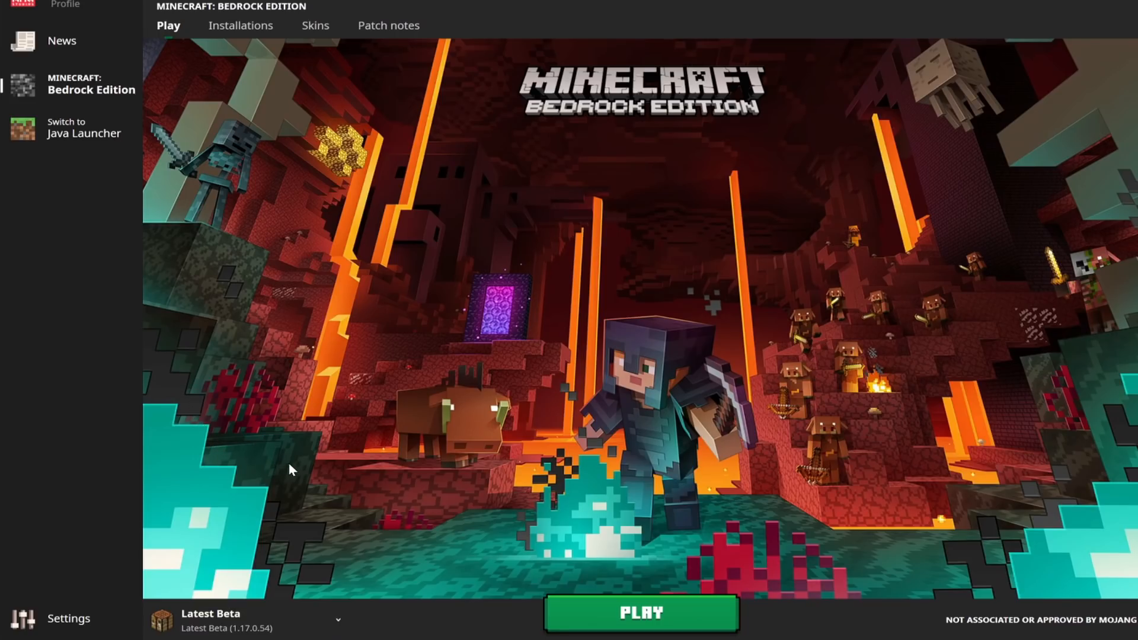
Step: Open the installations list and keep Latest Beta (1.17.0.54) as the chosen installation
left_click(646, 612)
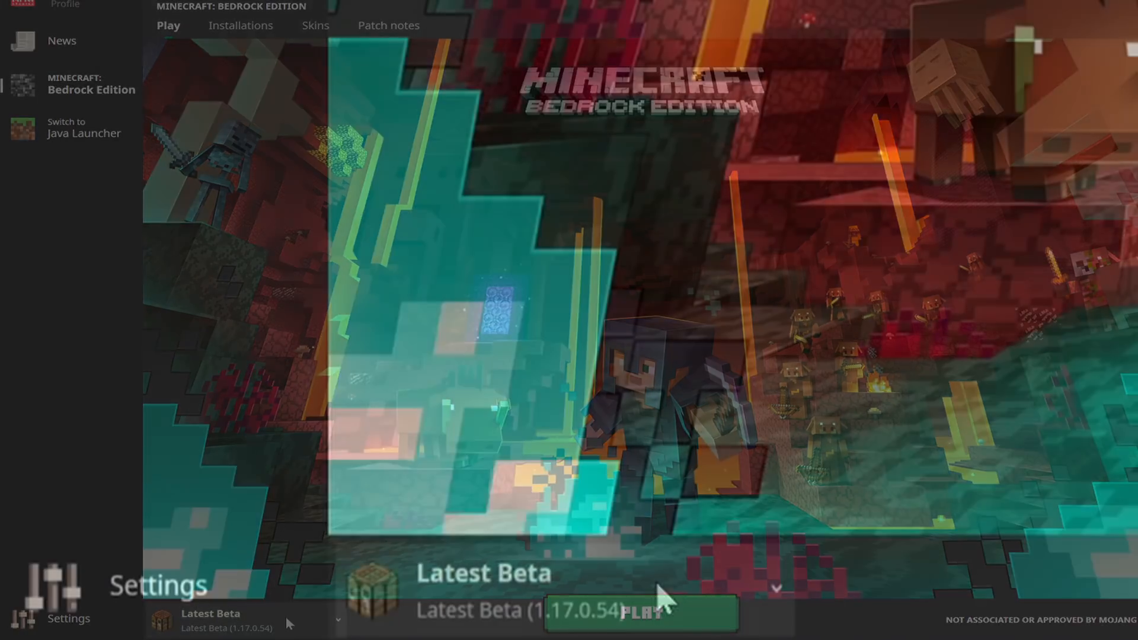
left_click(334, 624)
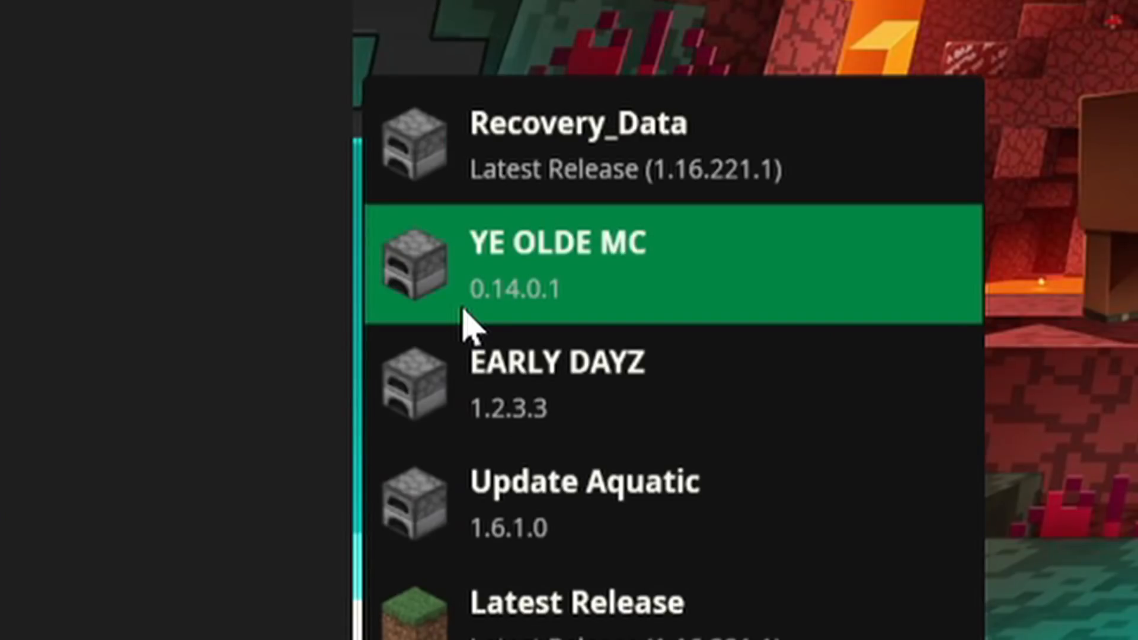
mouse_move(644, 330)
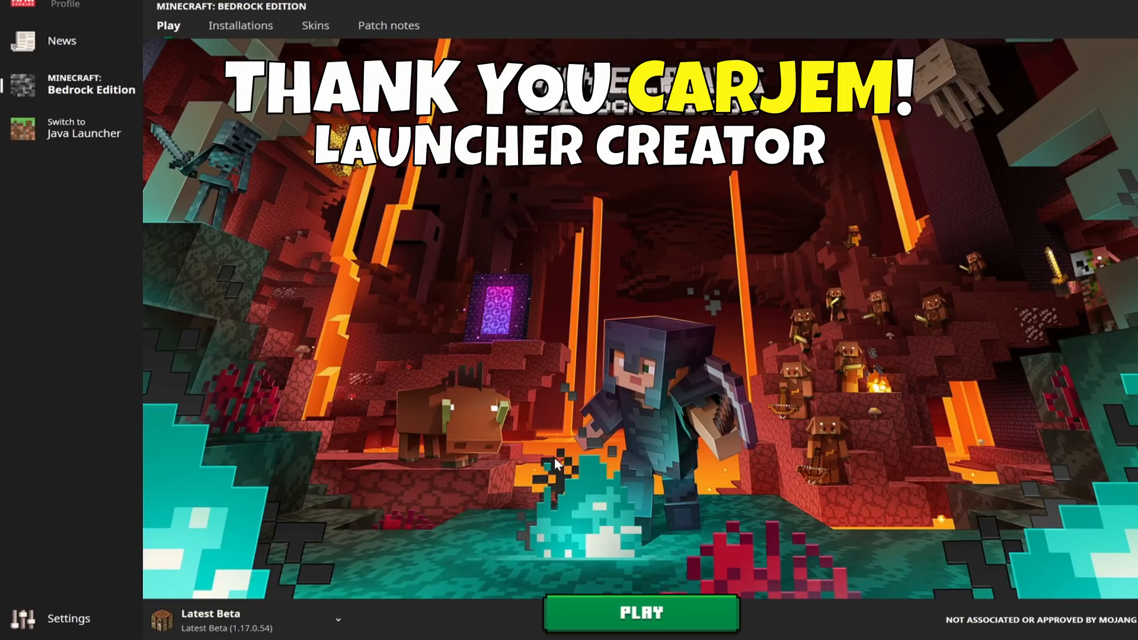
mouse_move(814, 455)
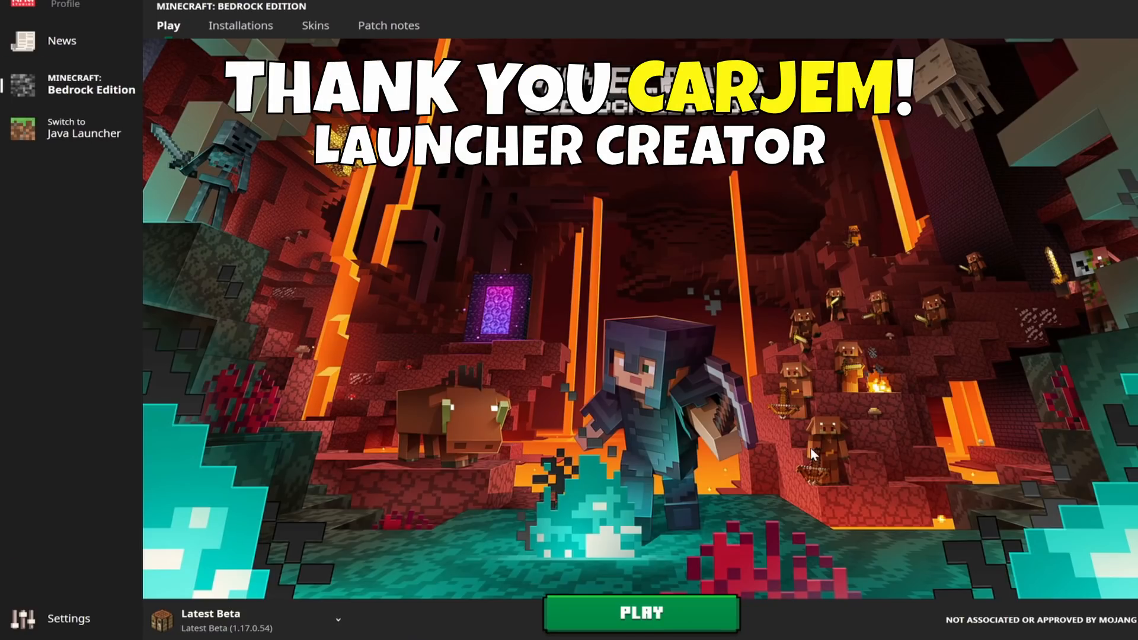
mouse_move(832, 427)
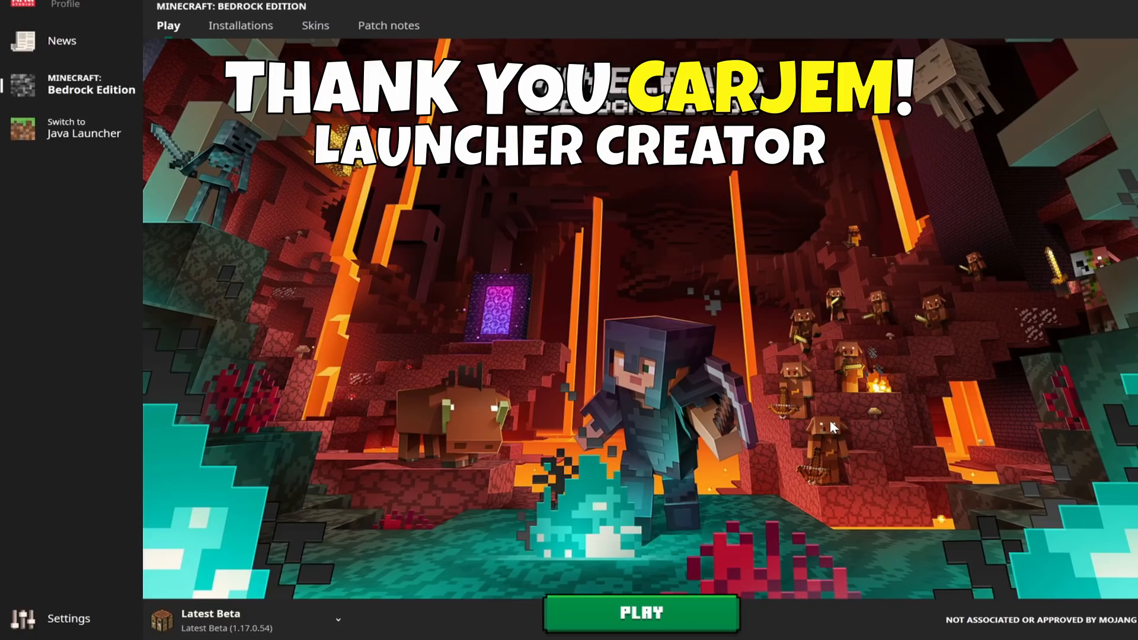
mouse_move(869, 405)
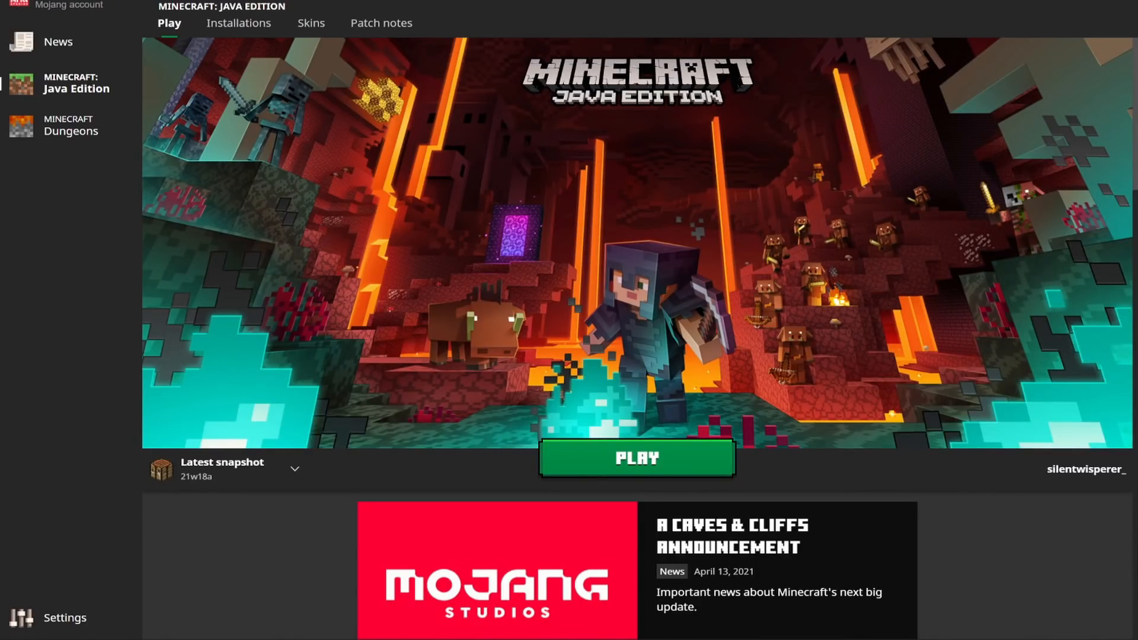
mouse_move(212, 574)
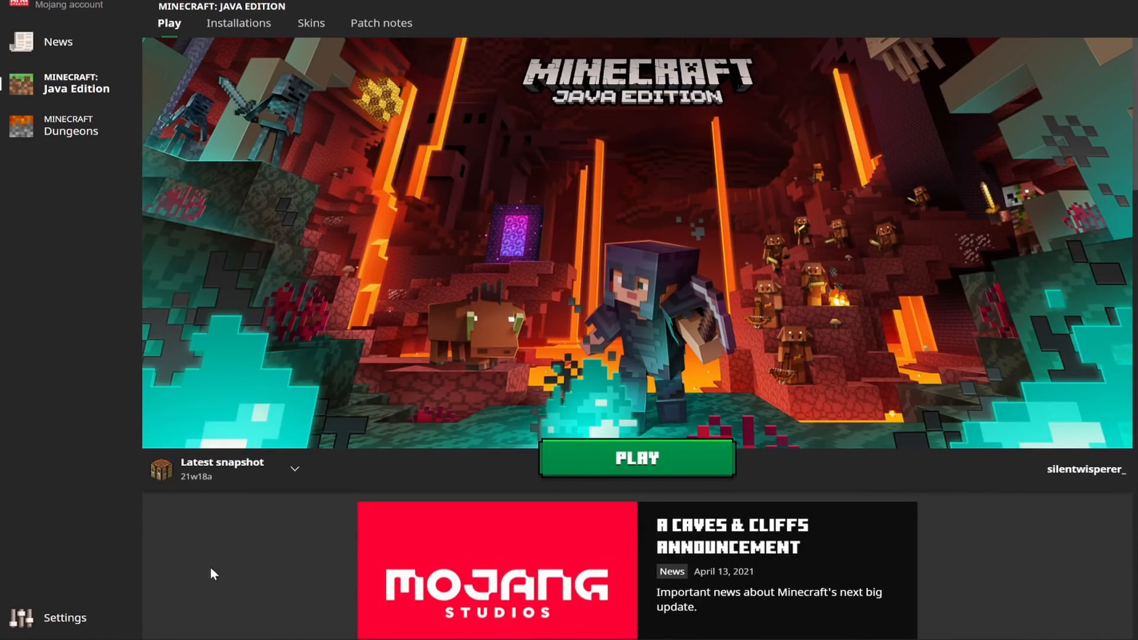
mouse_move(104, 204)
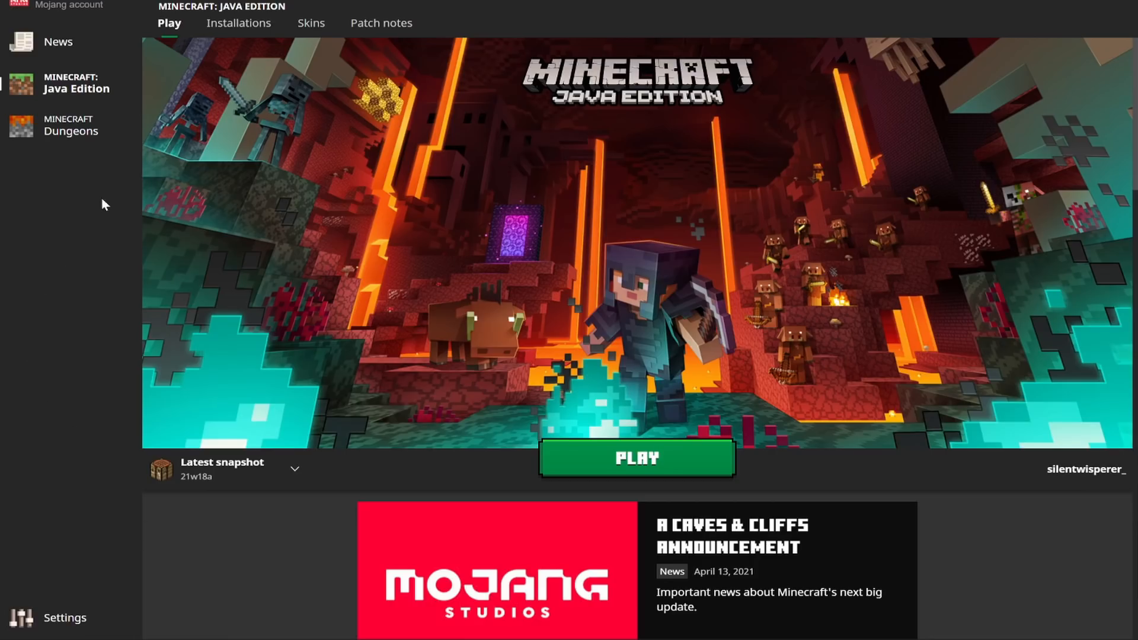
mouse_move(464, 473)
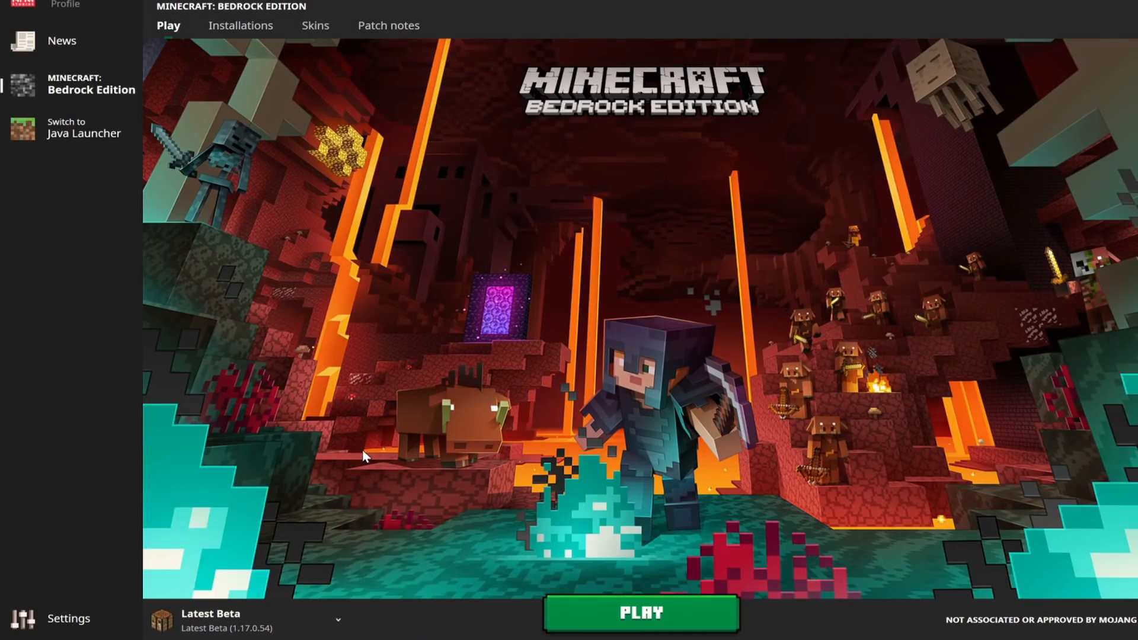
mouse_move(605, 616)
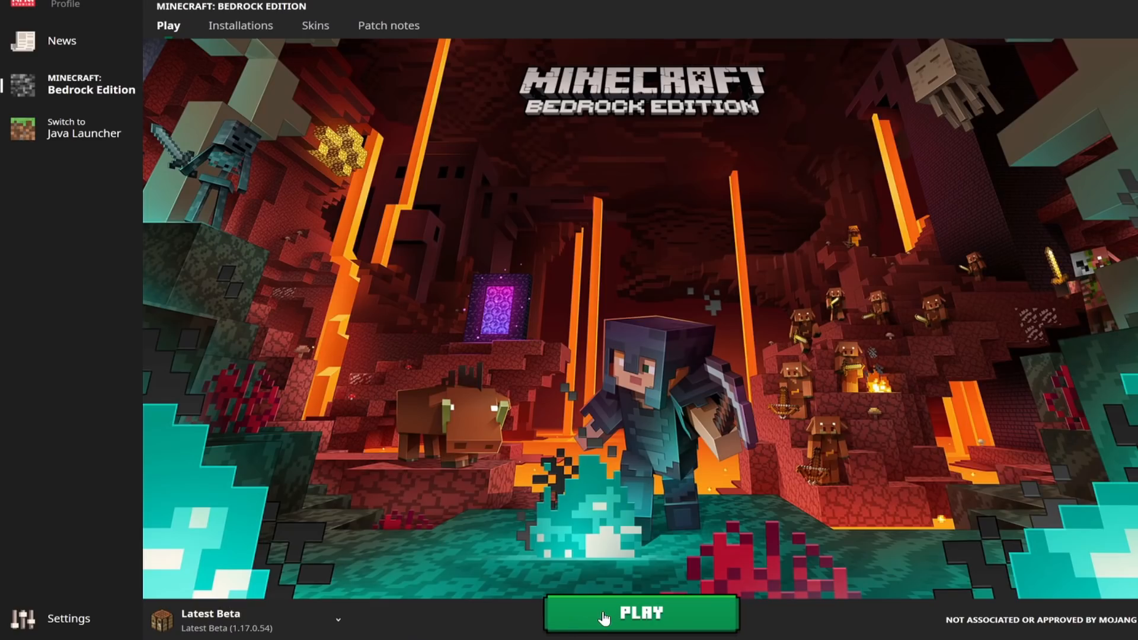
Step: Launch the Latest Beta (1.17.0.54) installation from the play page
left_click(607, 616)
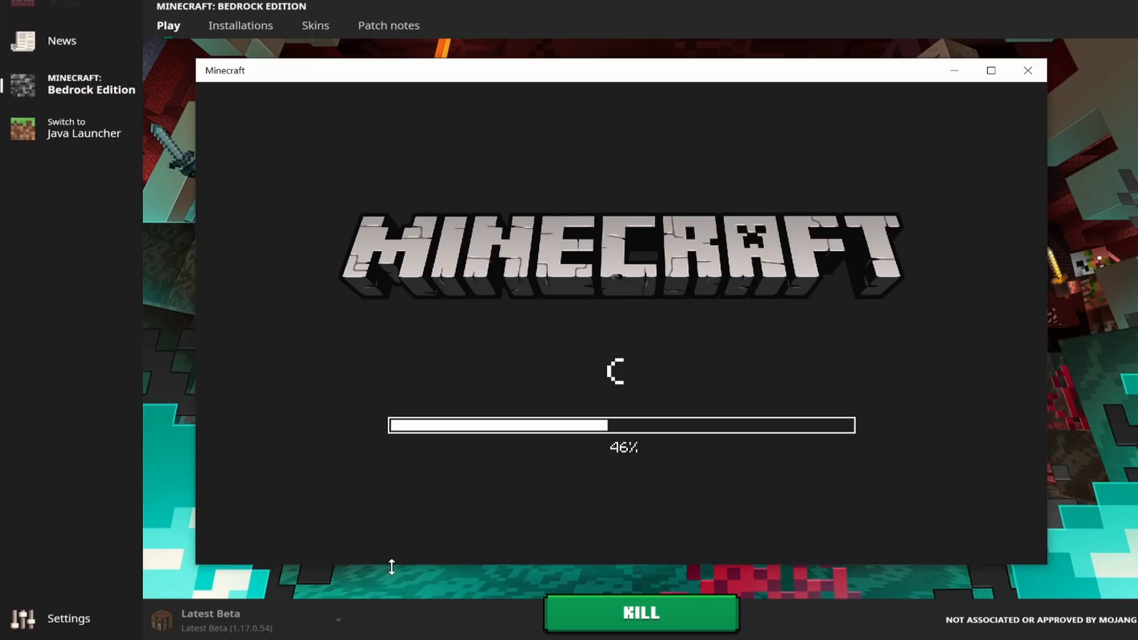
mouse_move(959, 349)
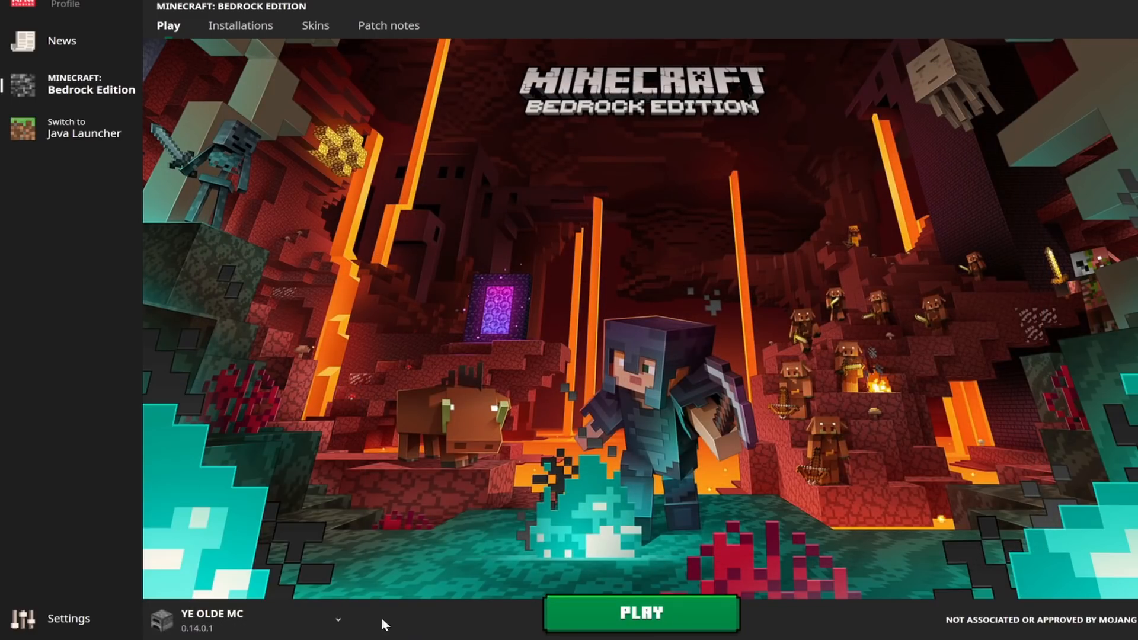
Step: Launch YE OLDE MC (0.14.0.1) and let it reach the v0.14.0 title screen
left_click(643, 614)
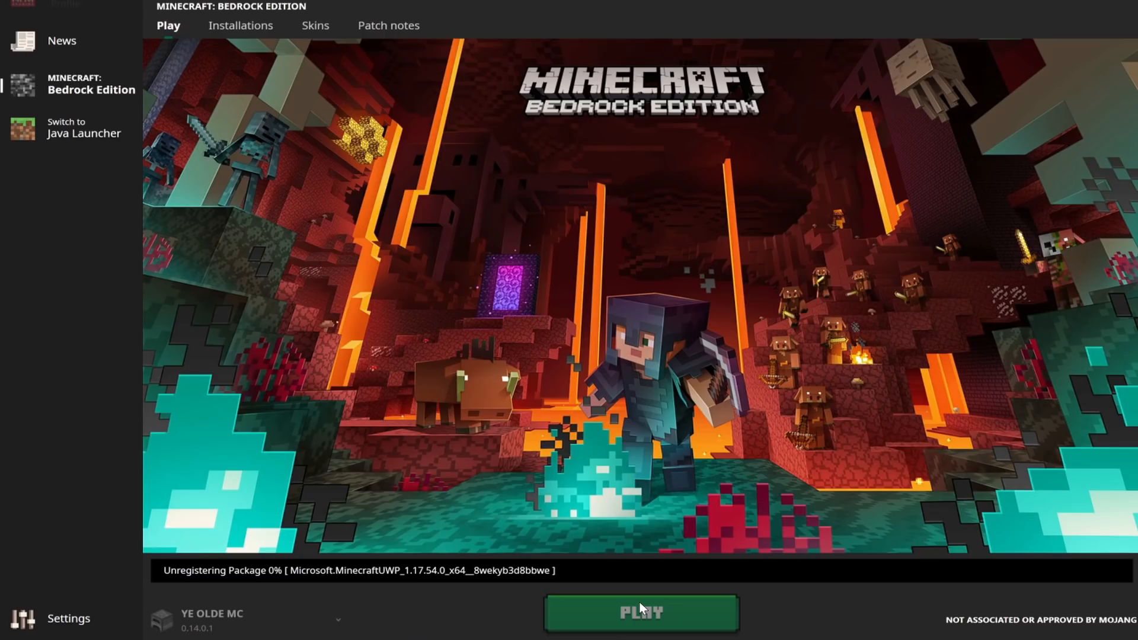
left_click(643, 614)
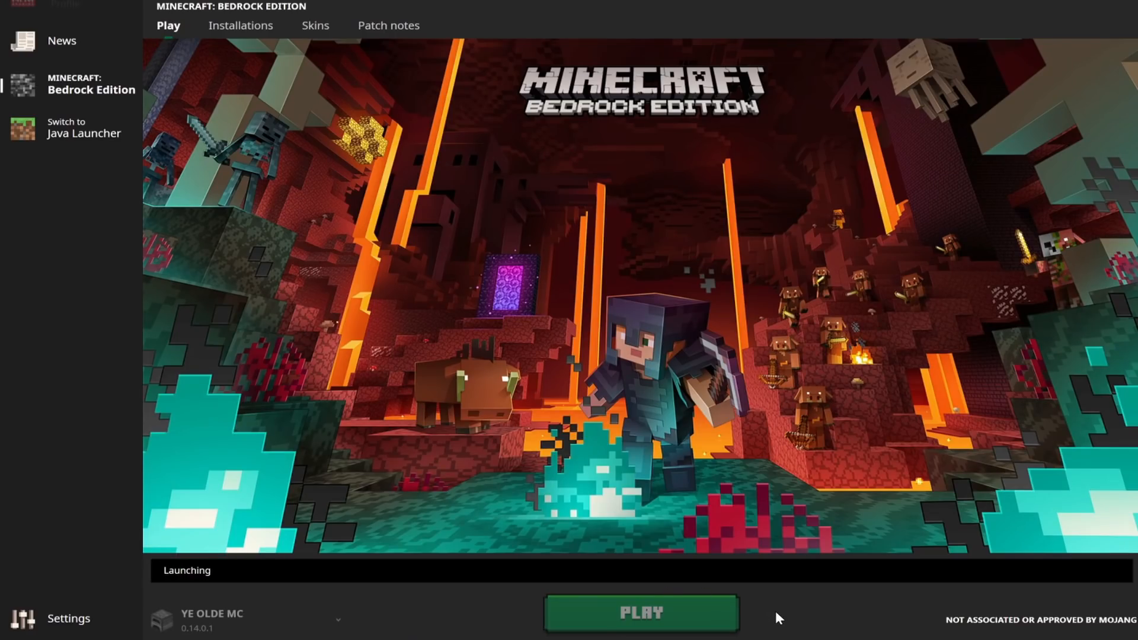
left_click(640, 613)
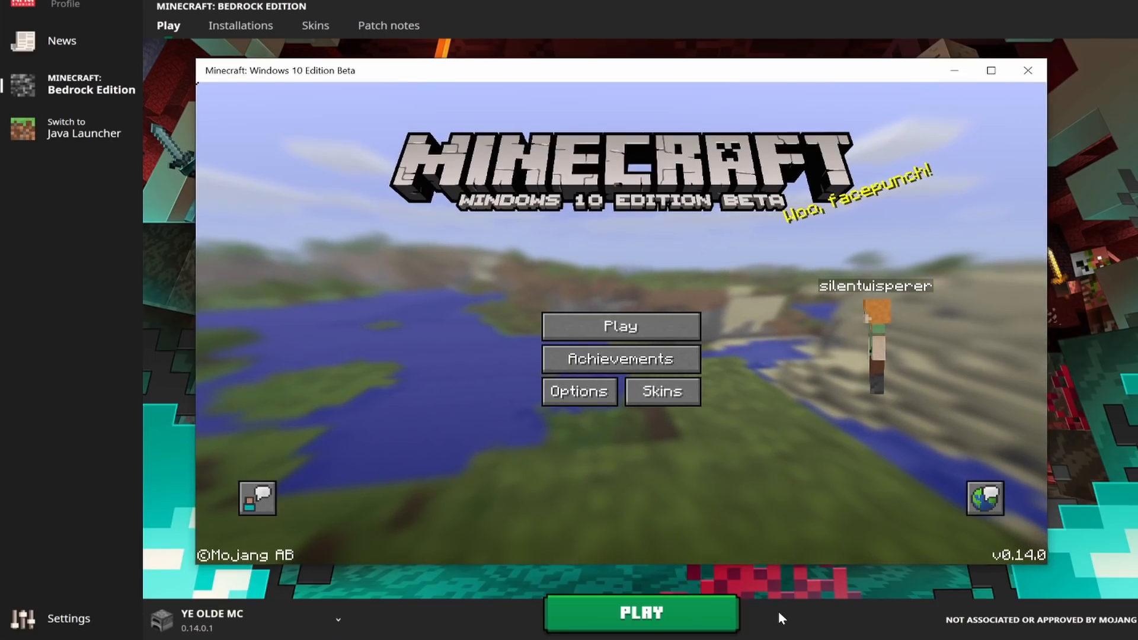
left_click(621, 325)
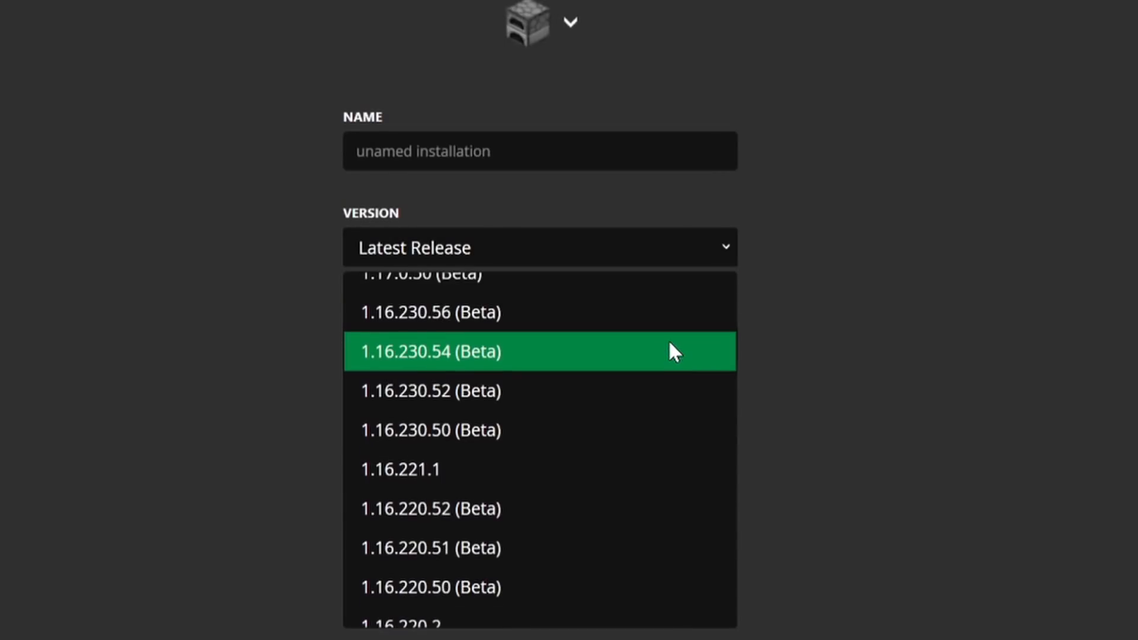
Step: Scroll the Version dropdown past newer releases down to the old 0.15 versions
scroll("down", 3)
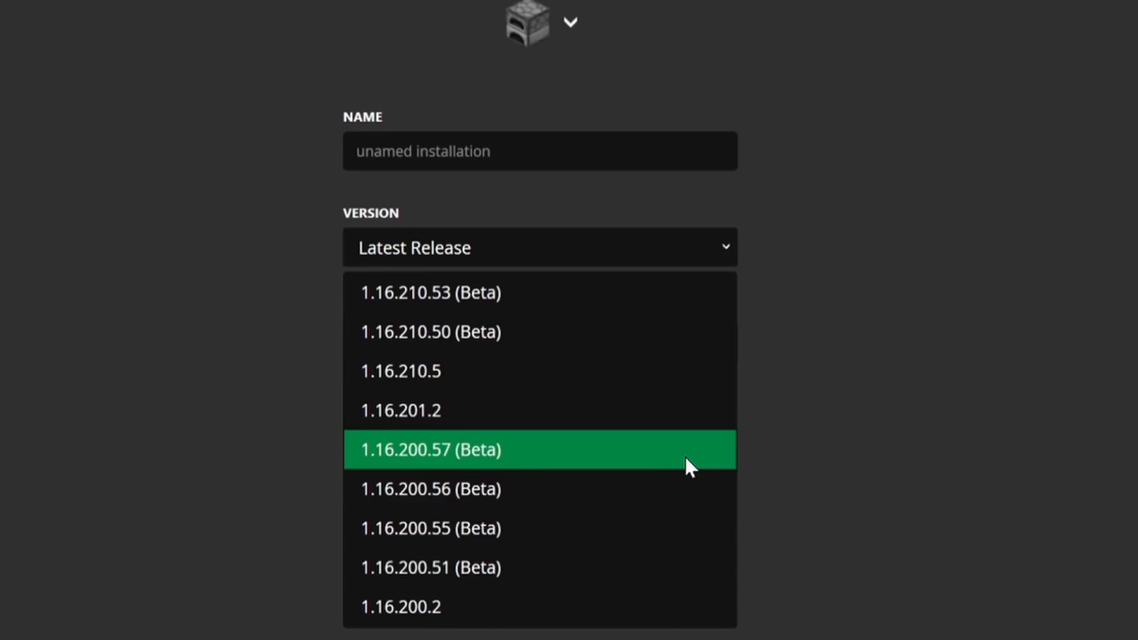
scroll("down", 3)
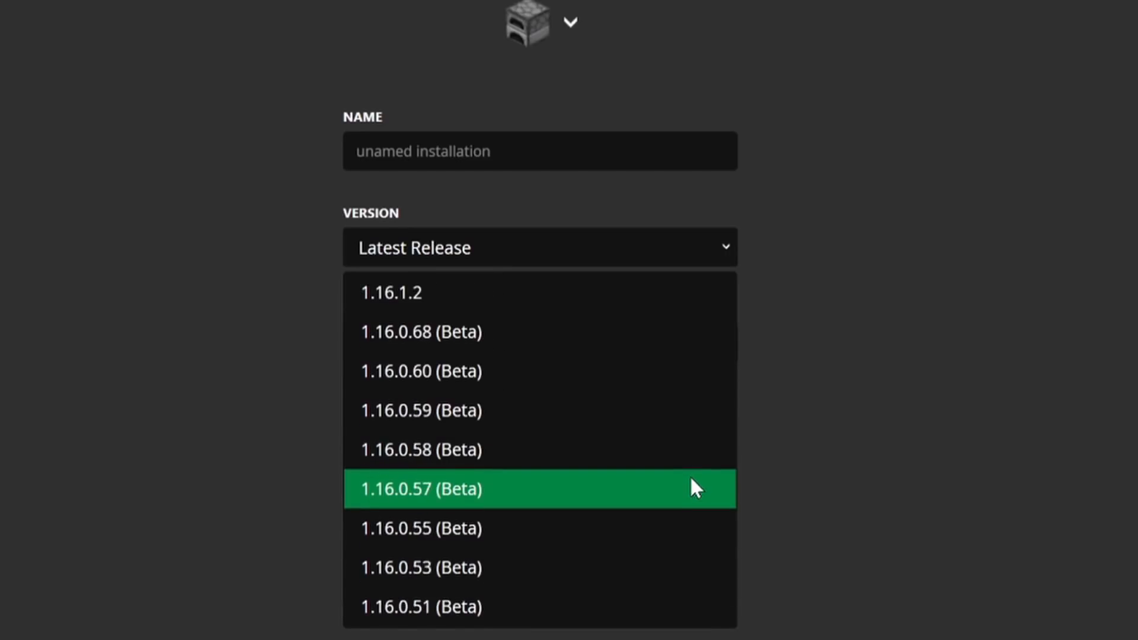
scroll("down", 3)
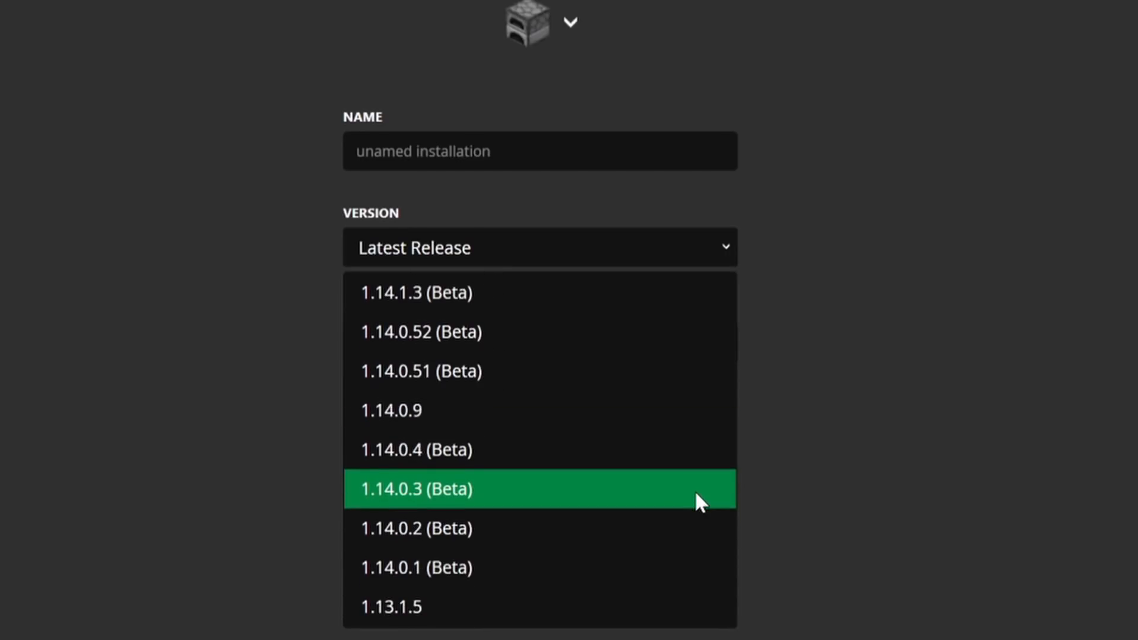
scroll("down", 3)
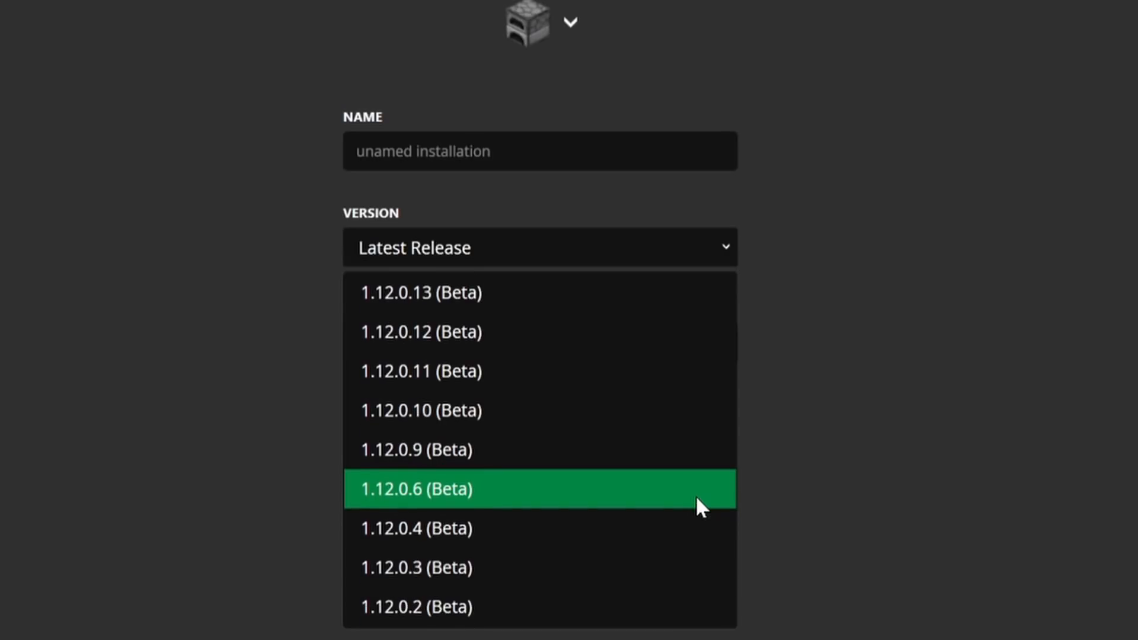
scroll("down", 3)
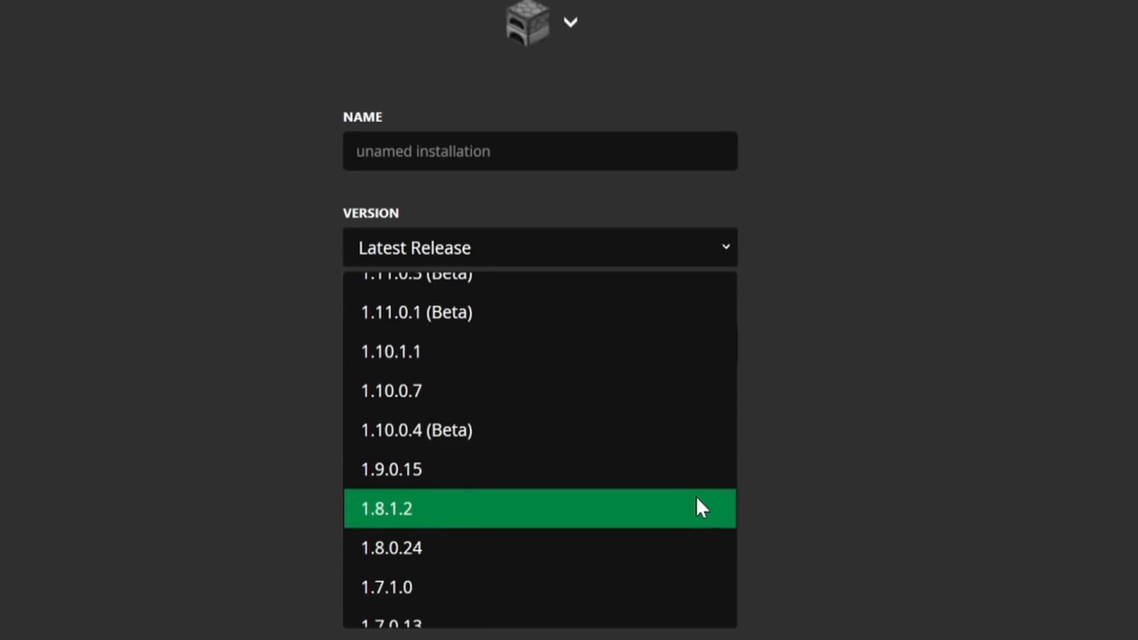
scroll("down", 3)
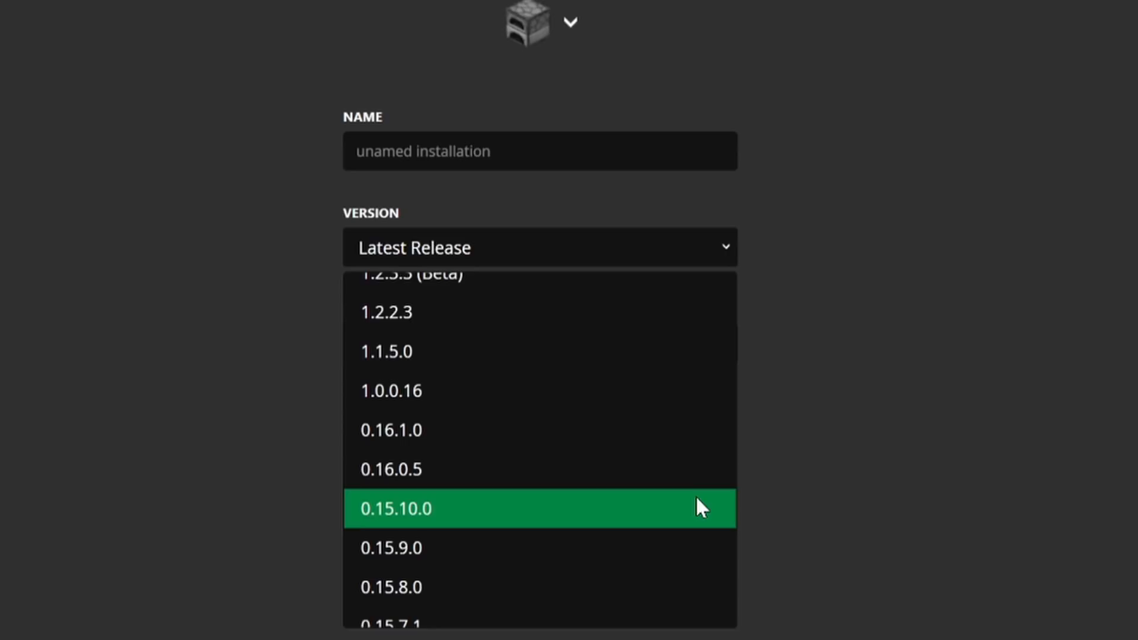
scroll("down", 3)
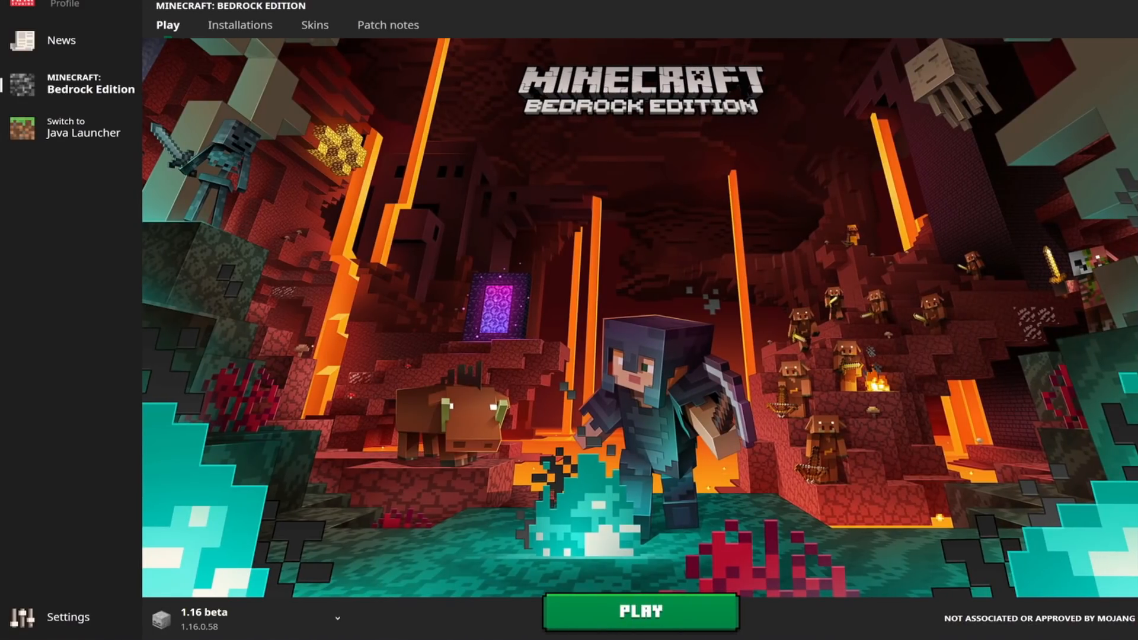
mouse_move(798, 262)
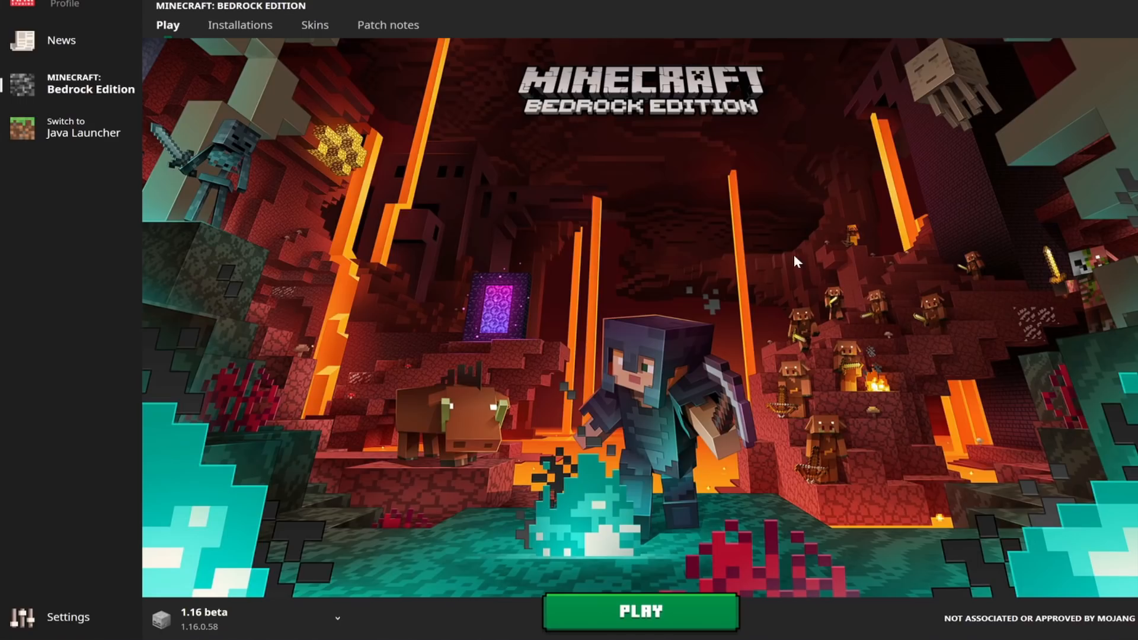
mouse_move(166, 230)
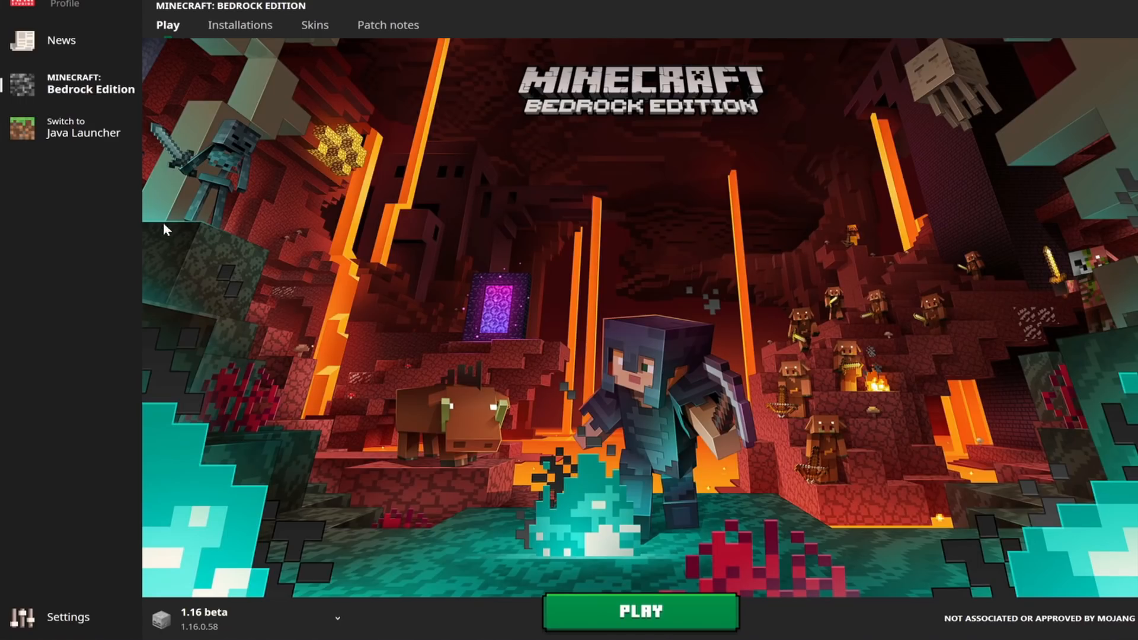
mouse_move(166, 522)
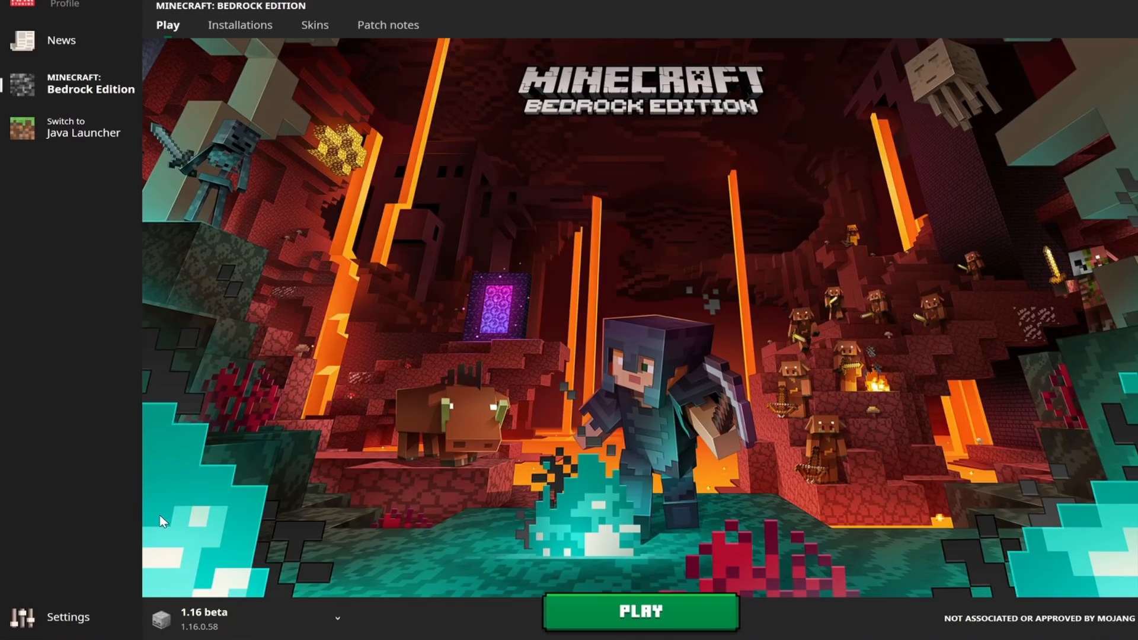
mouse_move(182, 536)
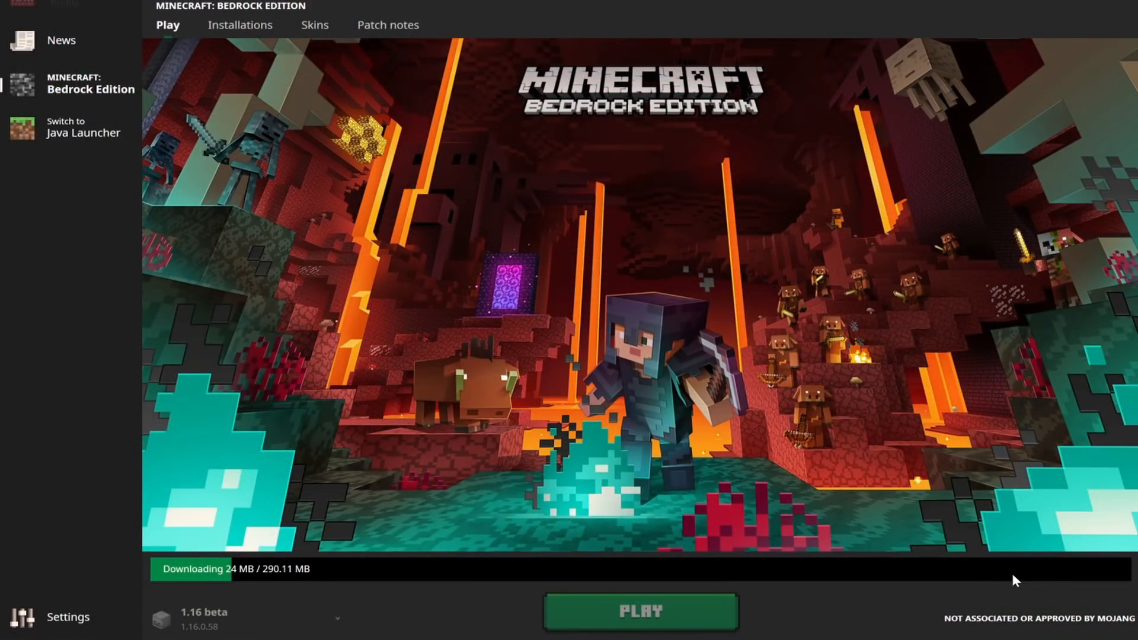
Step: Launch 1.16 beta (1.16.0.58), choose Play Beta, and scroll through the saved worlds
left_click(643, 610)
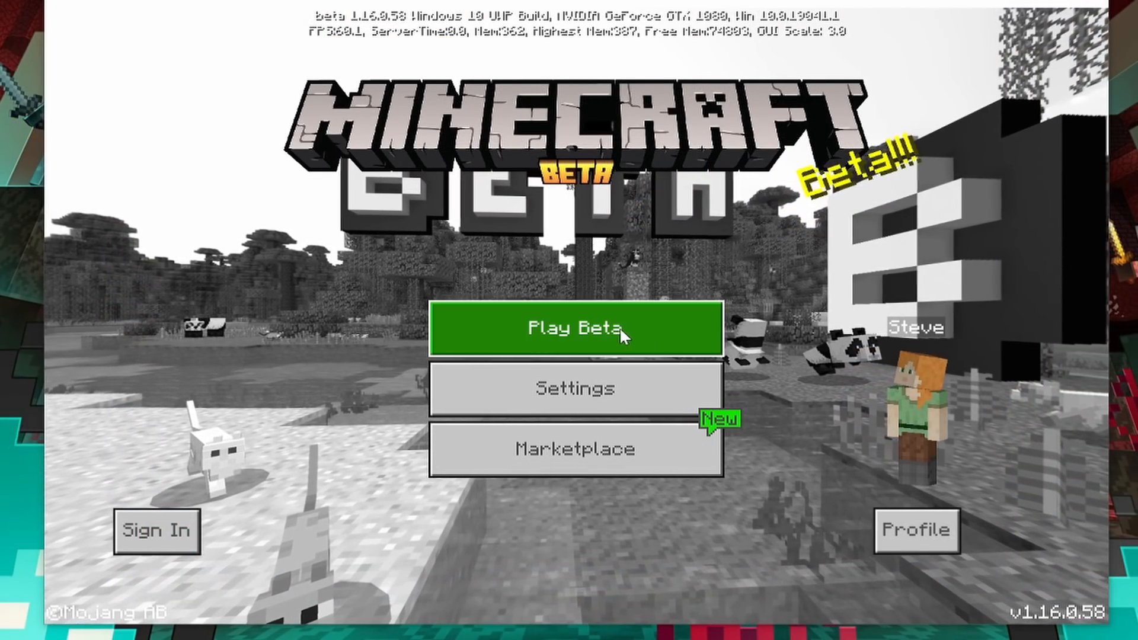
left_click(575, 330)
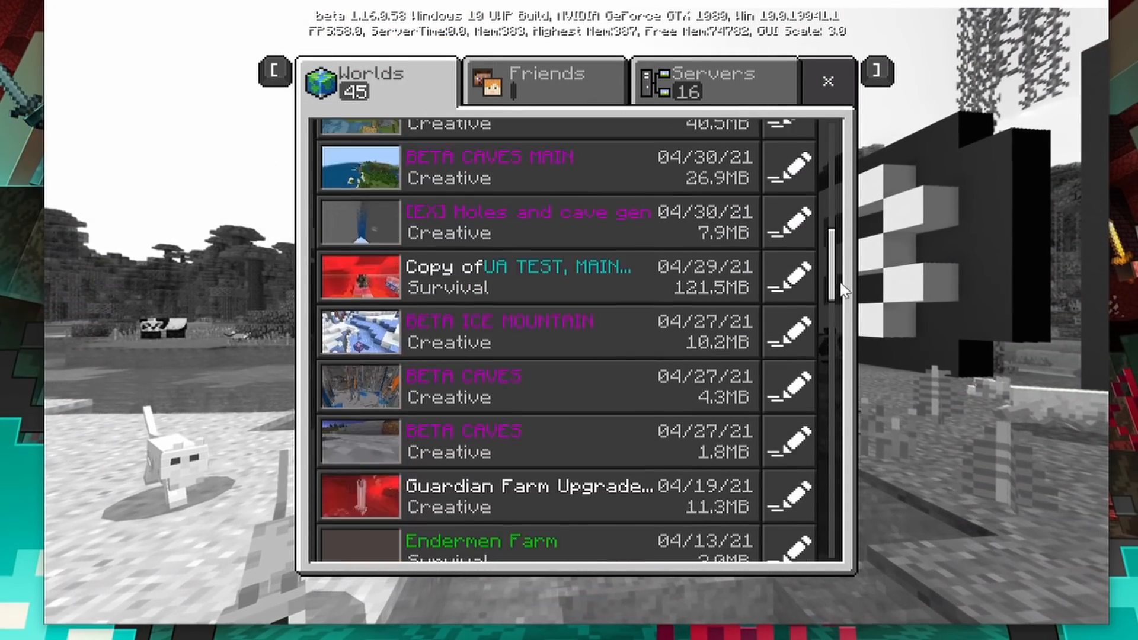
scroll("down", 3)
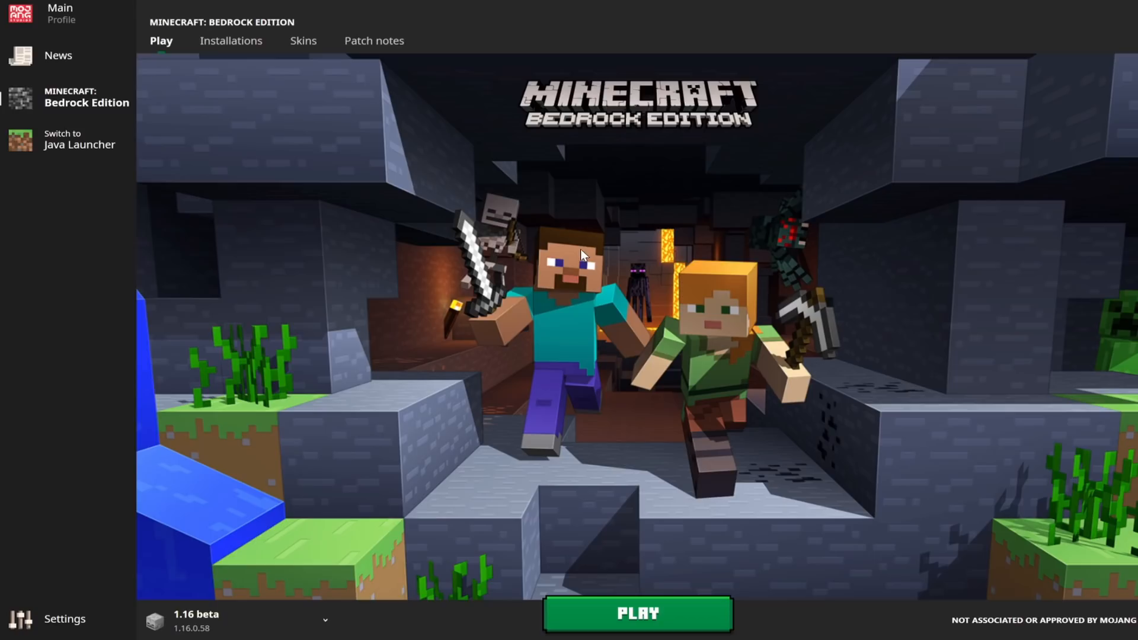
mouse_move(170, 433)
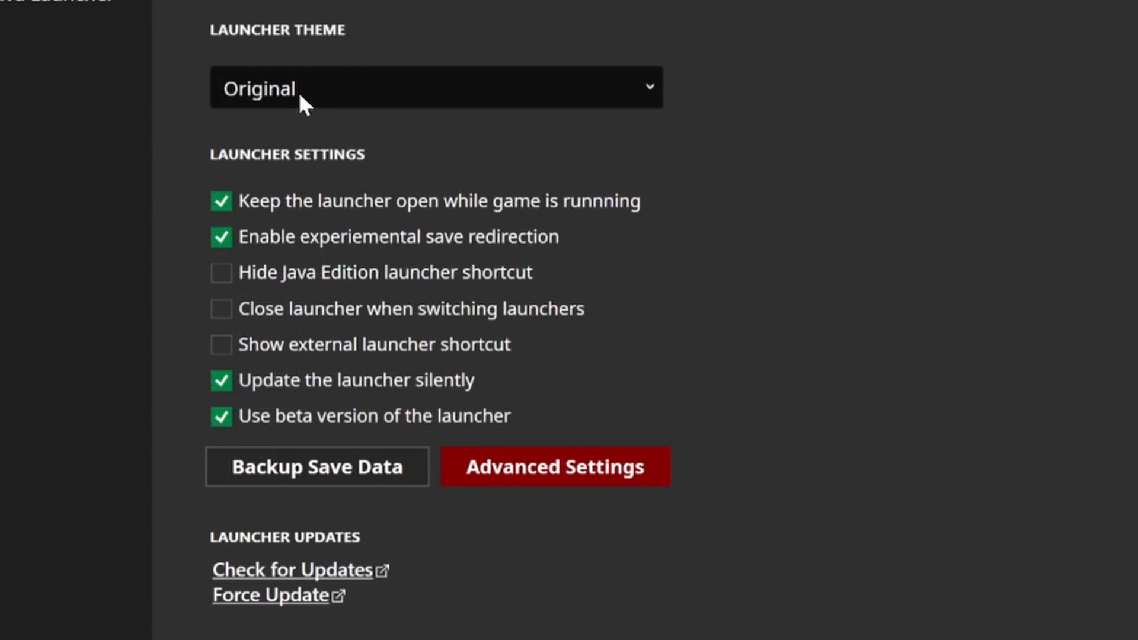
Step: Pick a different launcher theme and preview it on the Bedrock Edition page
left_click(435, 88)
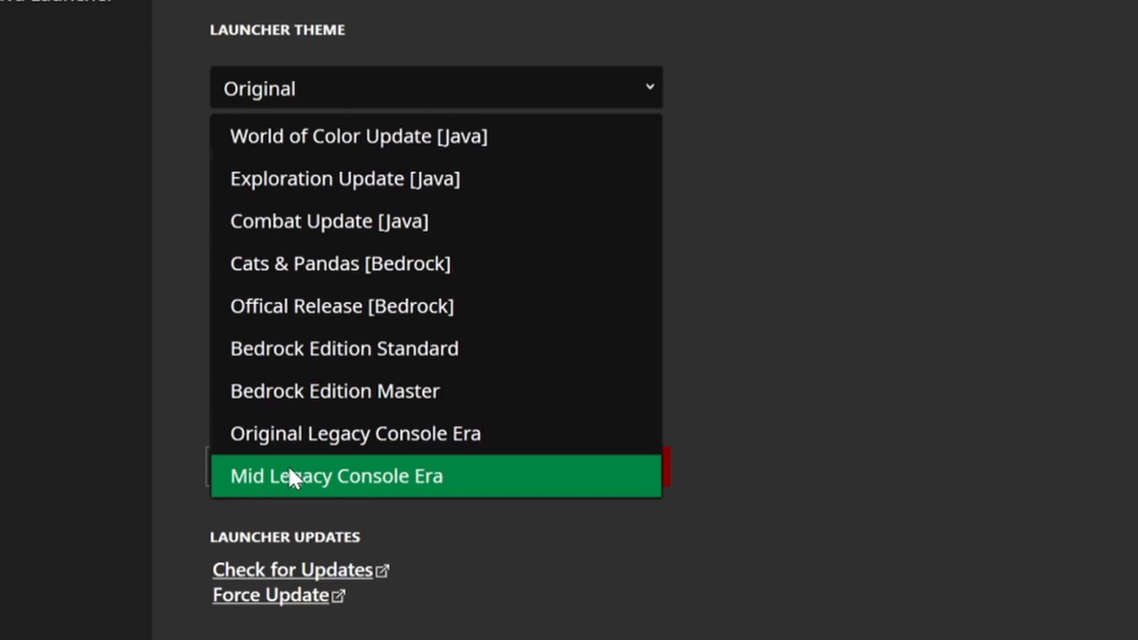
left_click(329, 221)
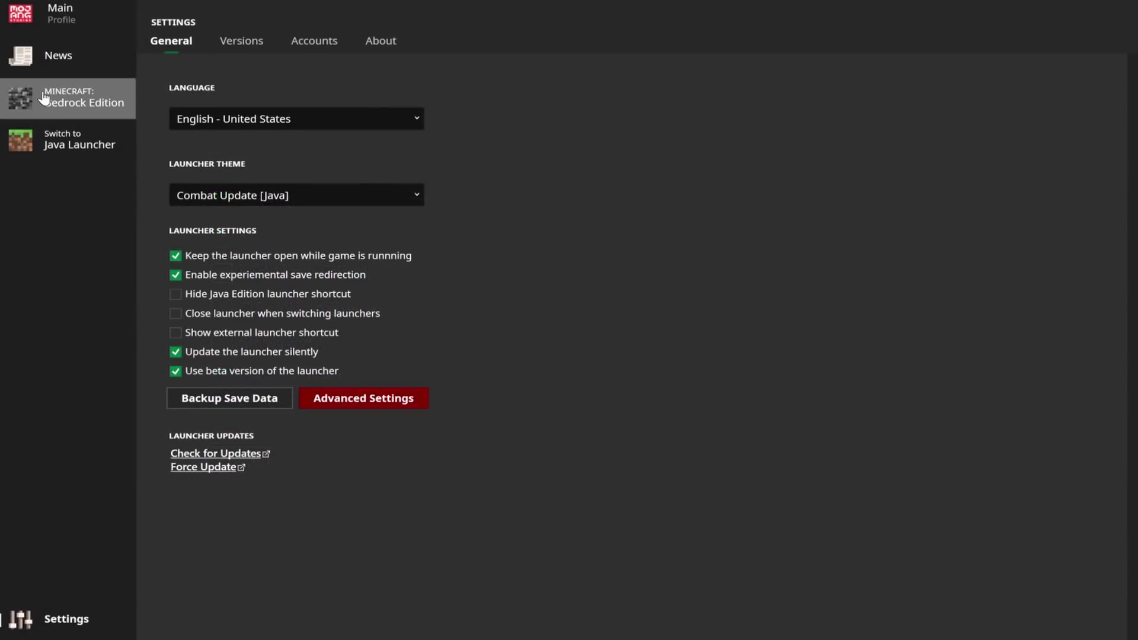
left_click(68, 98)
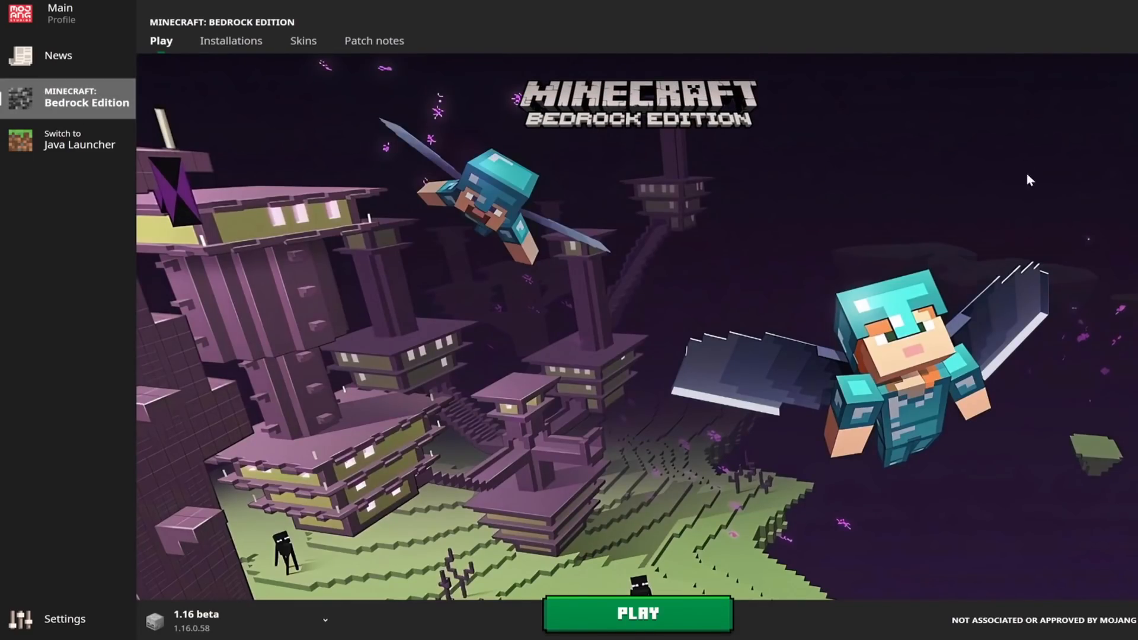
Step: Return to settings and pick another launcher theme with the bee artwork
left_click(63, 619)
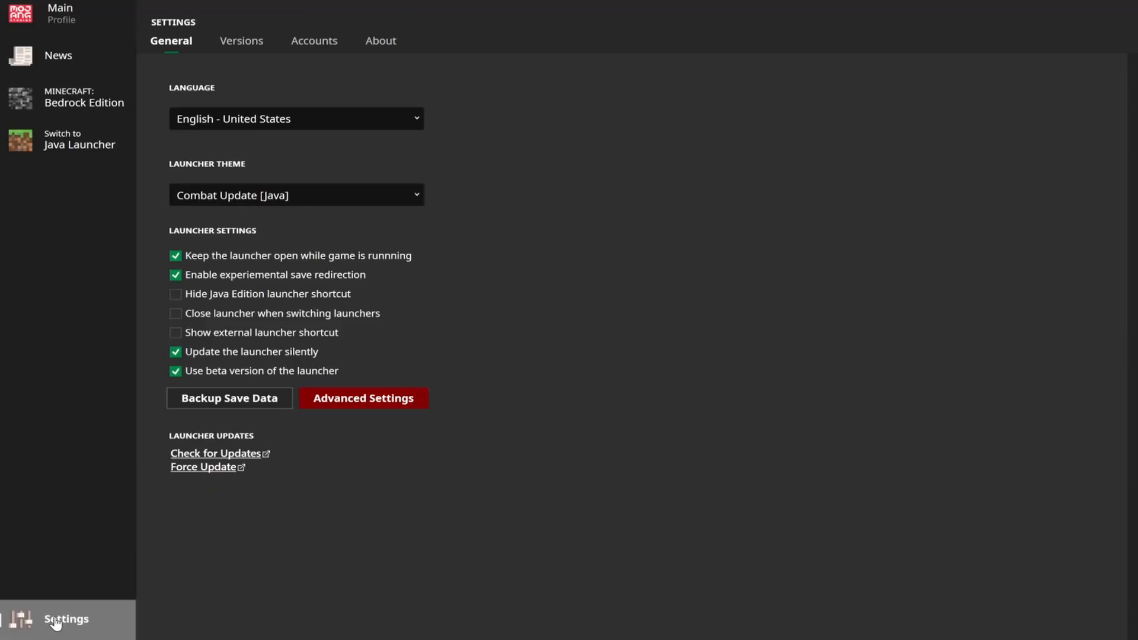
left_click(296, 195)
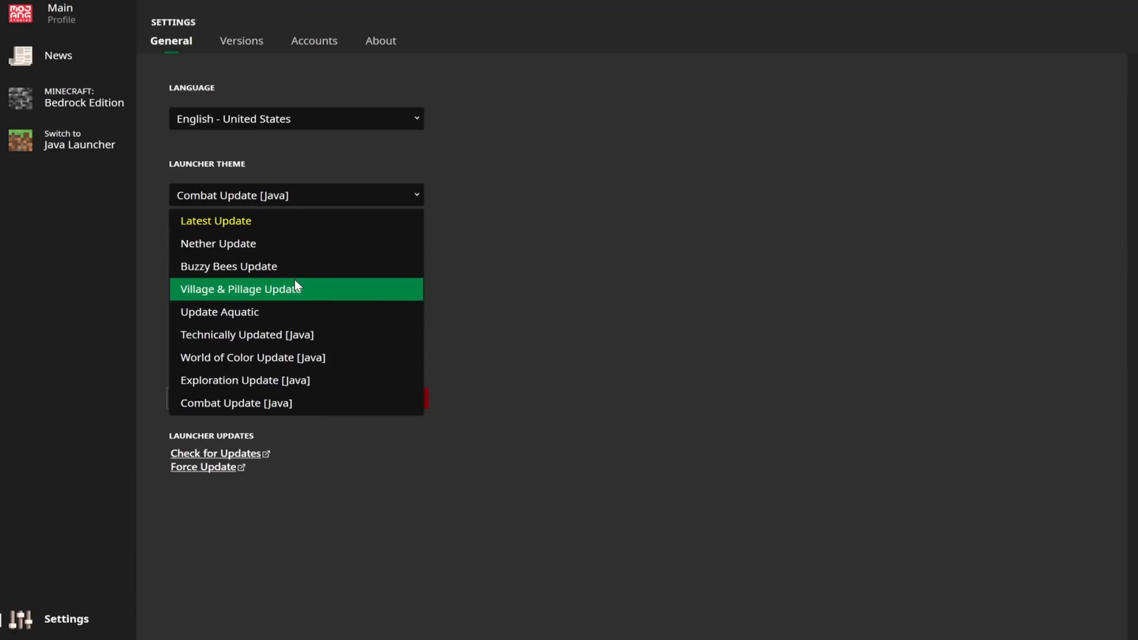
left_click(228, 266)
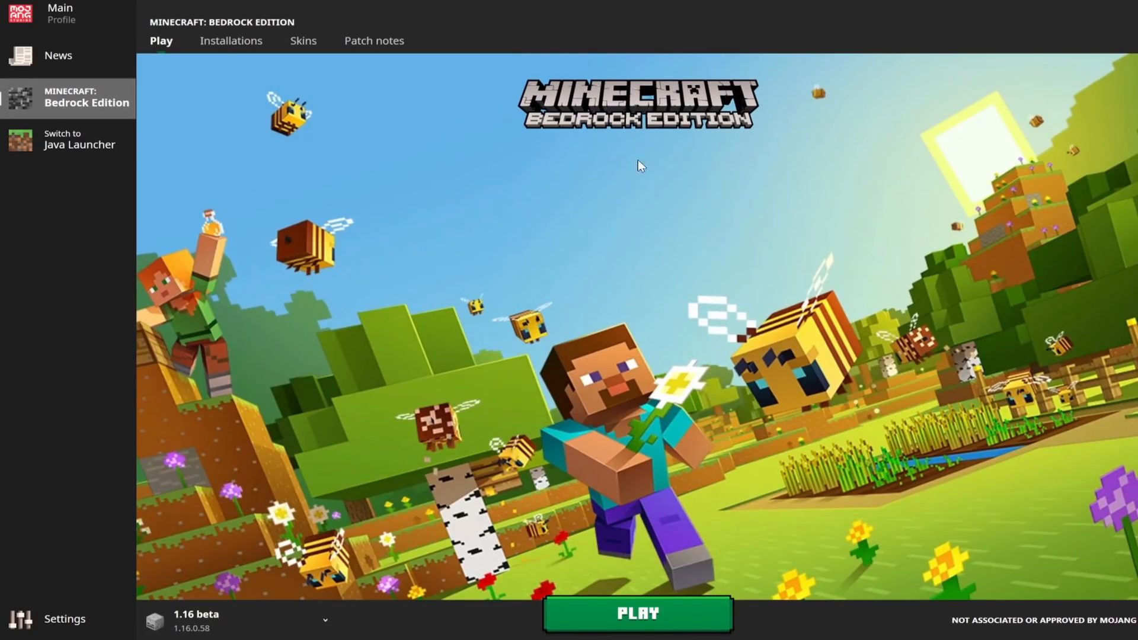
mouse_move(384, 408)
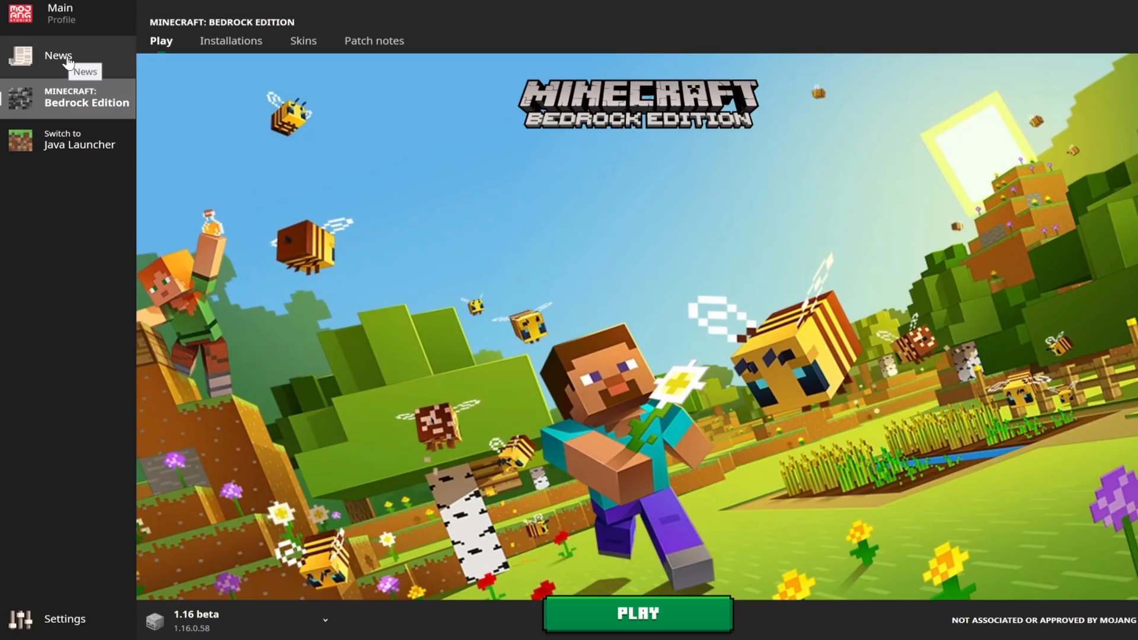
Step: Open News and view the Launcher tab's build v0.0.0.9 change notes
left_click(57, 58)
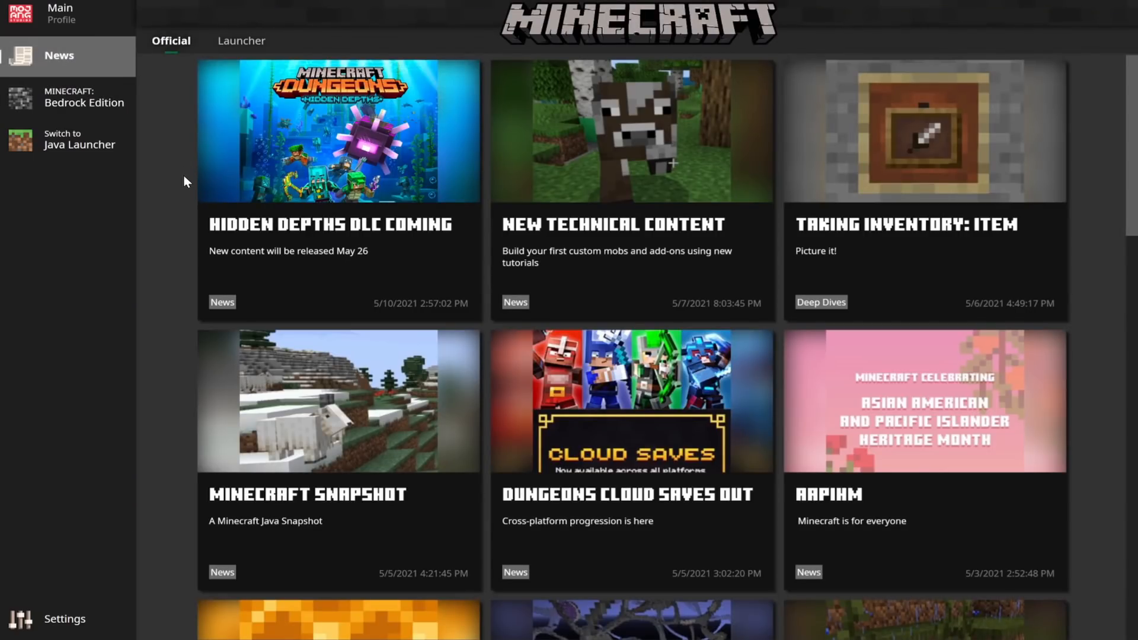
mouse_move(553, 96)
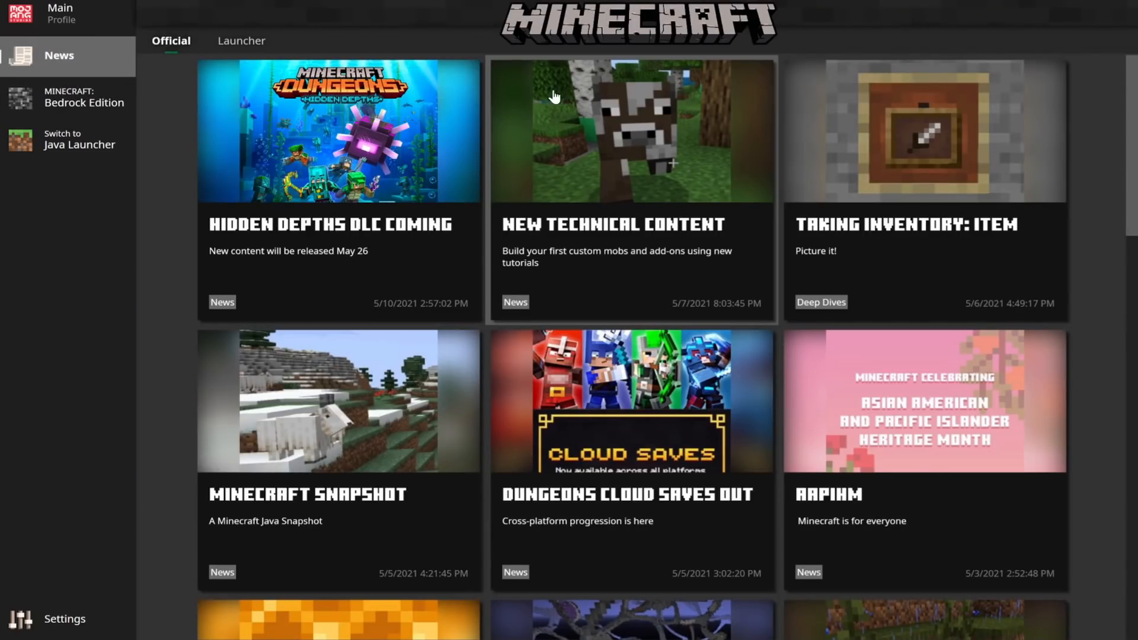
mouse_move(160, 227)
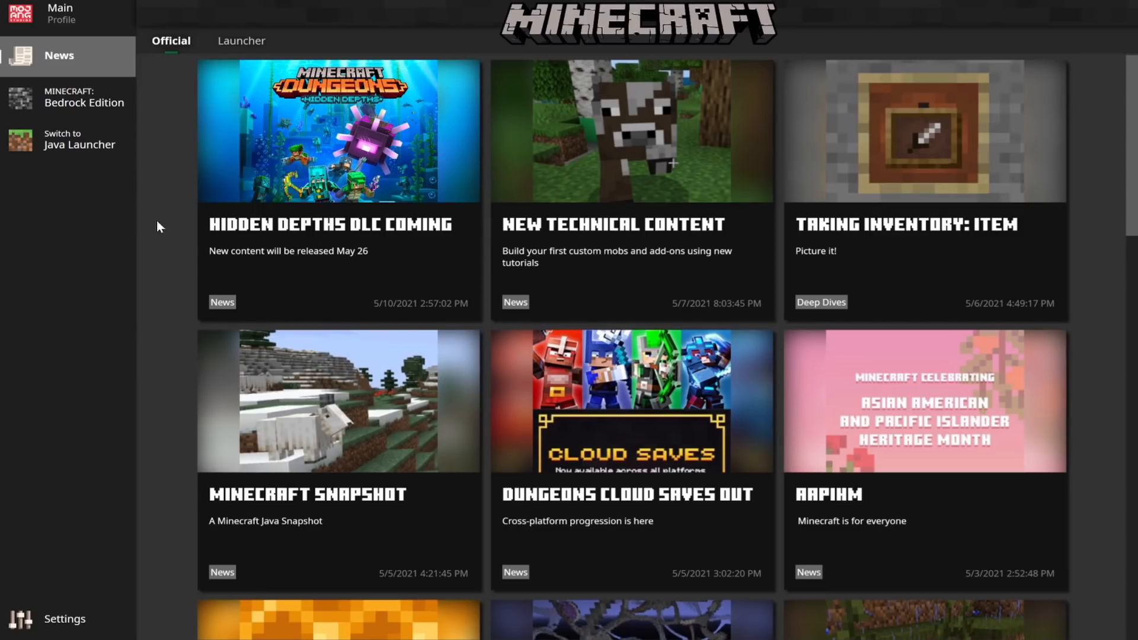
left_click(242, 40)
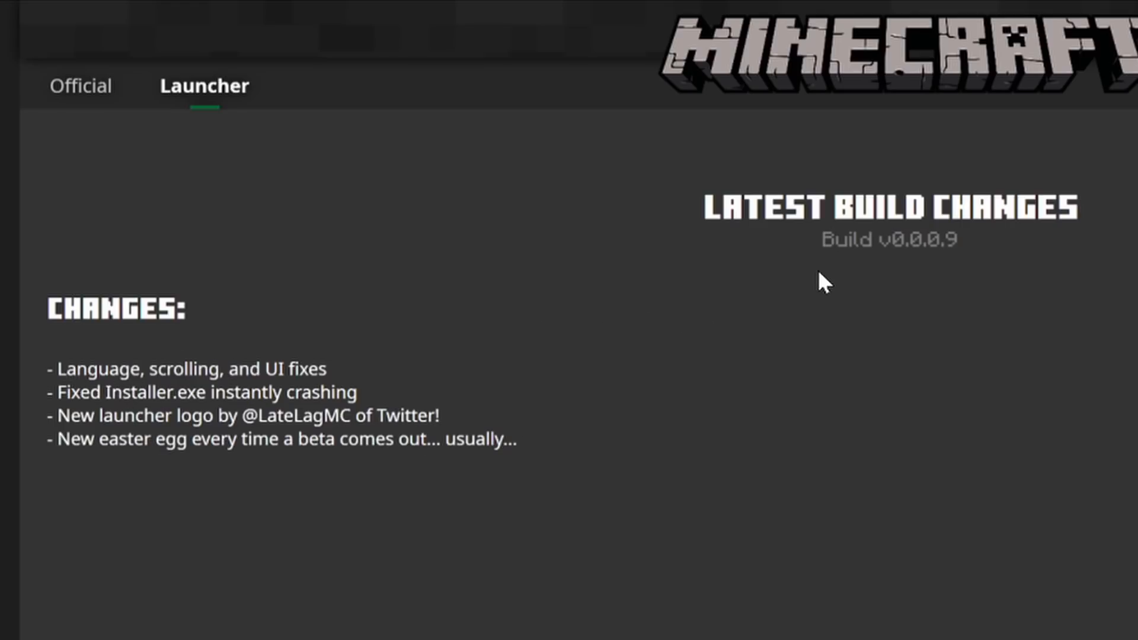
mouse_move(930, 256)
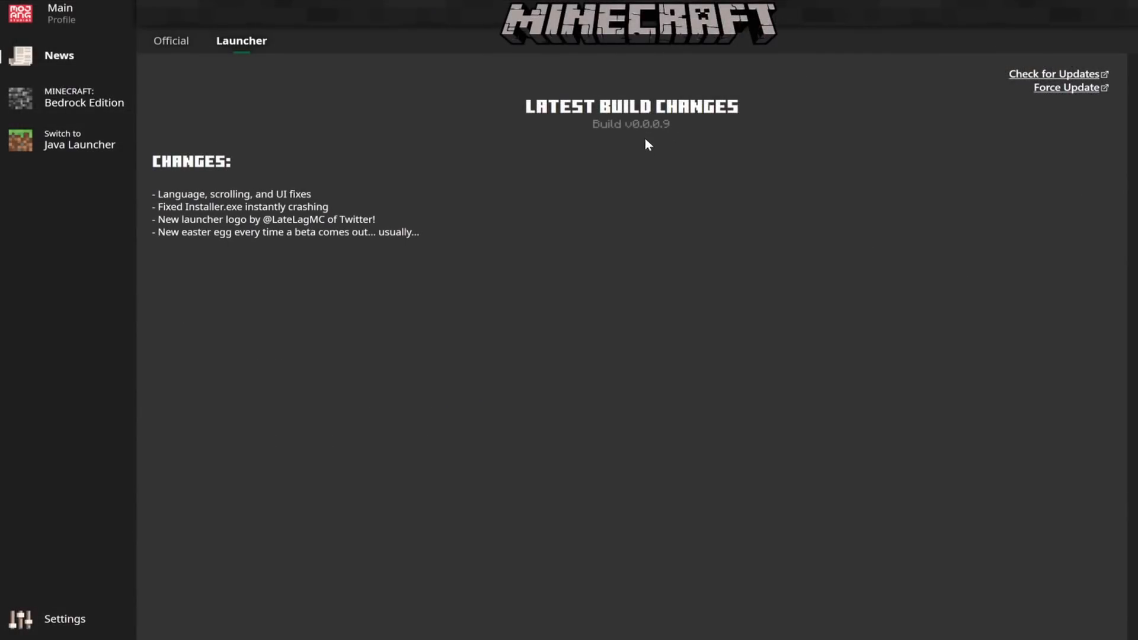
mouse_move(278, 44)
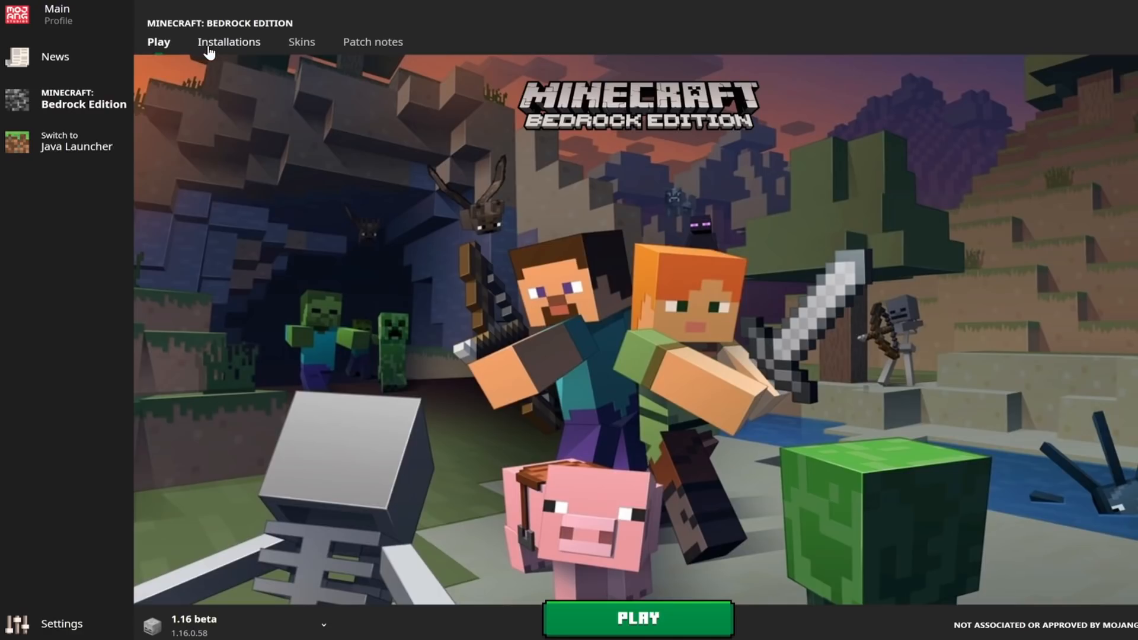
Step: Show the installations list and toggle the release-installations filter off and back on
left_click(228, 42)
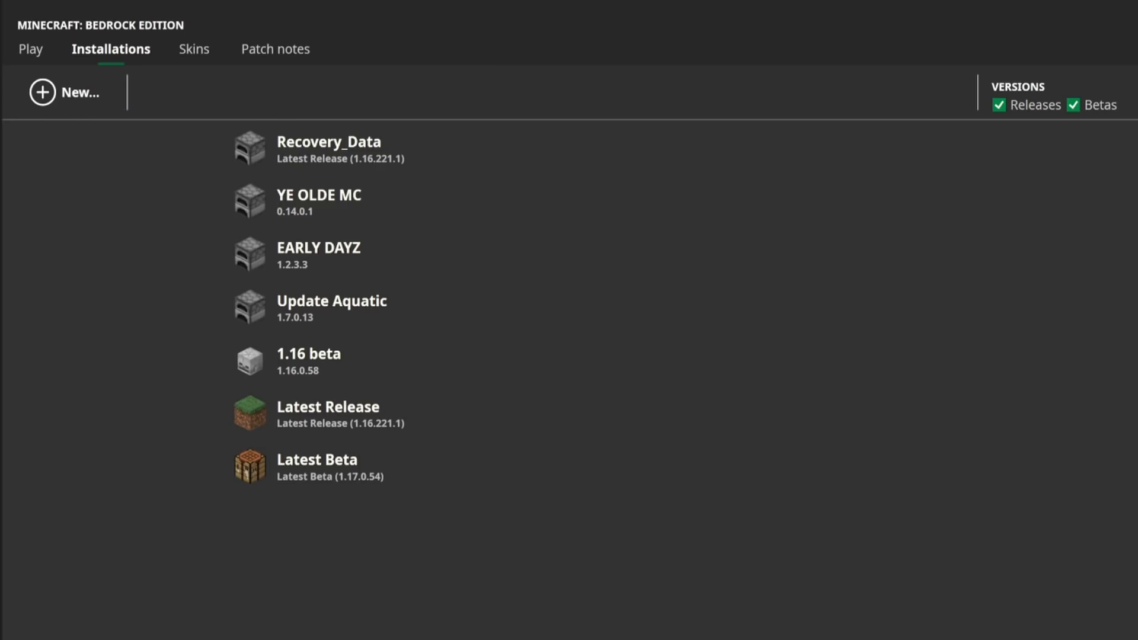
mouse_move(790, 582)
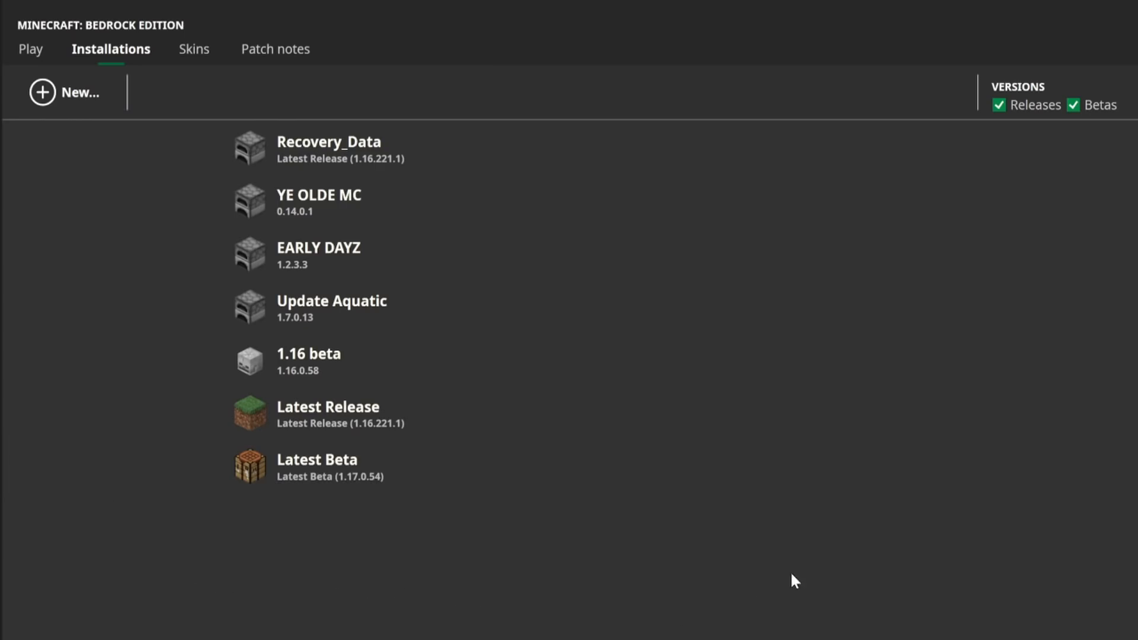
left_click(999, 105)
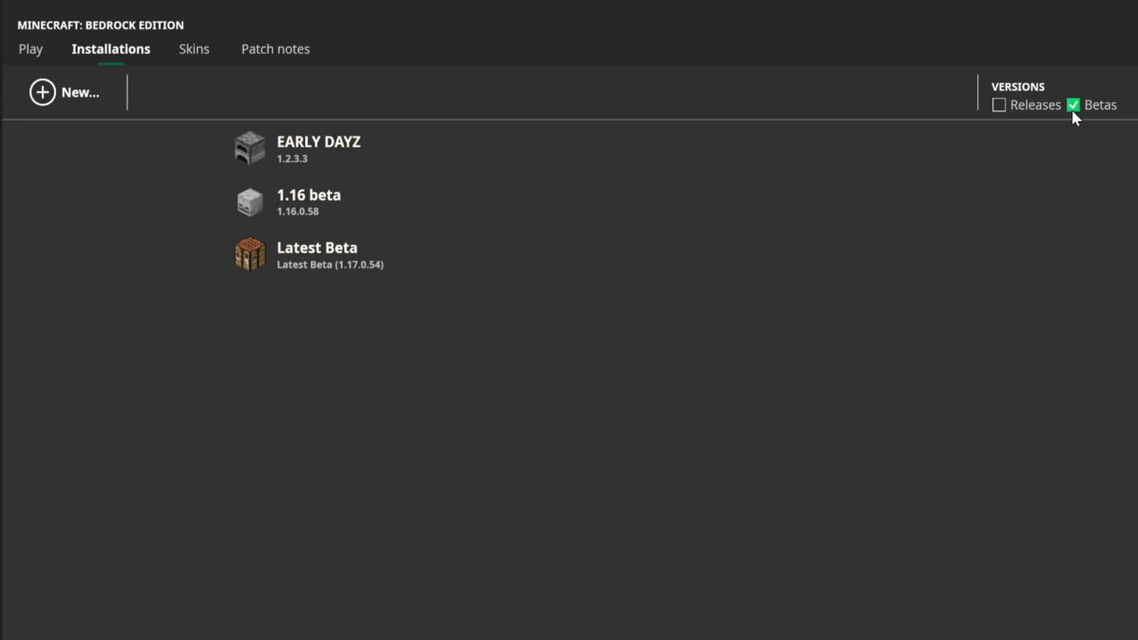
left_click(999, 105)
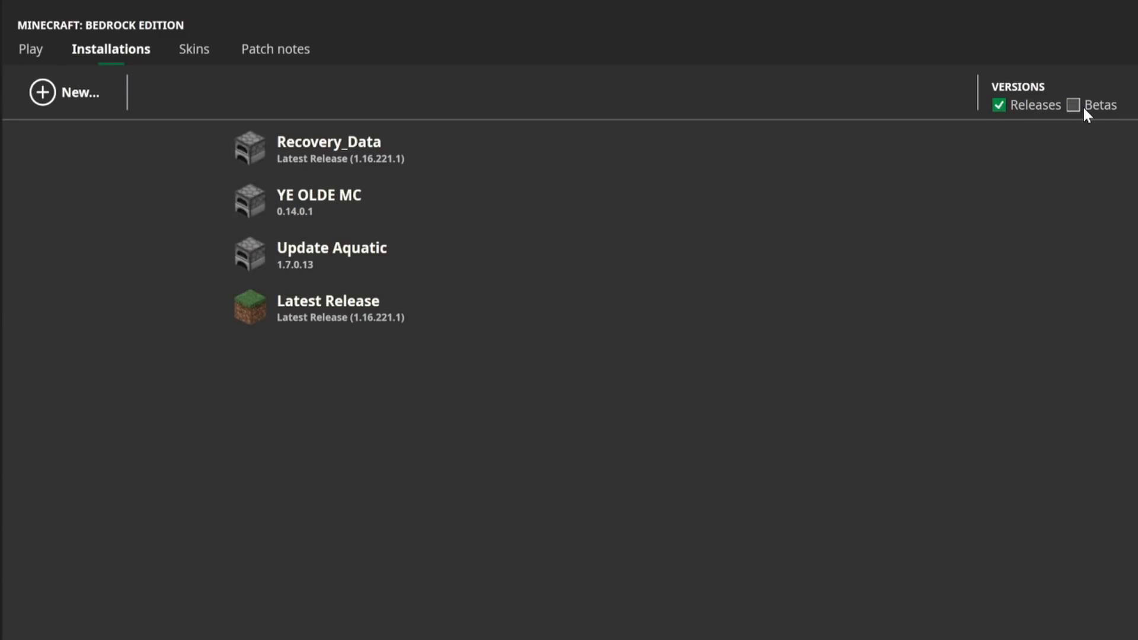
Step: Start a new installation, browse its block icon choices, then cancel it
left_click(67, 93)
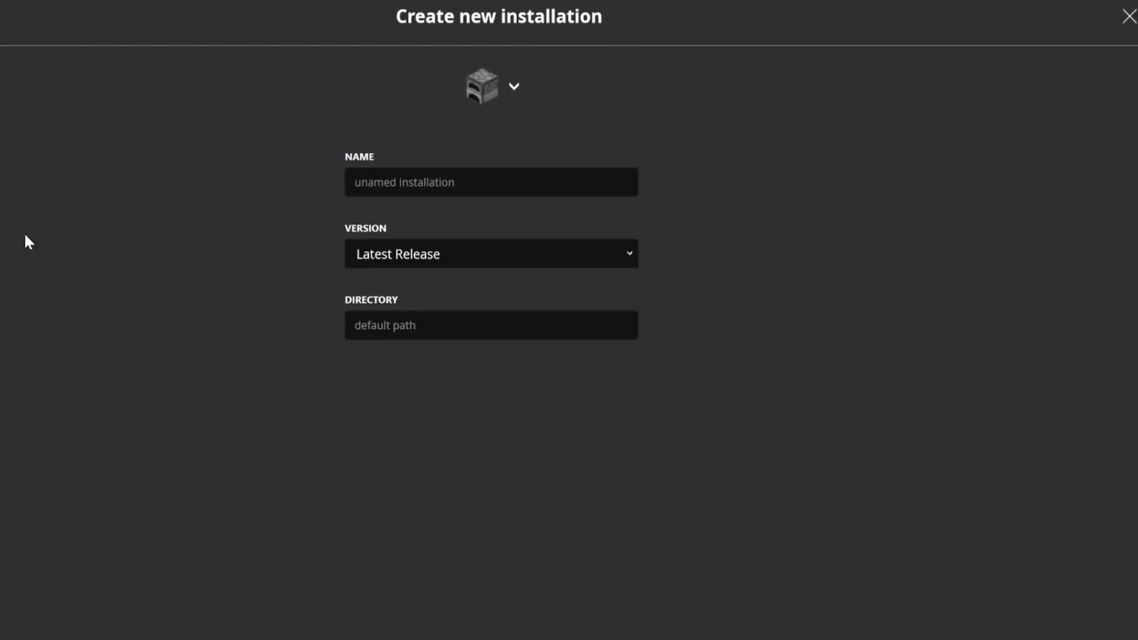
mouse_move(606, 264)
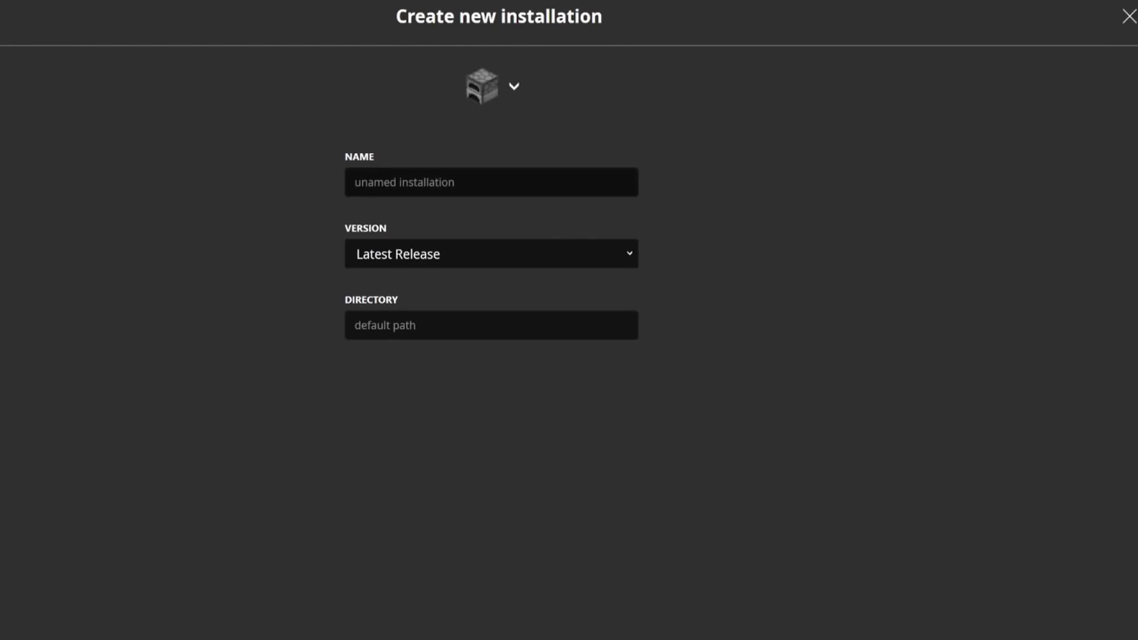
left_click(513, 87)
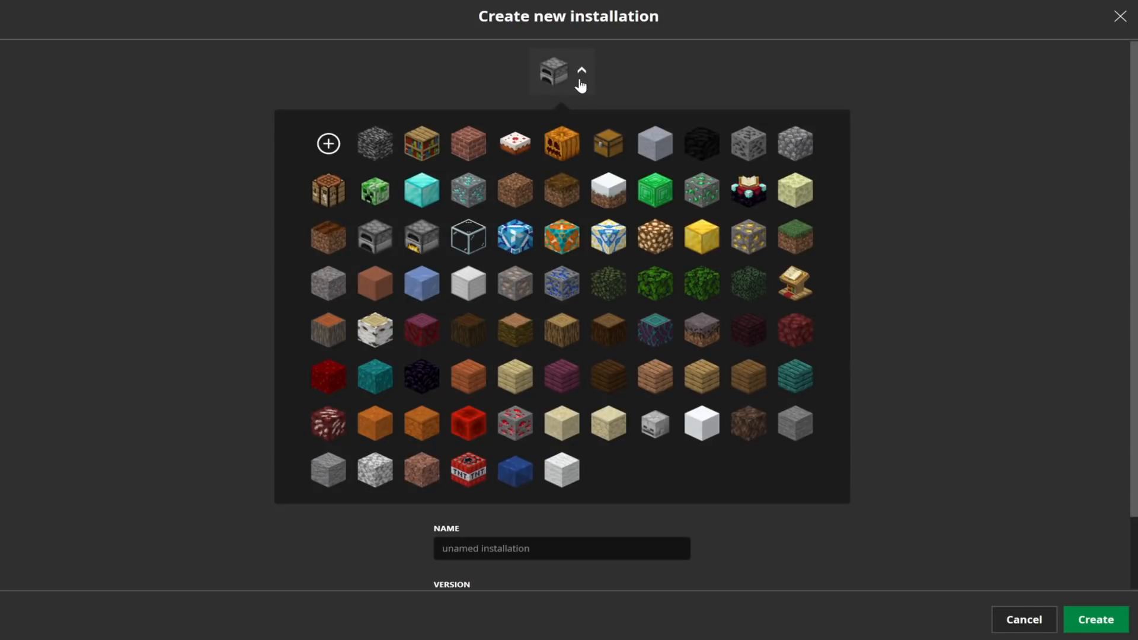
mouse_move(832, 197)
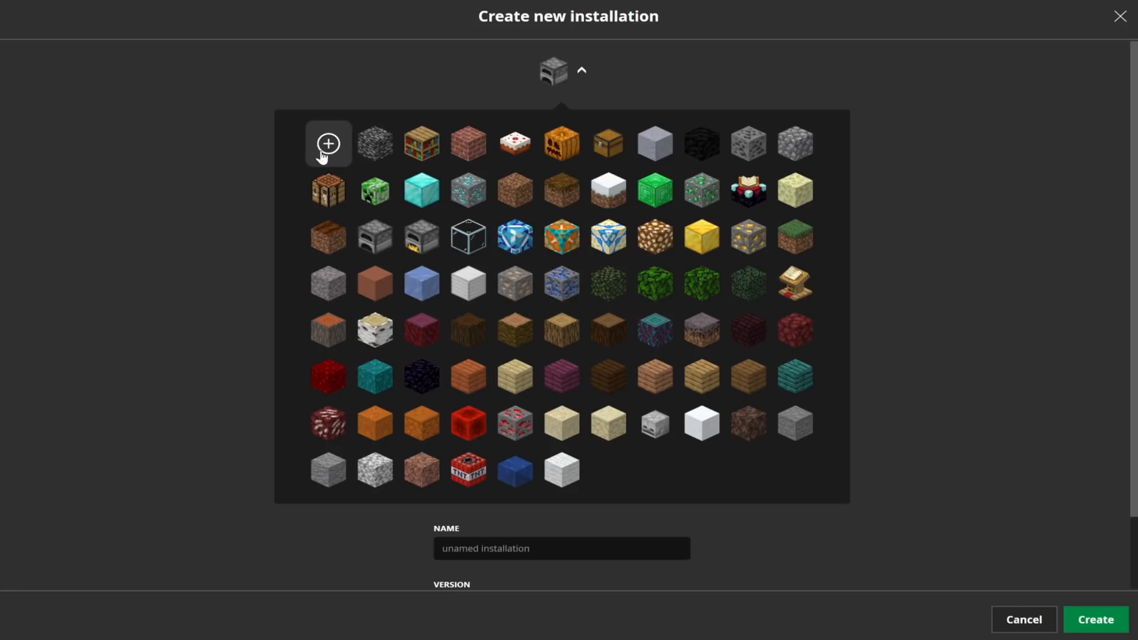
mouse_move(626, 295)
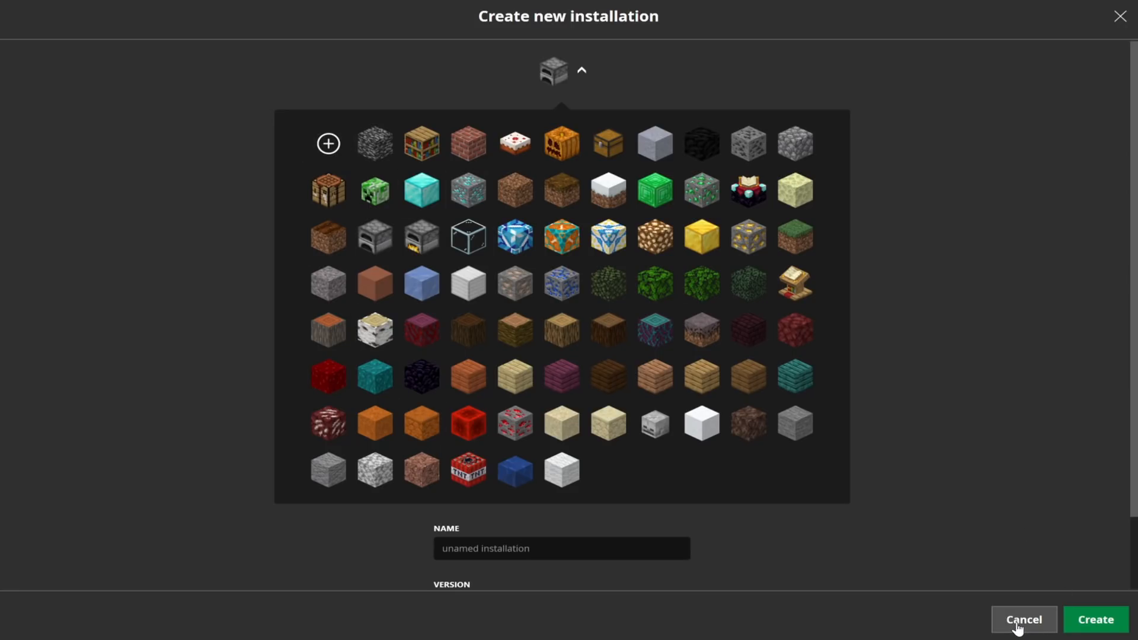
left_click(1022, 619)
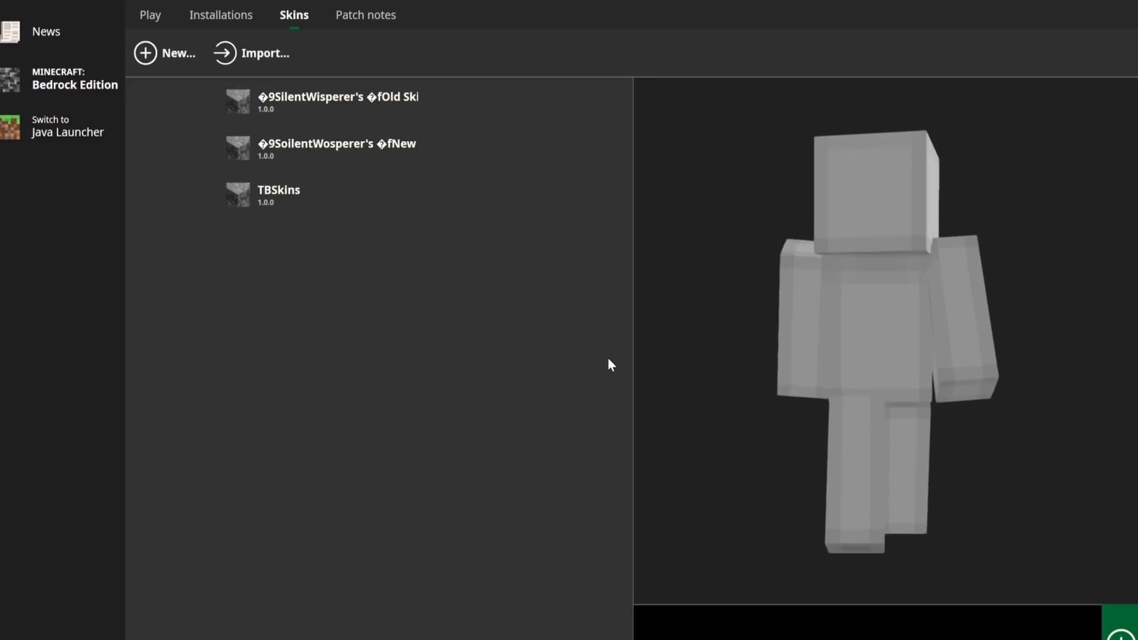
Step: Rotate the skin preview, then read and close the Beta 1.17.0.54 patch notes
left_click_drag(610, 364, 863, 398)
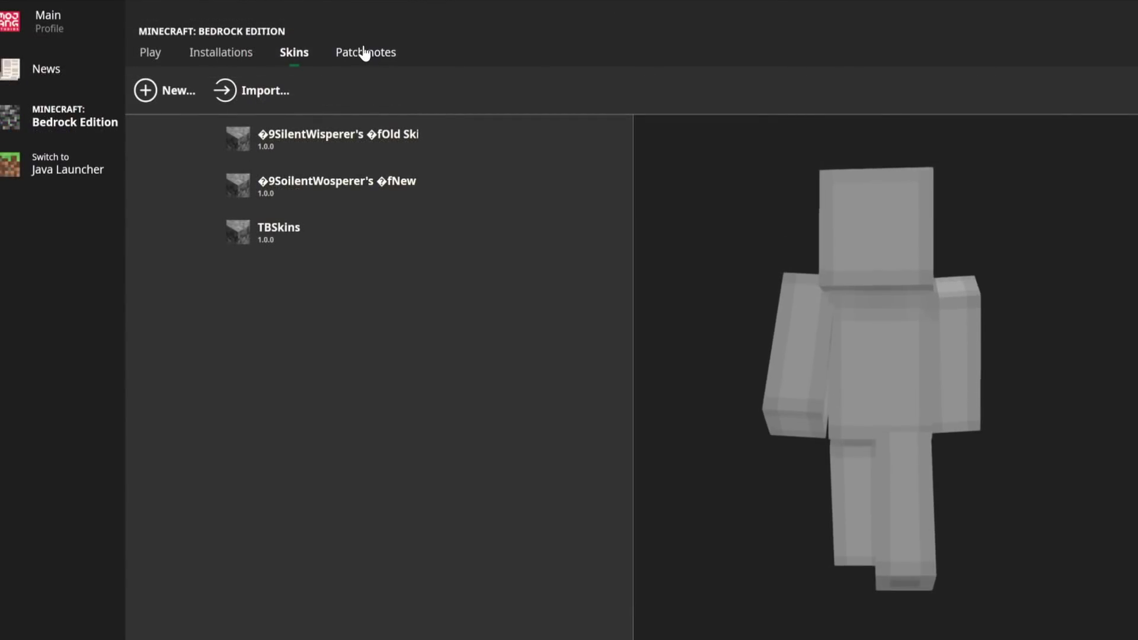
left_click(365, 52)
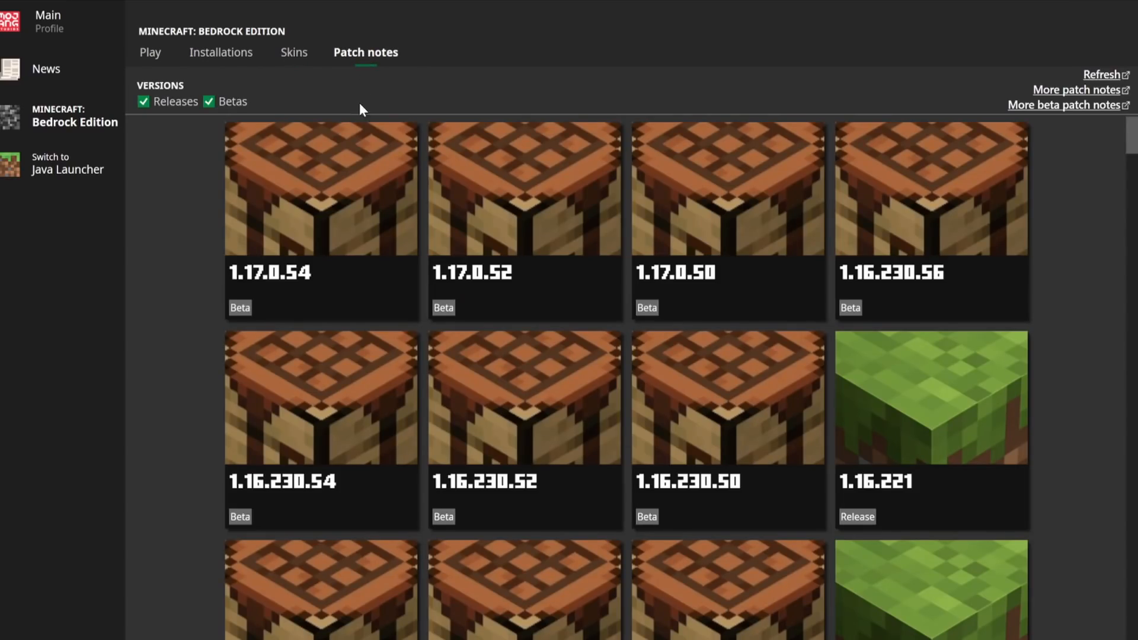
mouse_move(937, 265)
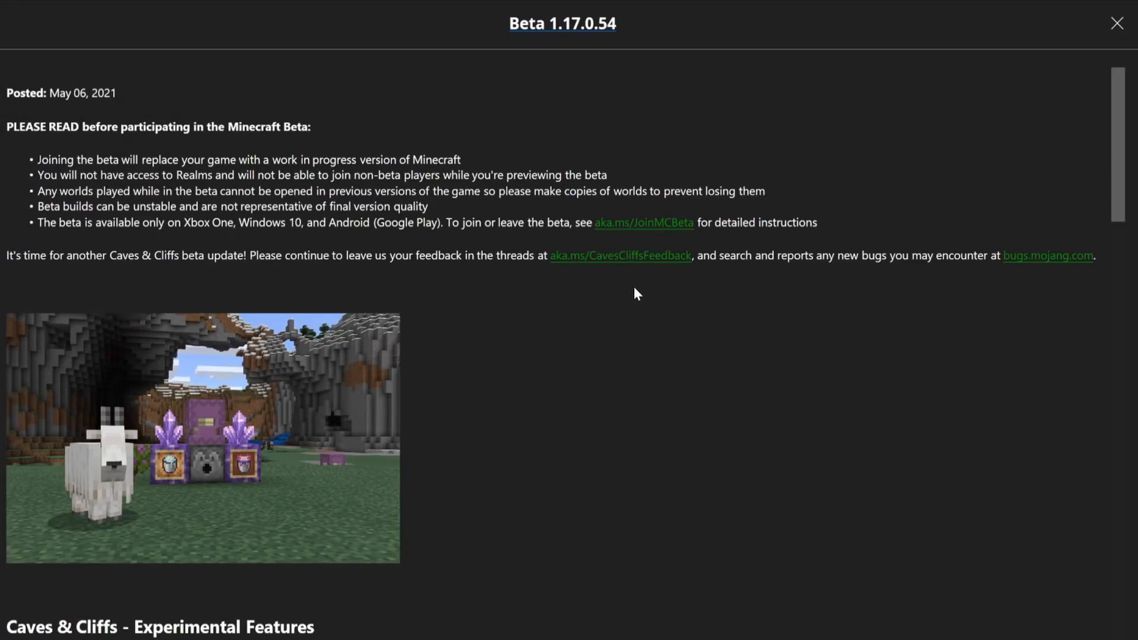
scroll("down", 3)
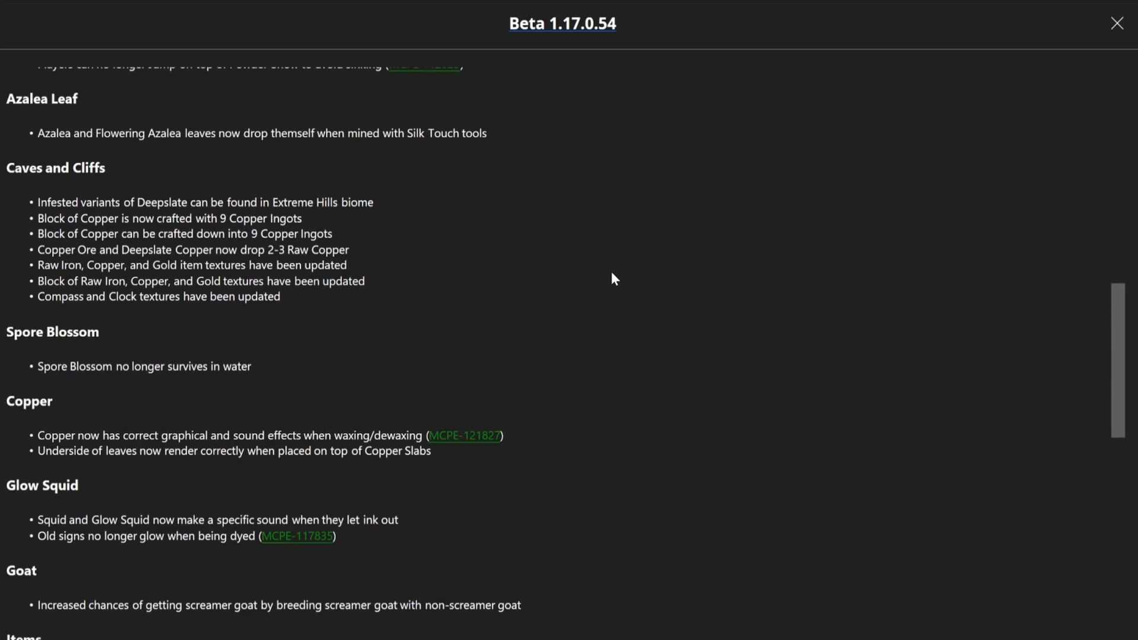
scroll("up", 3)
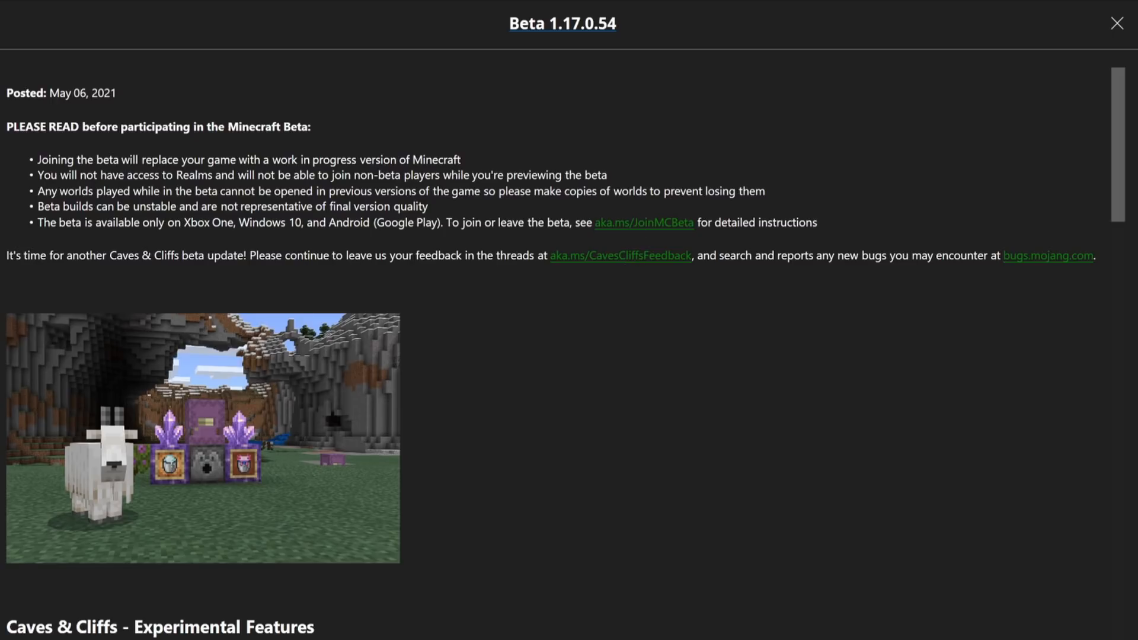
left_click(1115, 23)
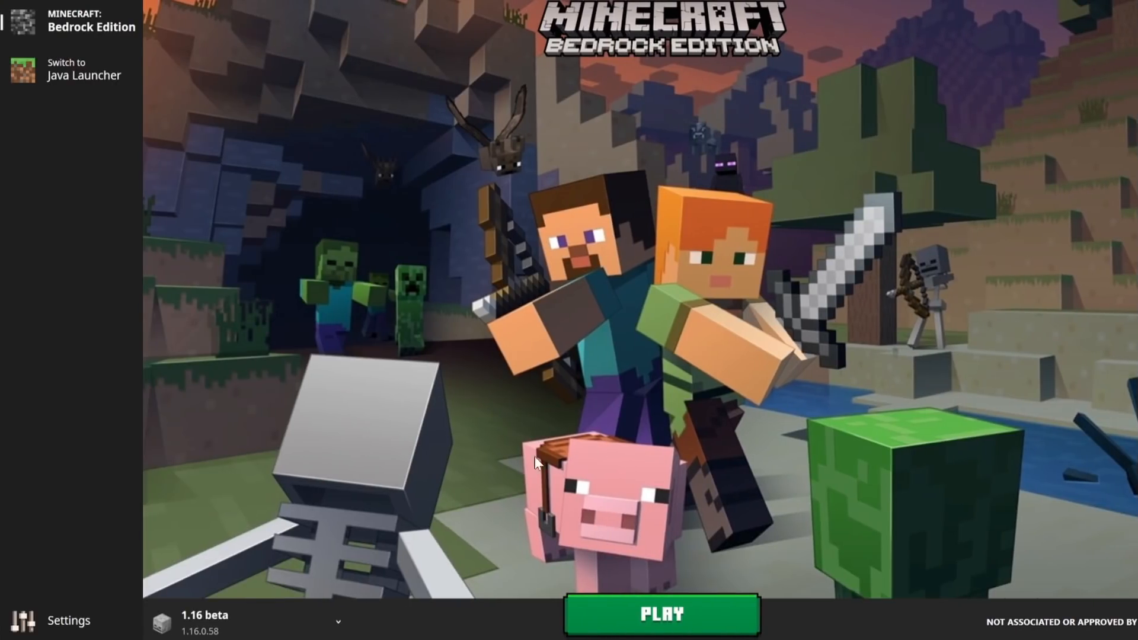
Step: In Settings keep English - United States as language, then view the Versions tab
left_click(66, 620)
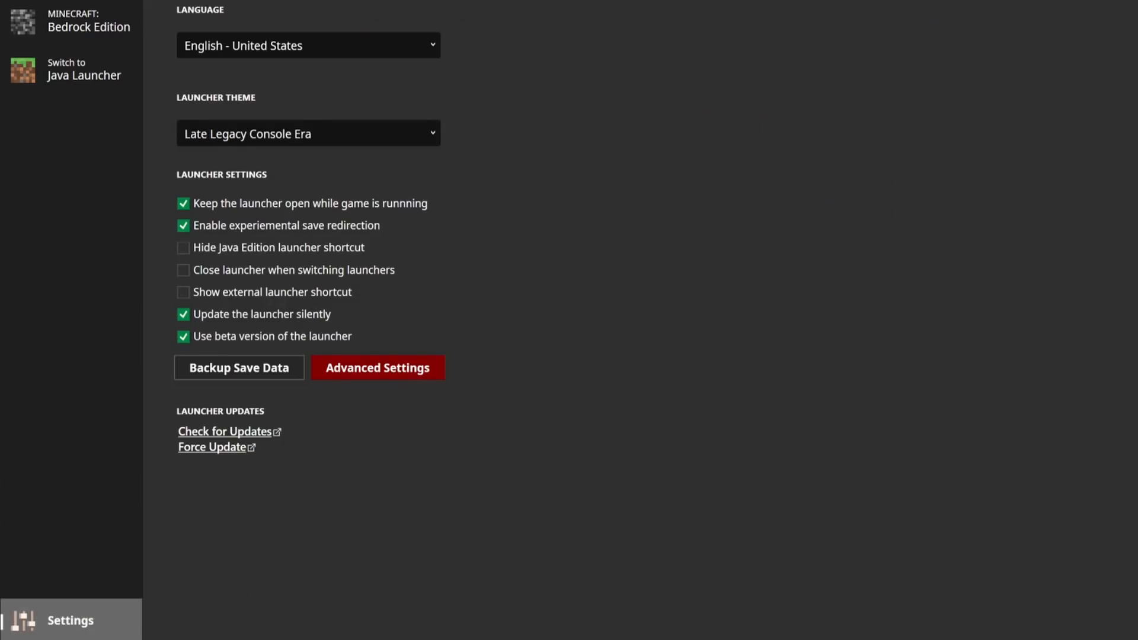
left_click(307, 45)
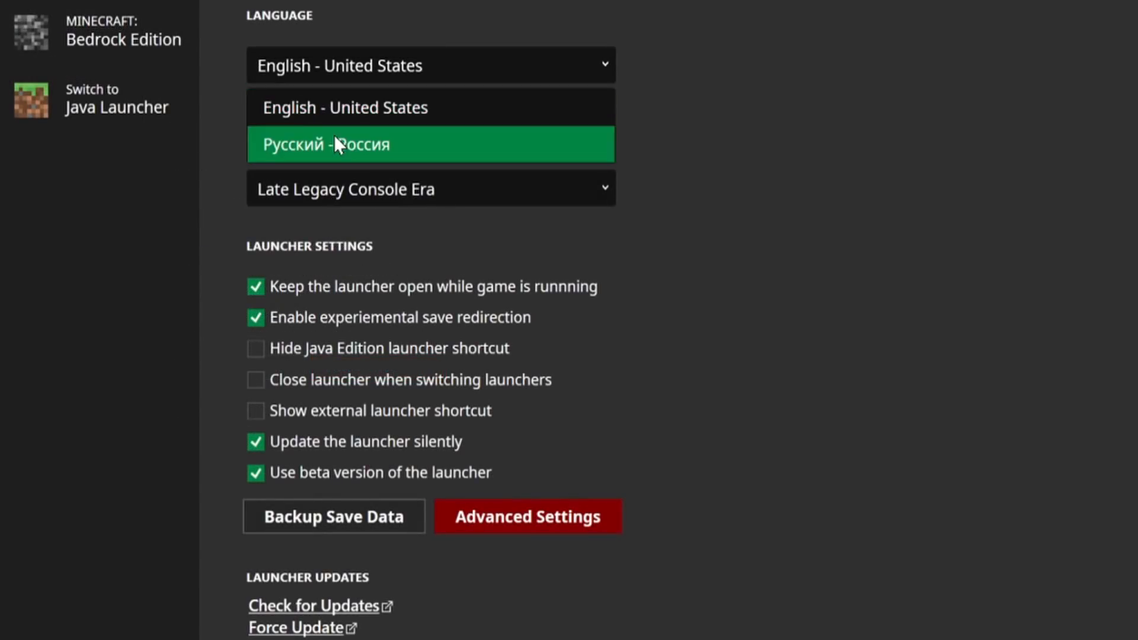
mouse_move(325, 108)
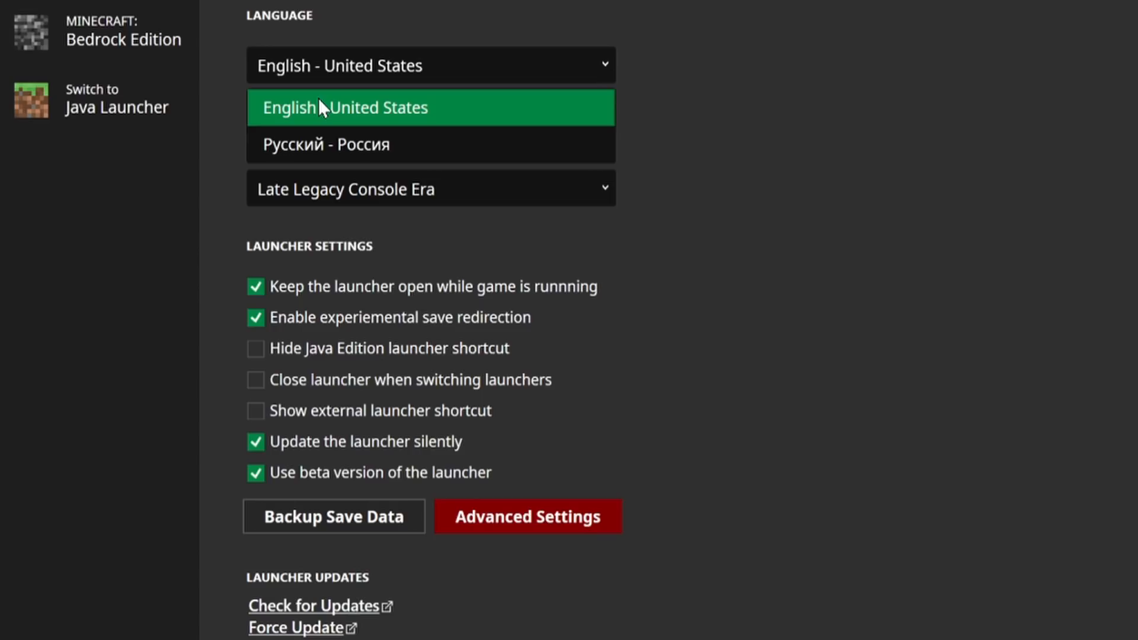
mouse_move(329, 108)
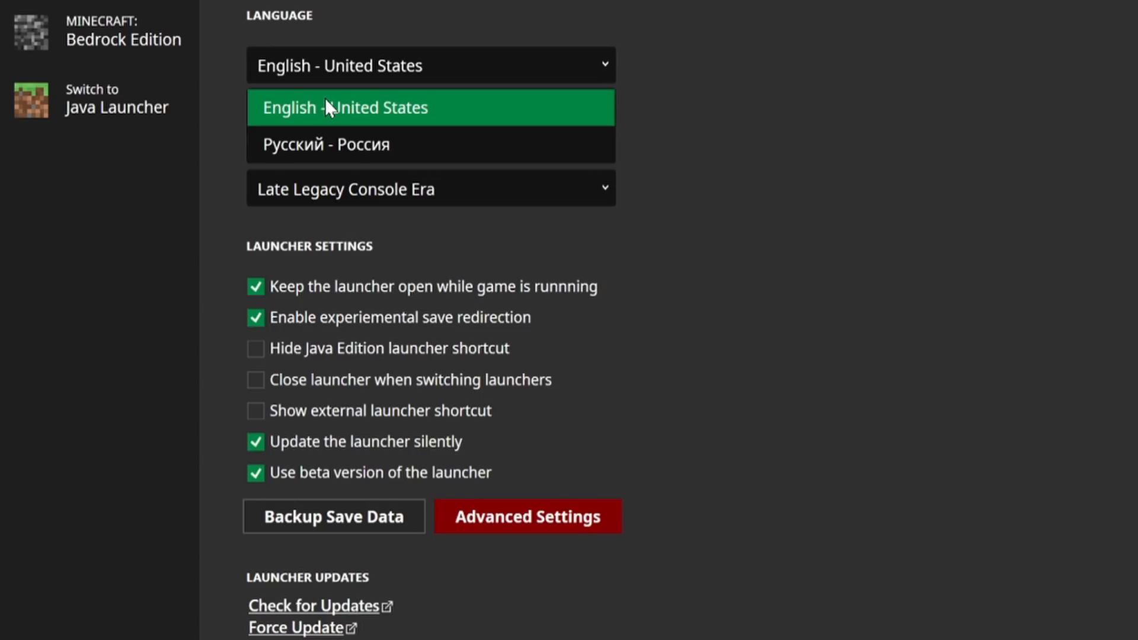
left_click(431, 108)
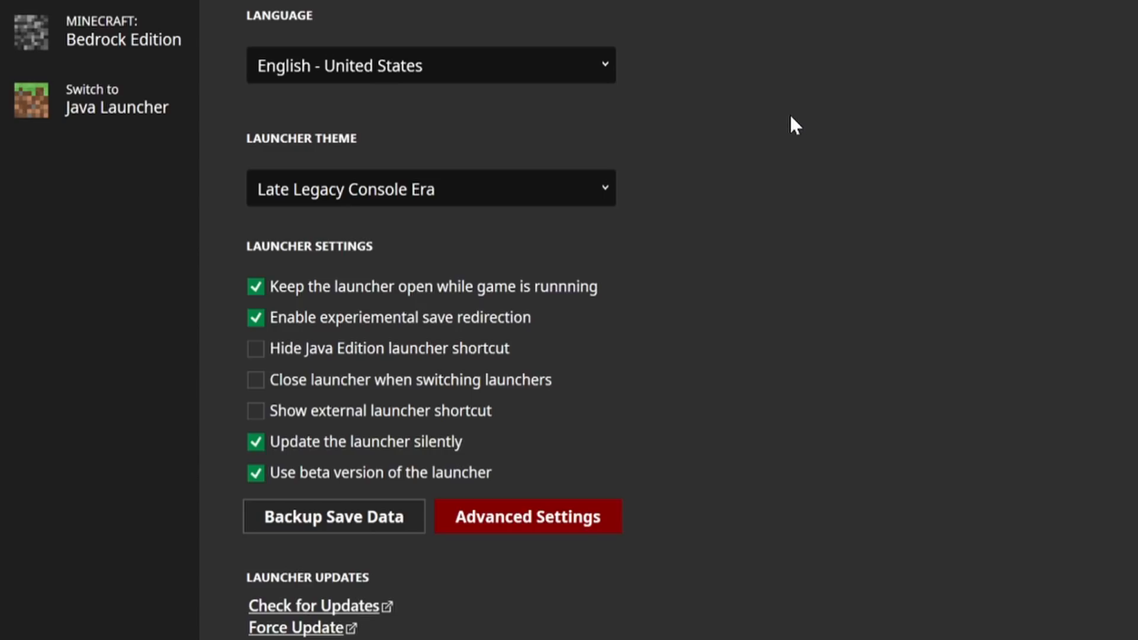
left_click(125, 44)
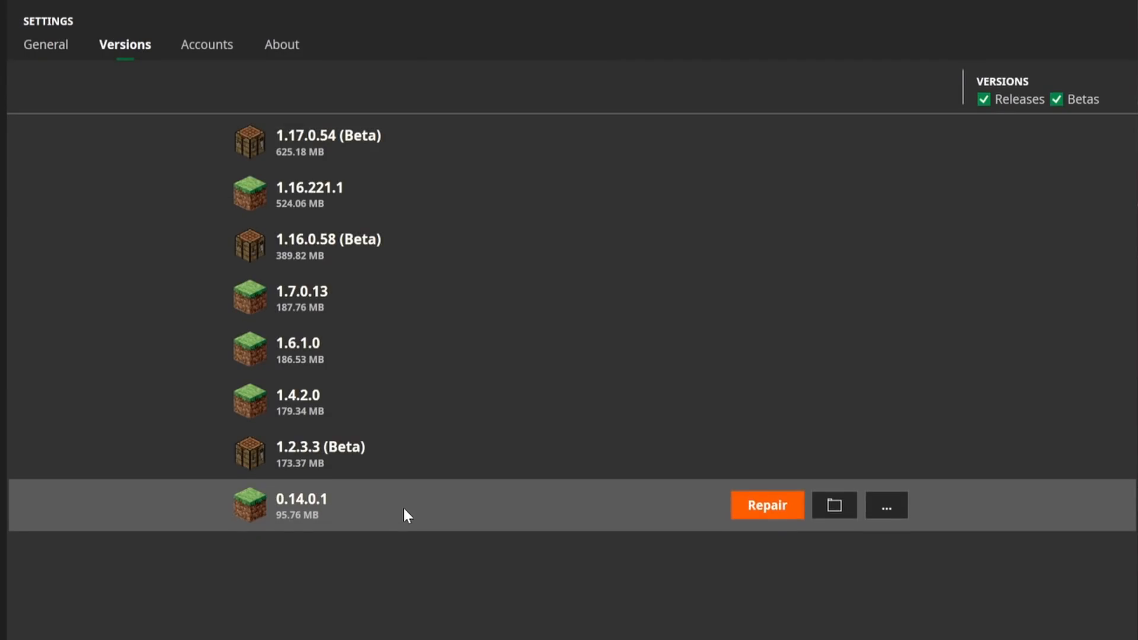
mouse_move(381, 244)
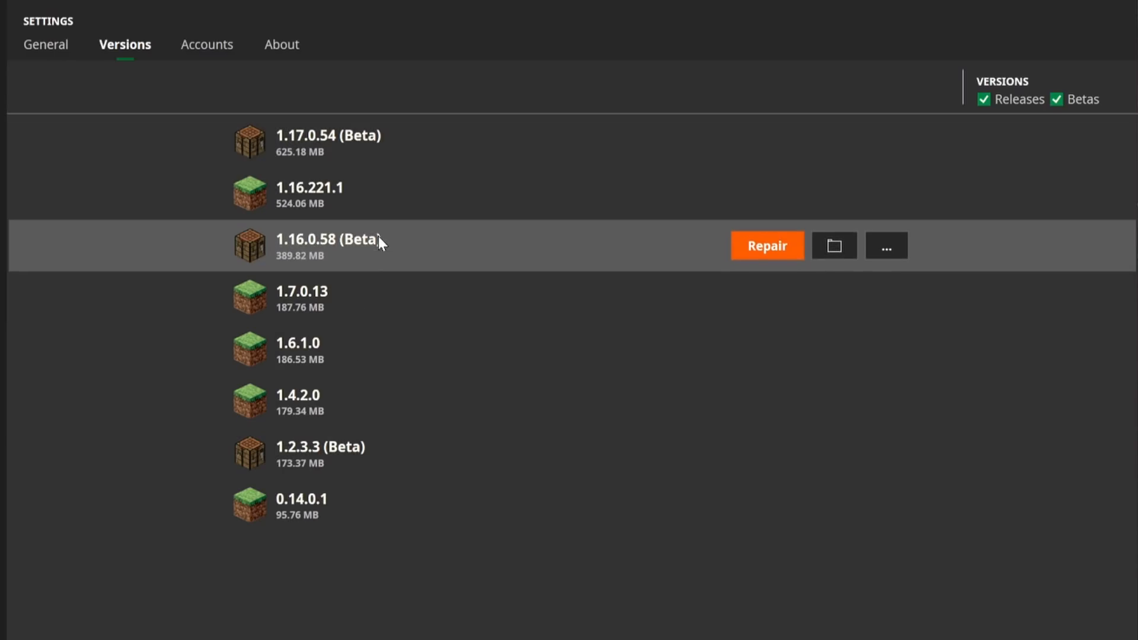
mouse_move(289, 57)
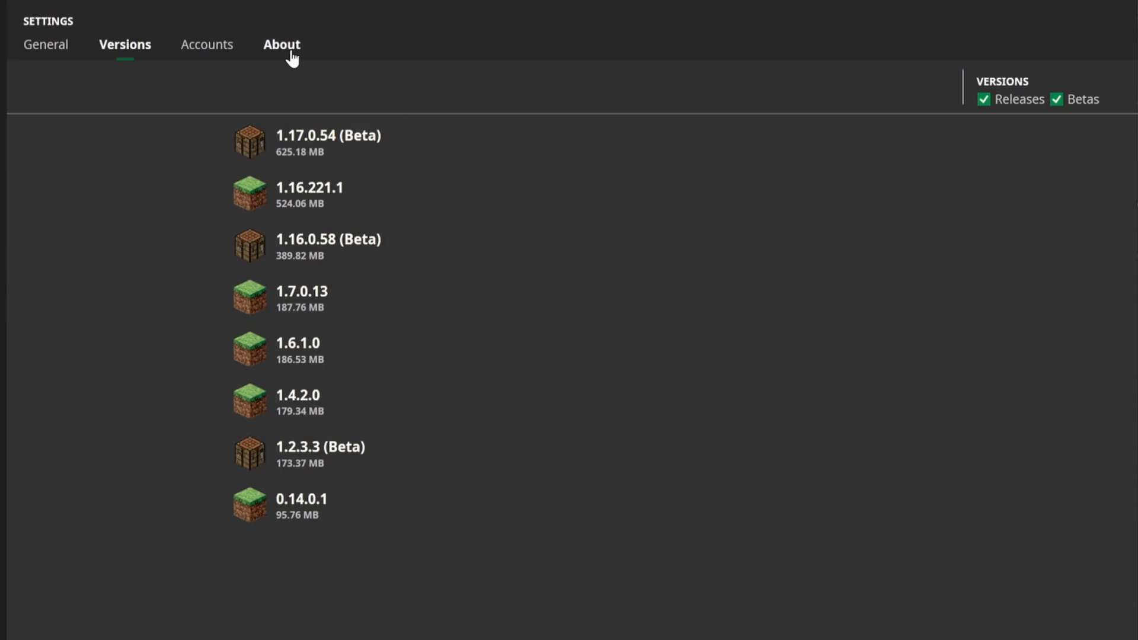
Step: View the launcher's About credits and open the developer's Twitter profile
left_click(281, 45)
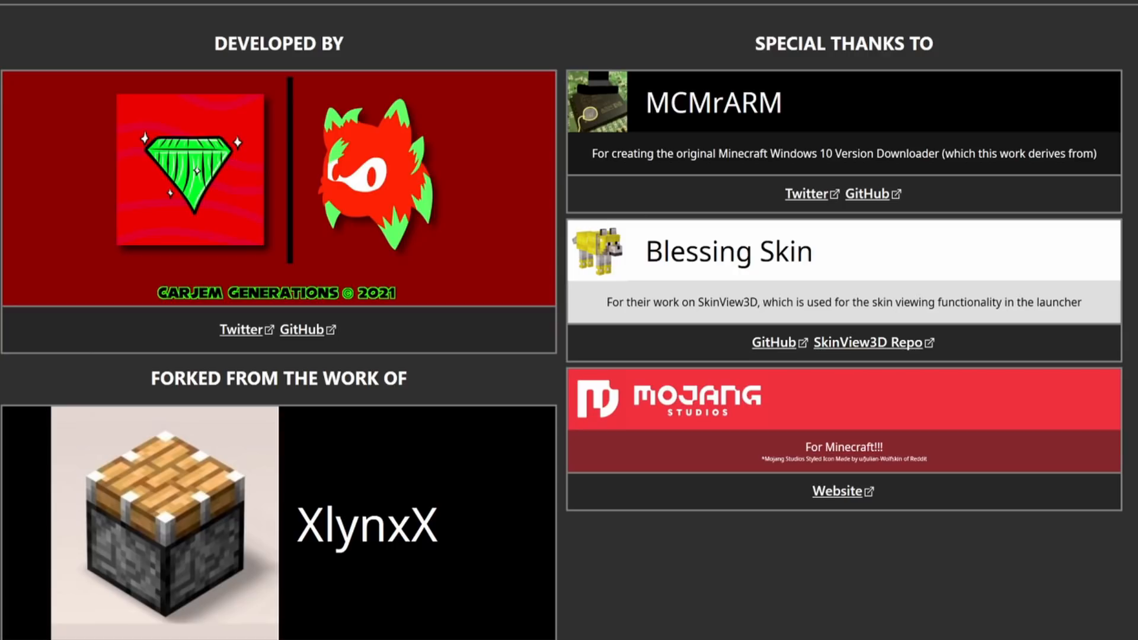
mouse_move(480, 143)
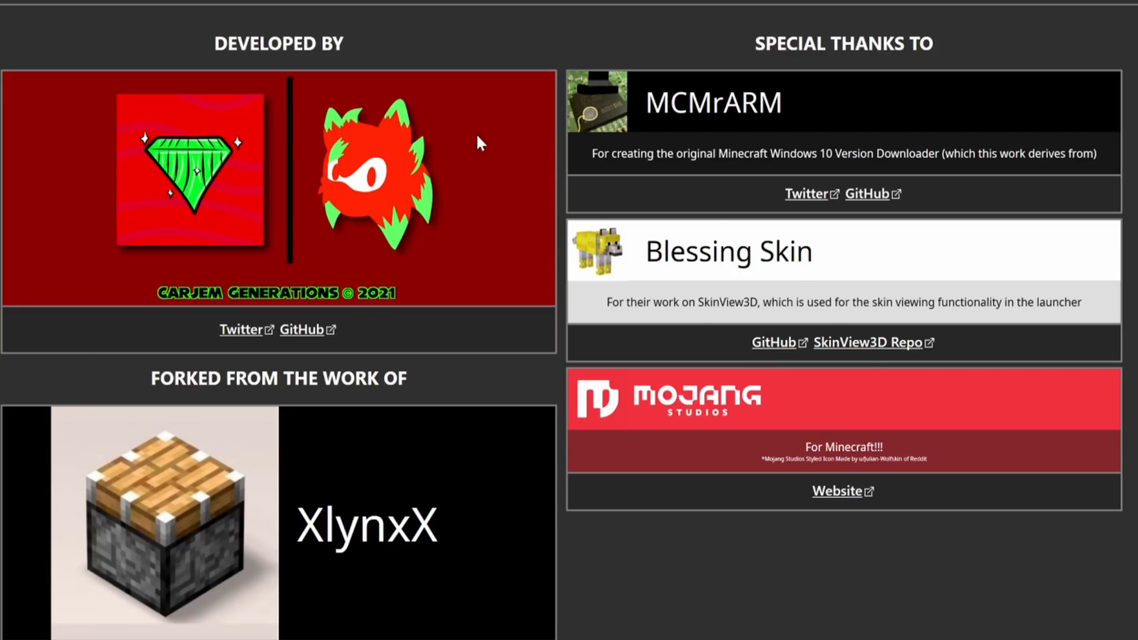
mouse_move(1018, 618)
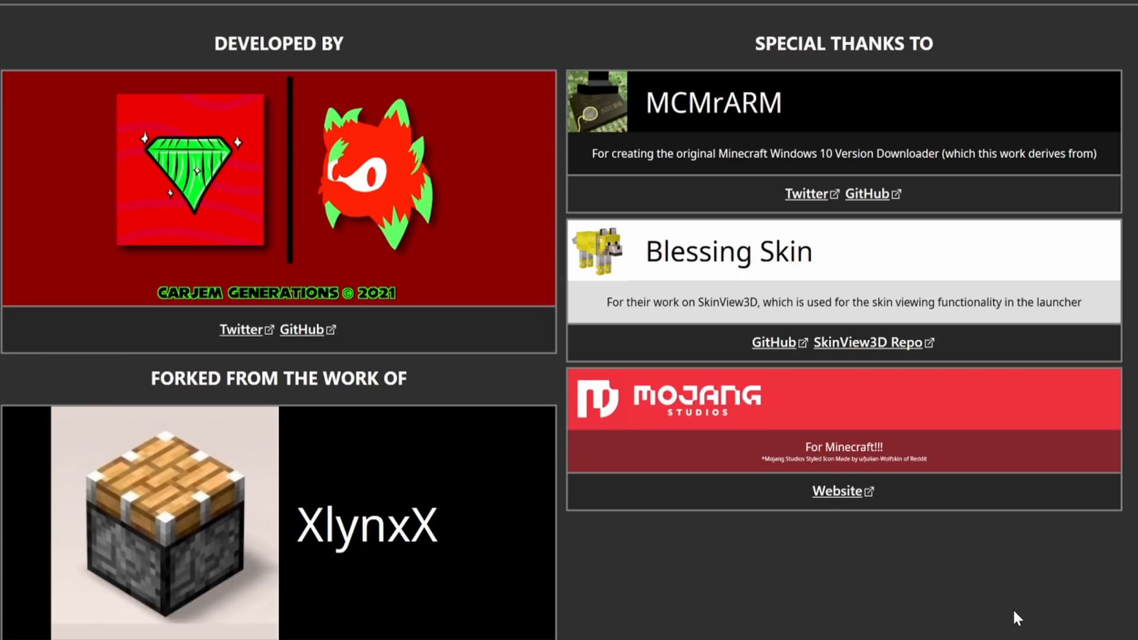
mouse_move(1000, 605)
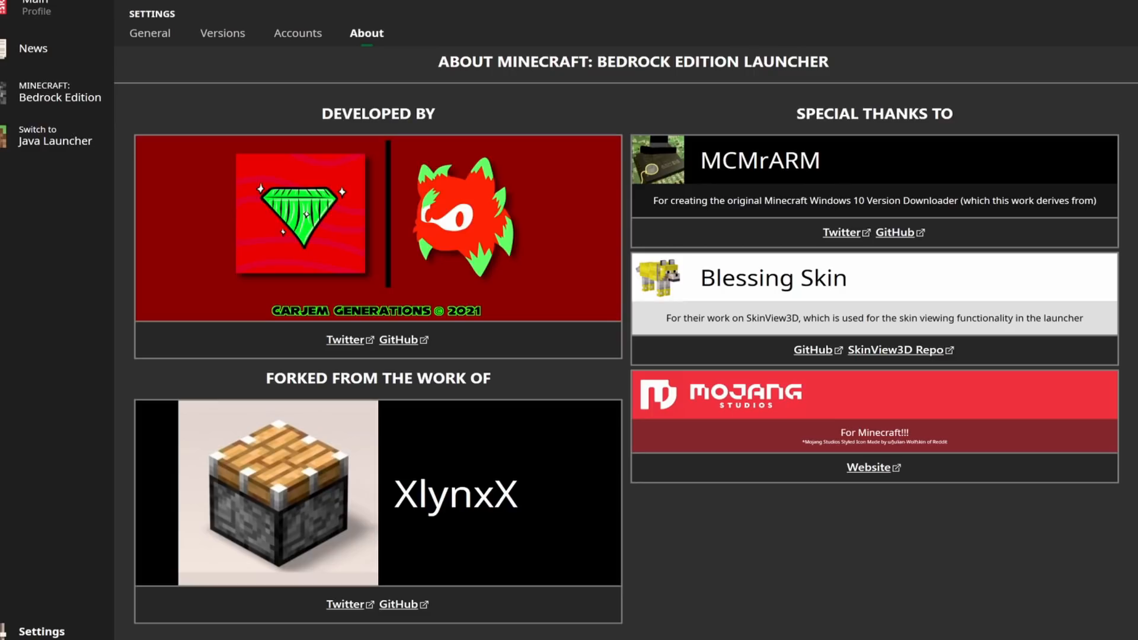
left_click(345, 340)
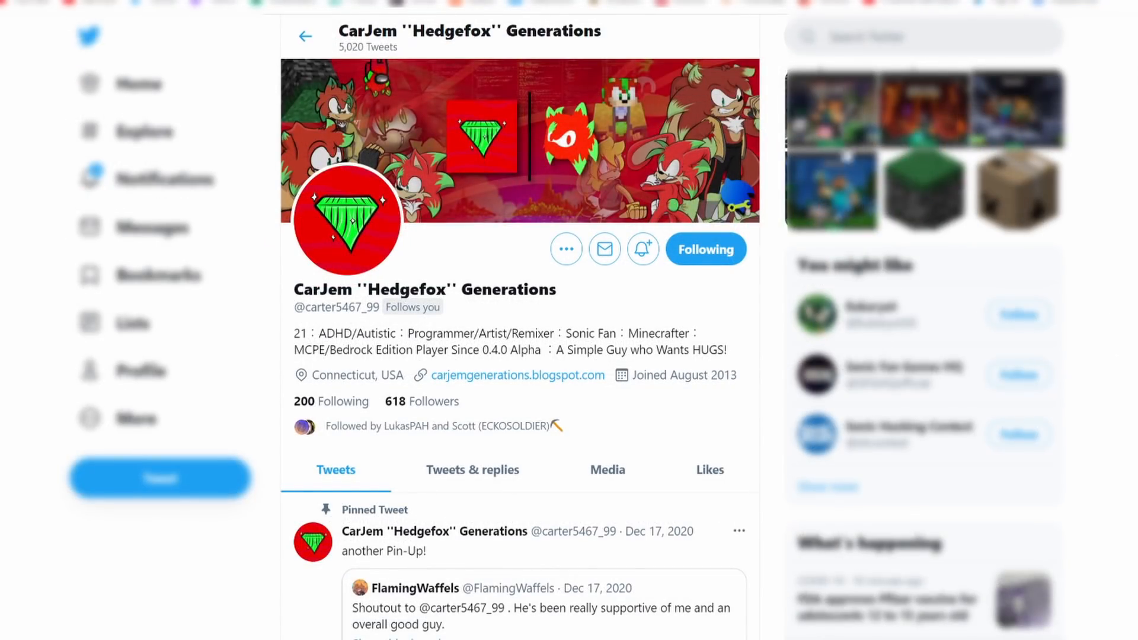
mouse_move(762, 268)
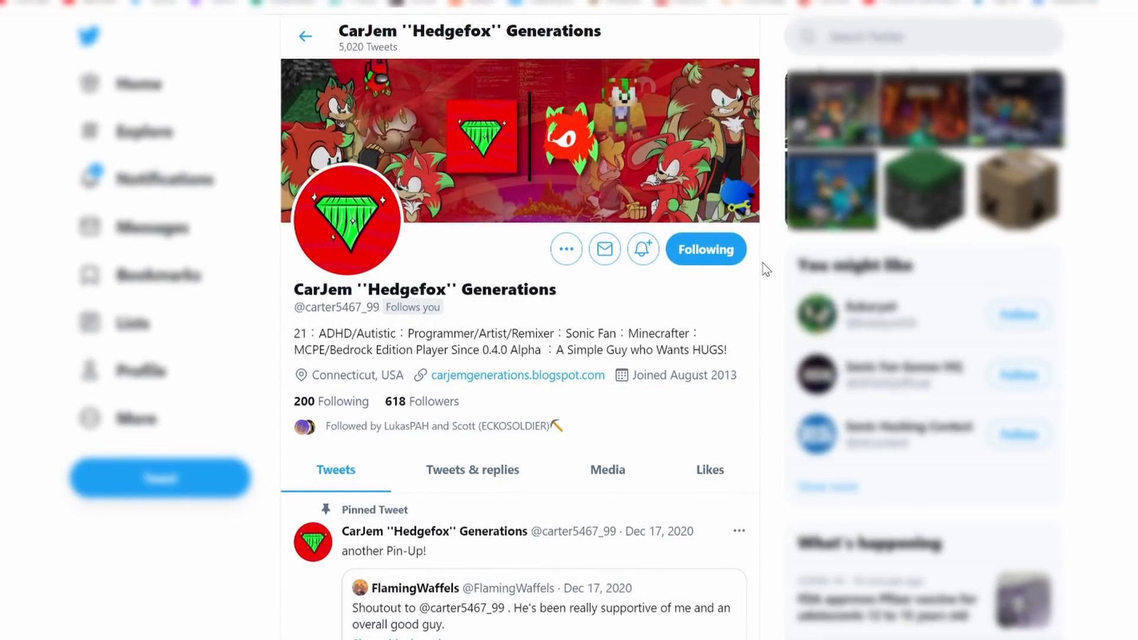
mouse_move(713, 339)
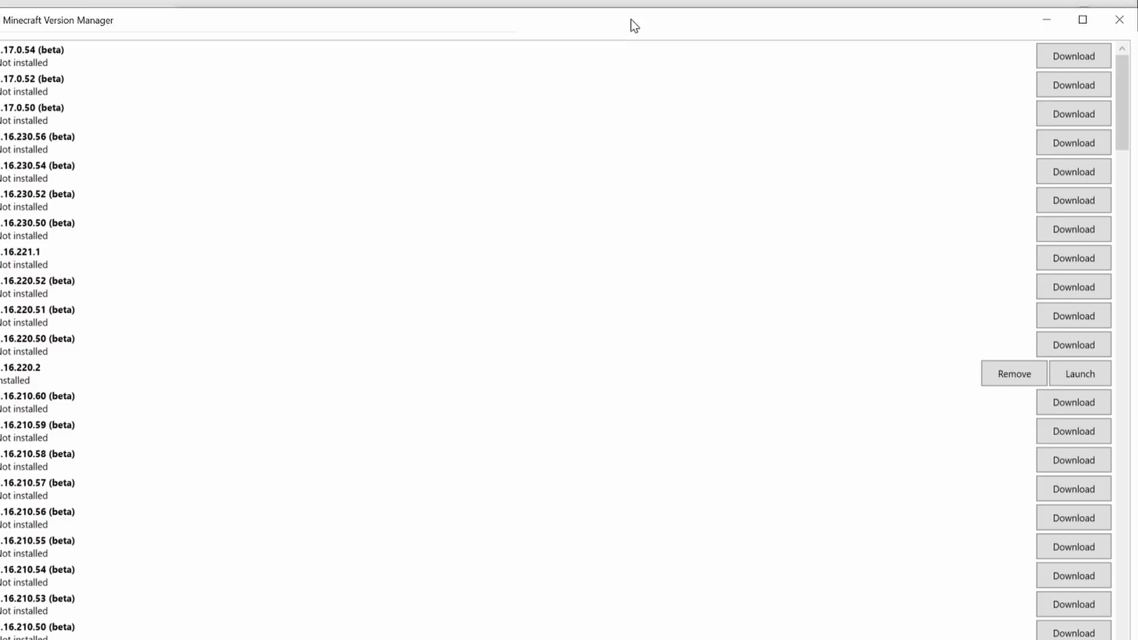
mouse_move(1044, 423)
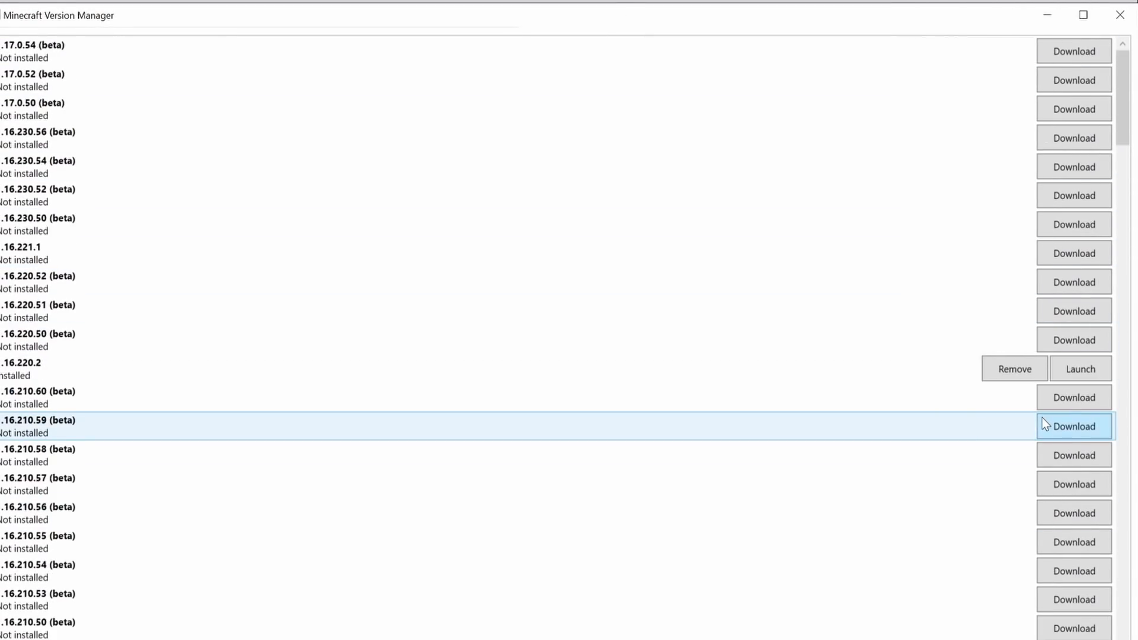
mouse_move(851, 408)
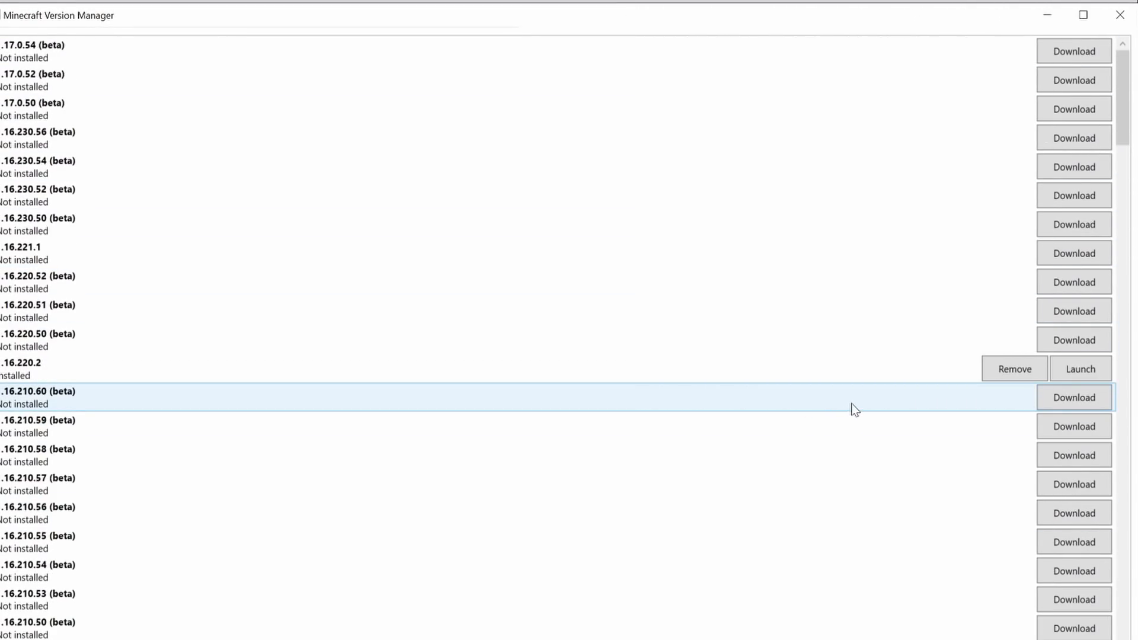
mouse_move(852, 456)
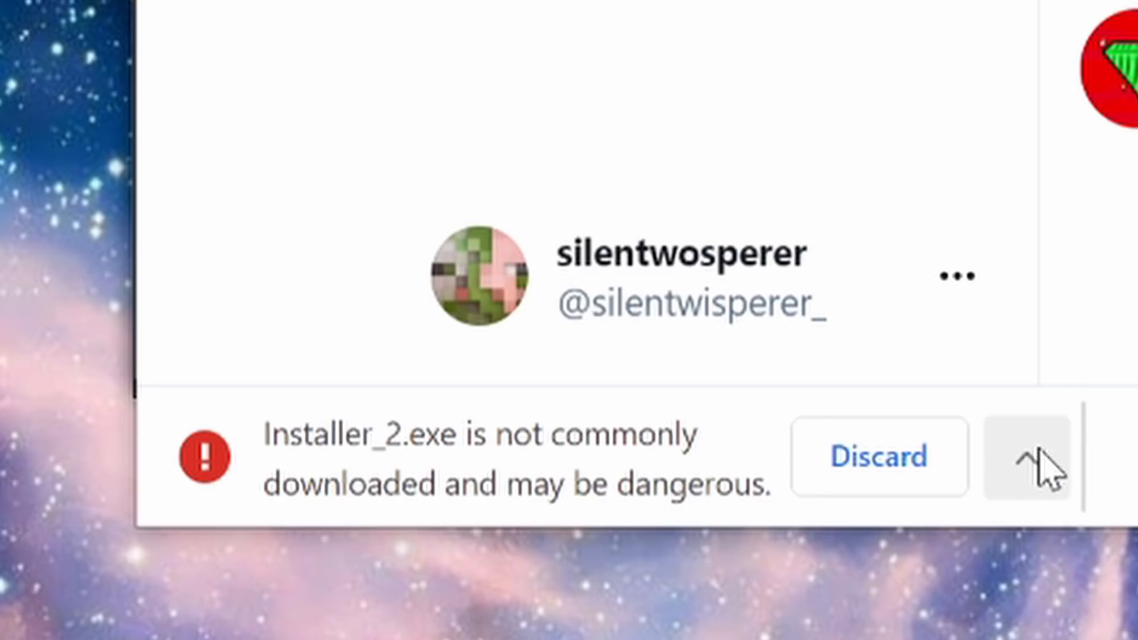
Step: Keep the flagged Installer_2.exe download in Chrome and run it
left_click(1031, 462)
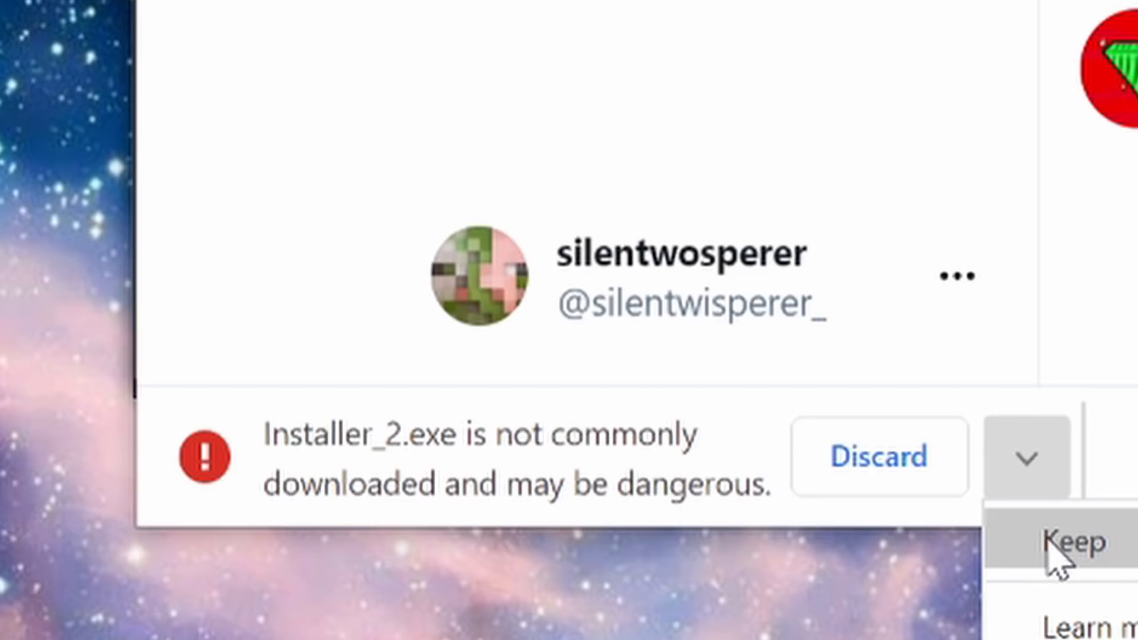
left_click(1071, 544)
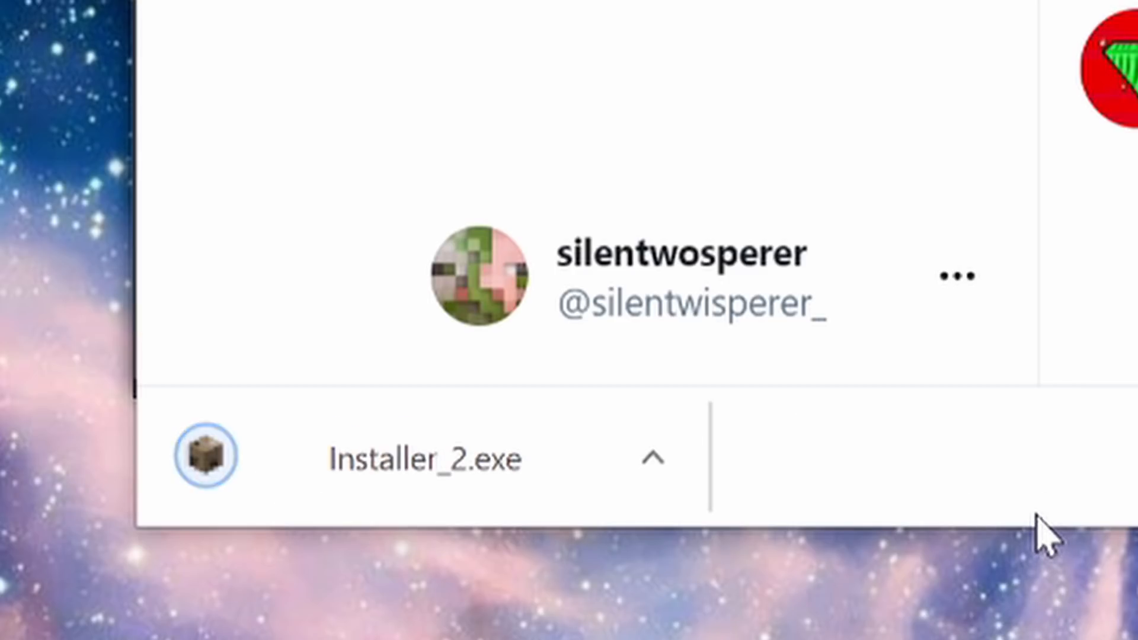
left_click(205, 461)
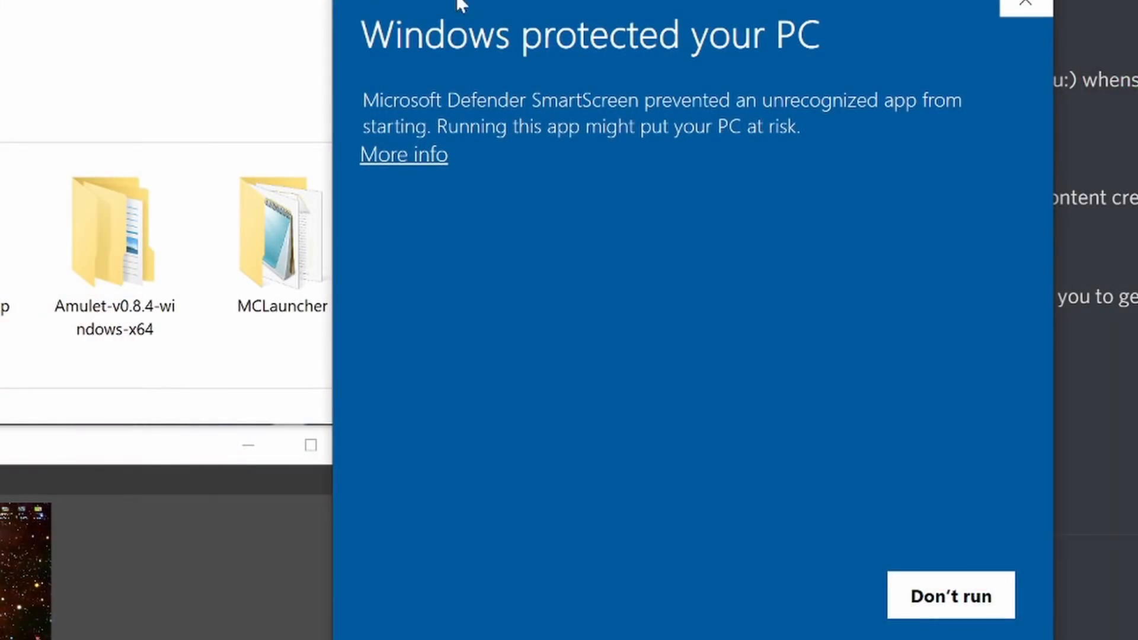
Step: Reveal SmartScreen details for Installer_2.exe from an unknown publisher
left_click(403, 154)
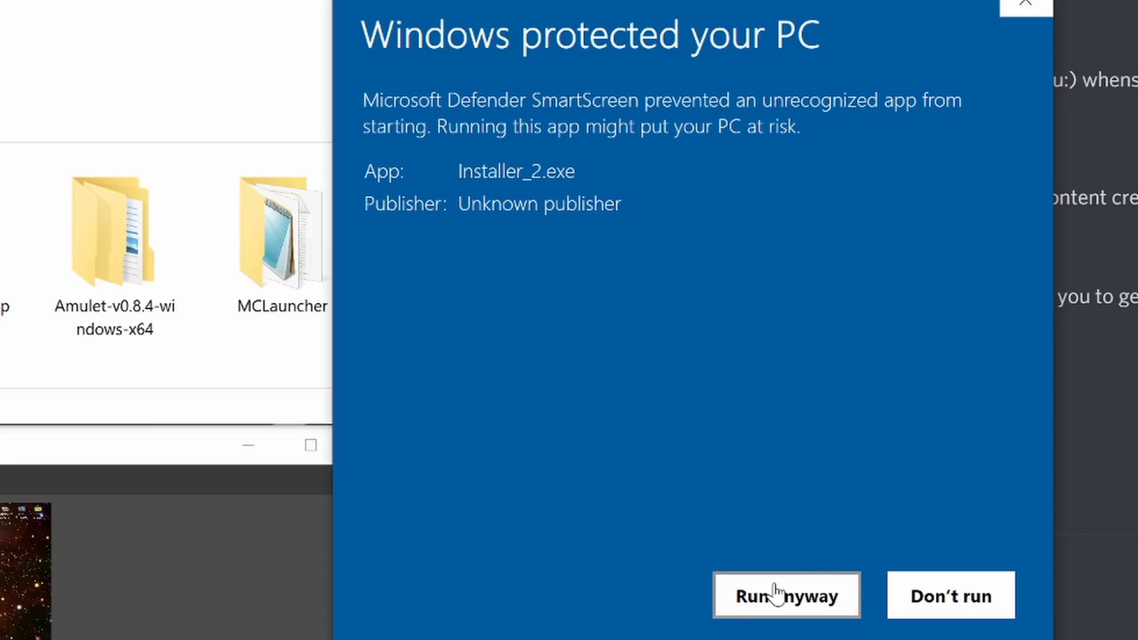
mouse_move(708, 436)
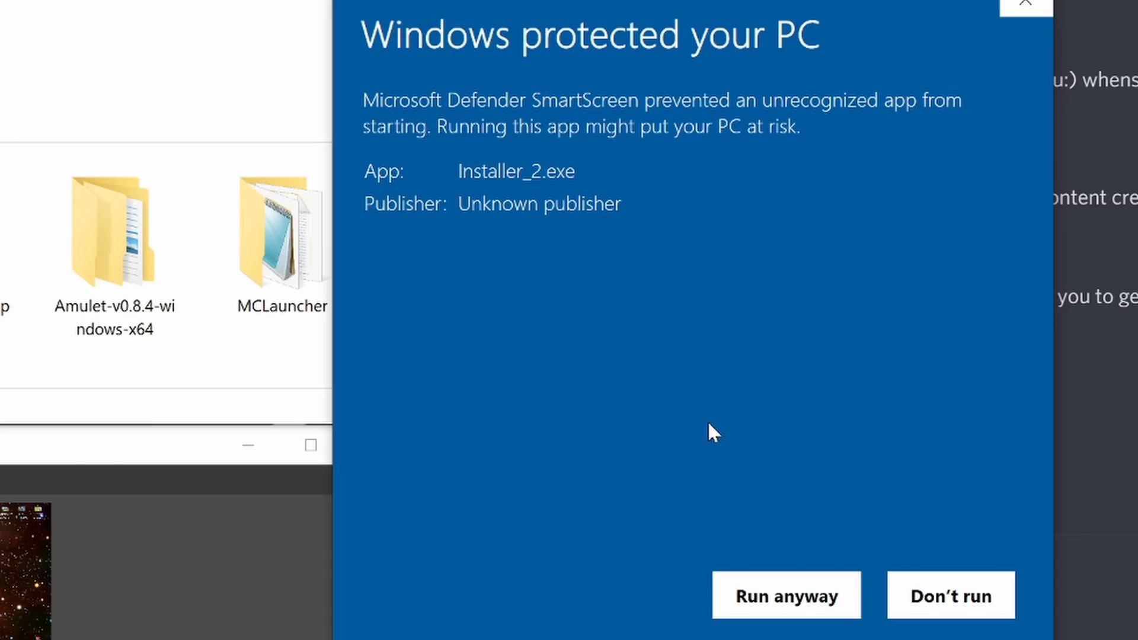
mouse_move(876, 335)
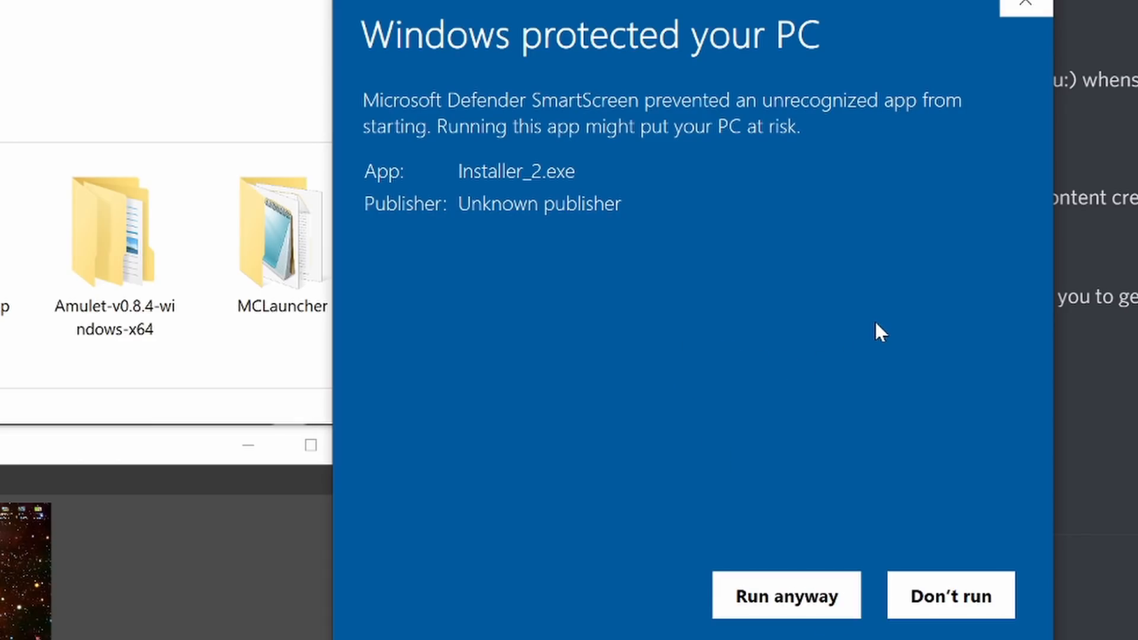
mouse_move(815, 339)
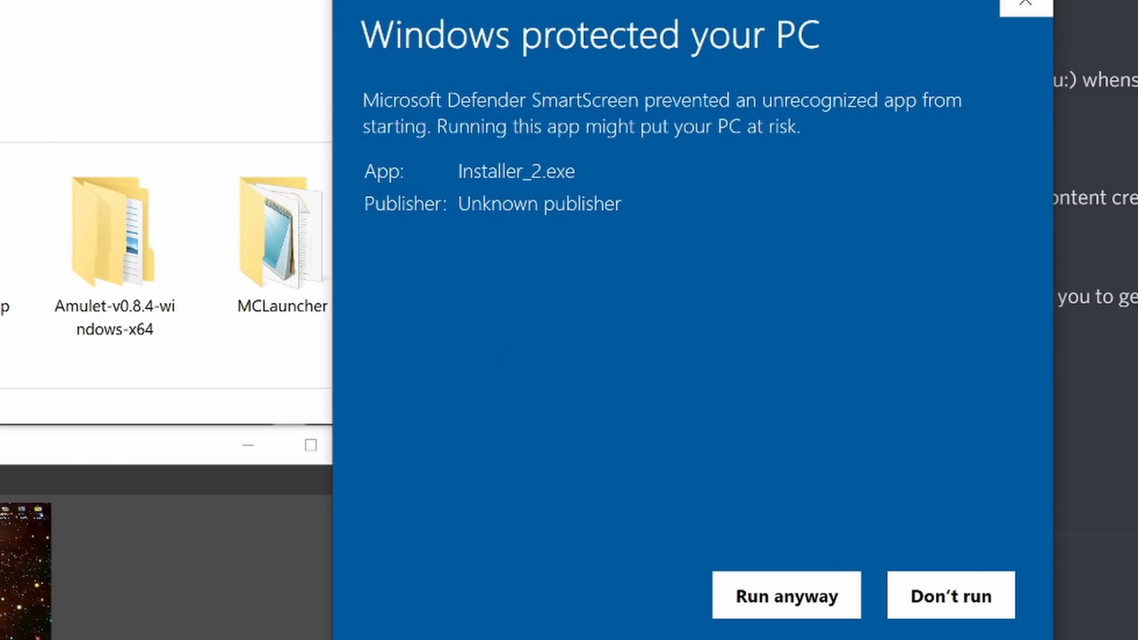
mouse_move(363, 31)
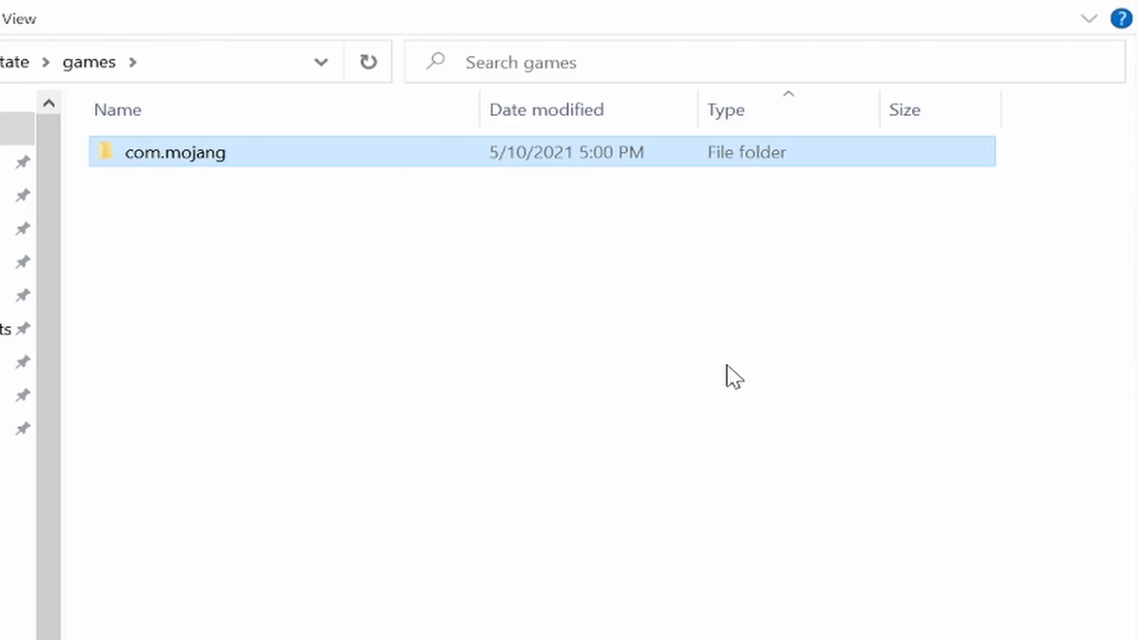
mouse_move(749, 374)
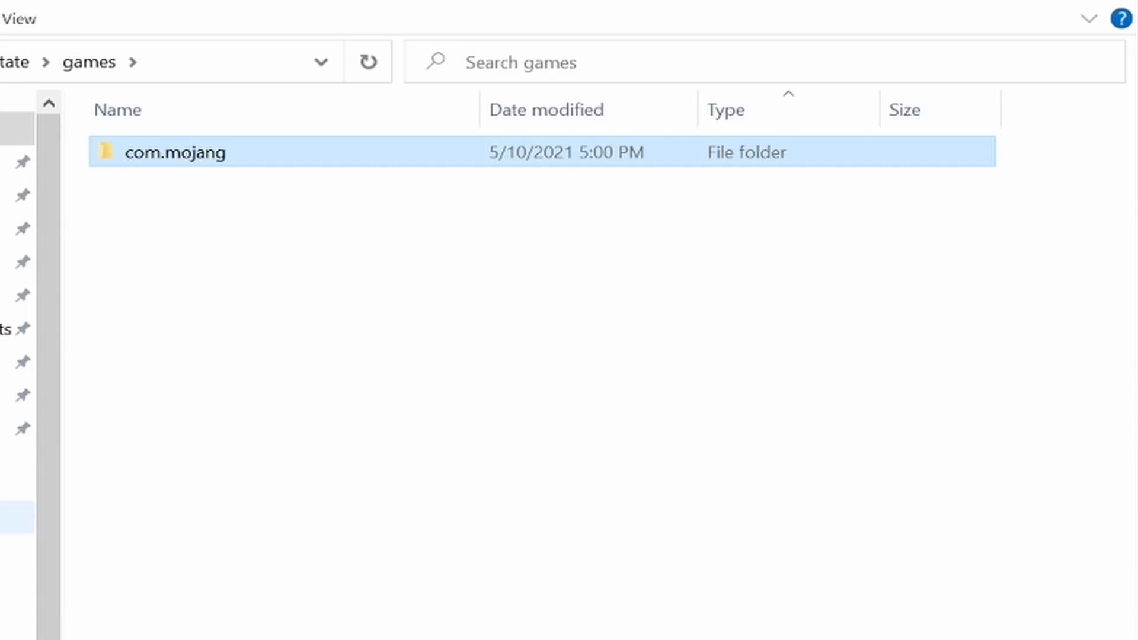
mouse_move(388, 331)
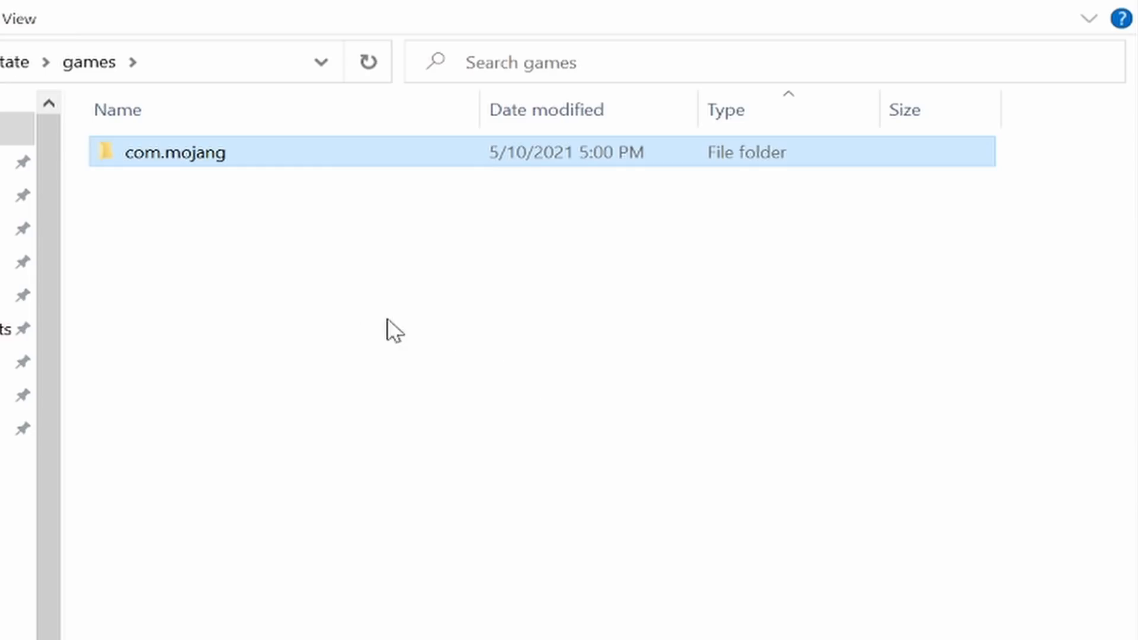
mouse_move(167, 173)
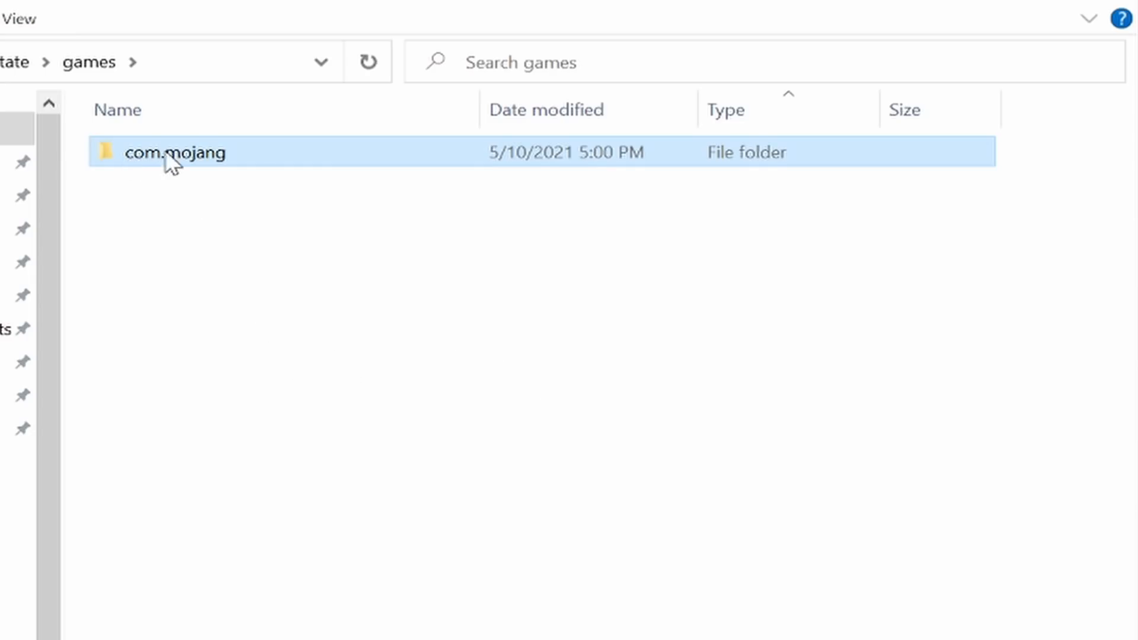
mouse_move(242, 68)
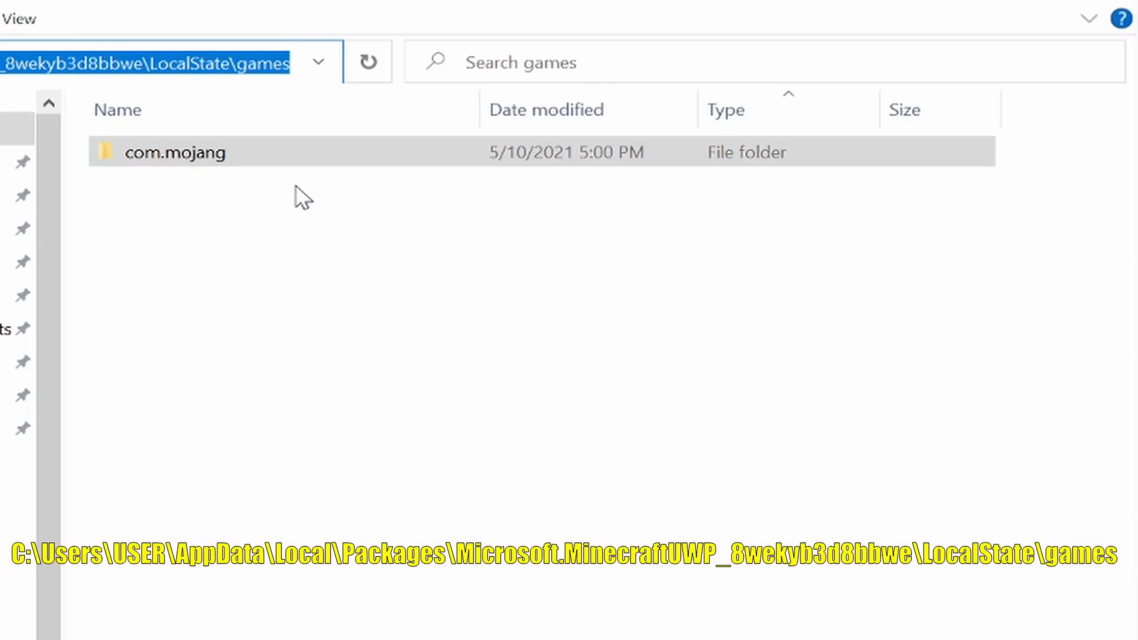
mouse_move(309, 196)
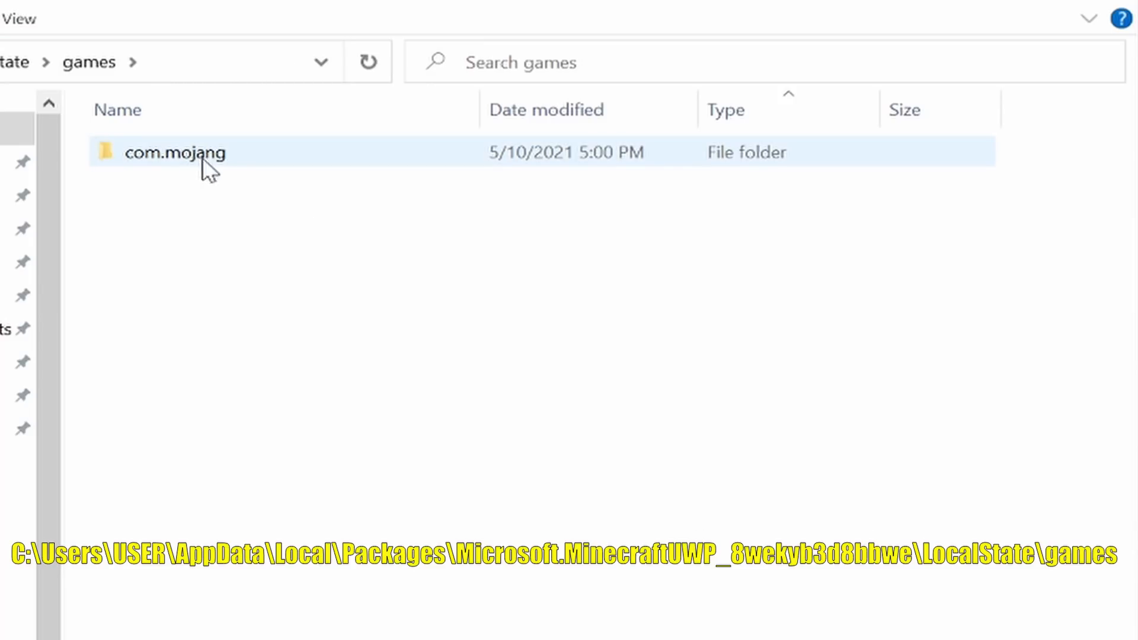
Step: Open com.mojang and bring up the context menu for its selected contents
double_click(176, 153)
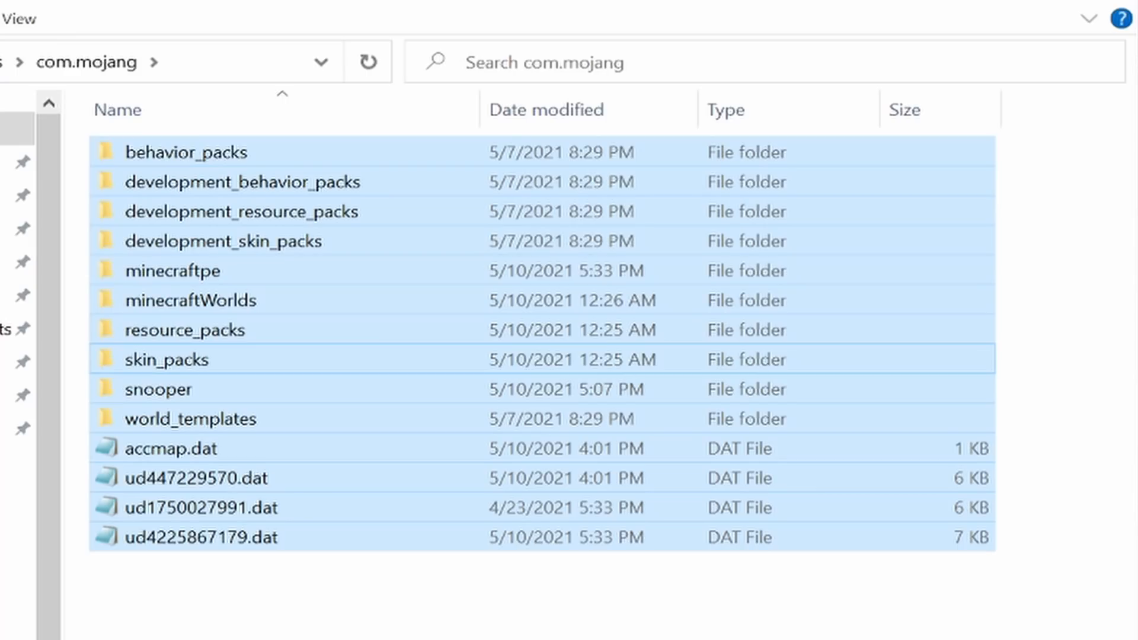
right_click(172, 151)
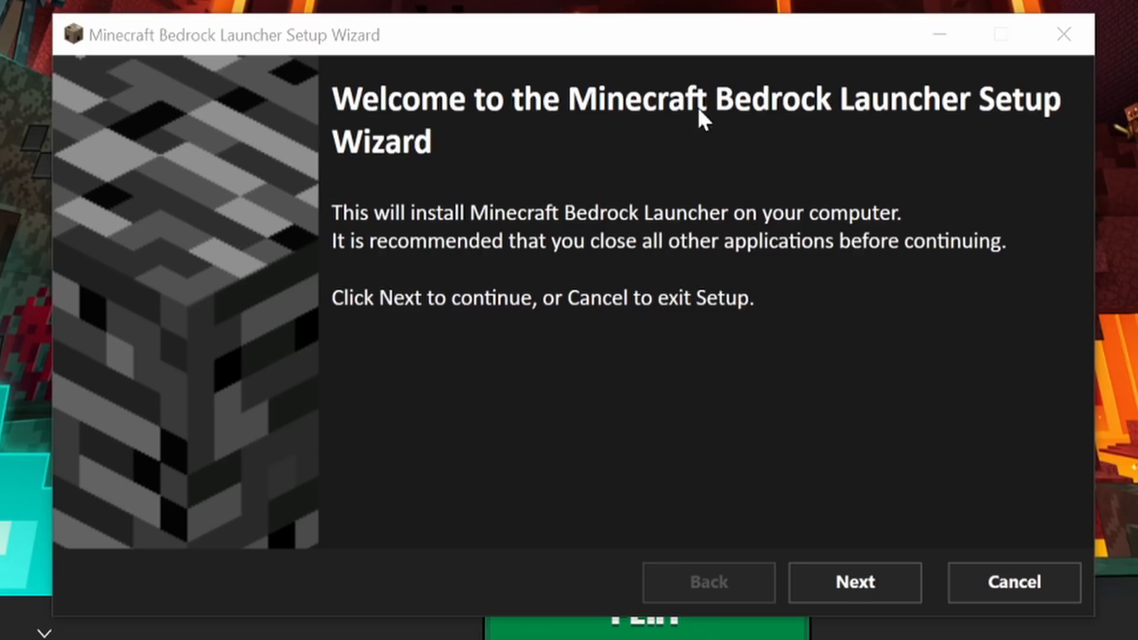
mouse_move(716, 319)
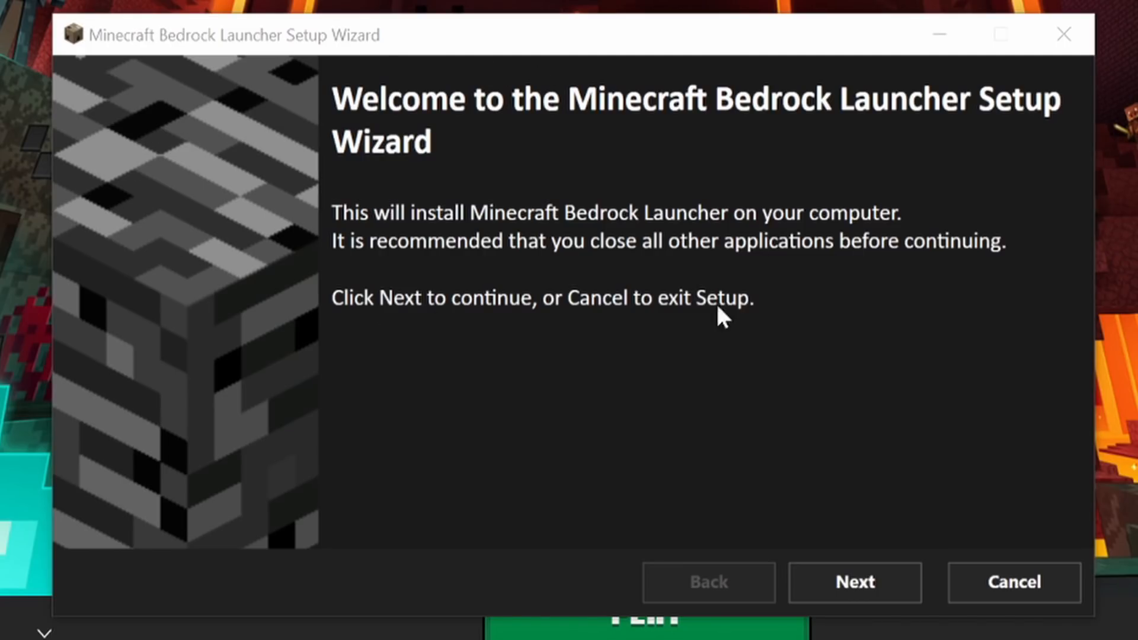
mouse_move(281, 184)
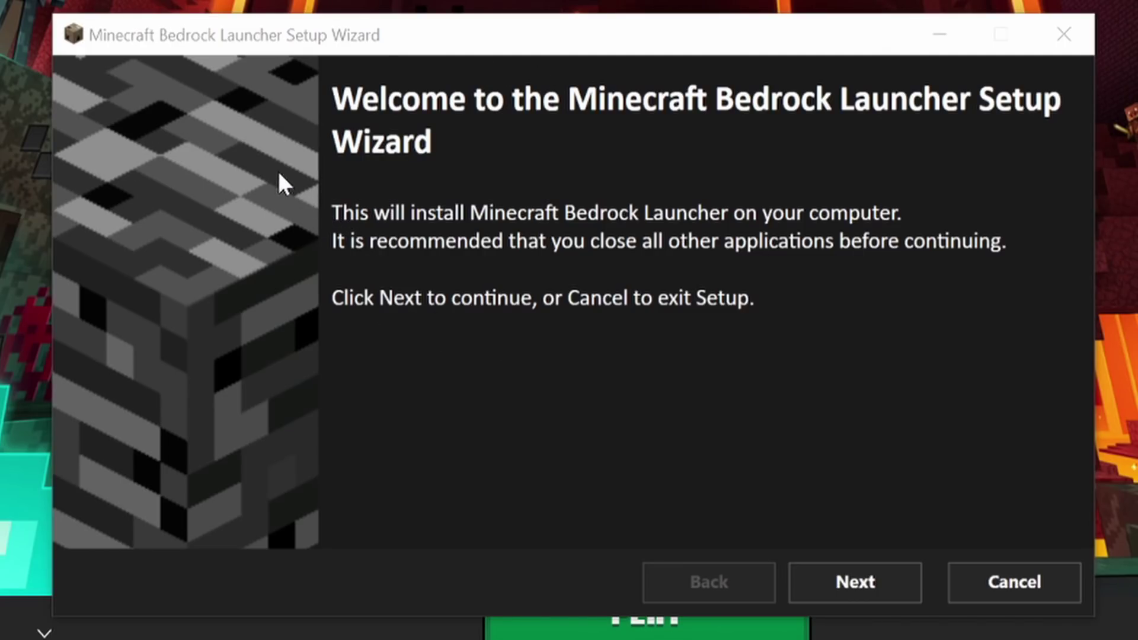
mouse_move(270, 170)
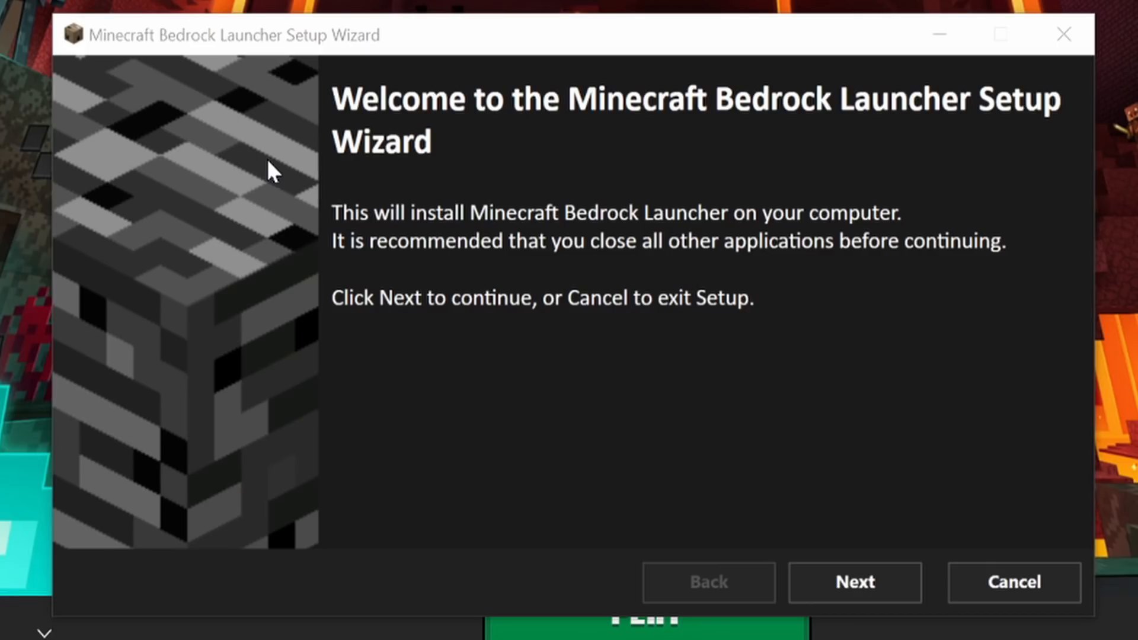
Step: Advance the Setup Wizard past the welcome page with Release Version selected
left_click(854, 583)
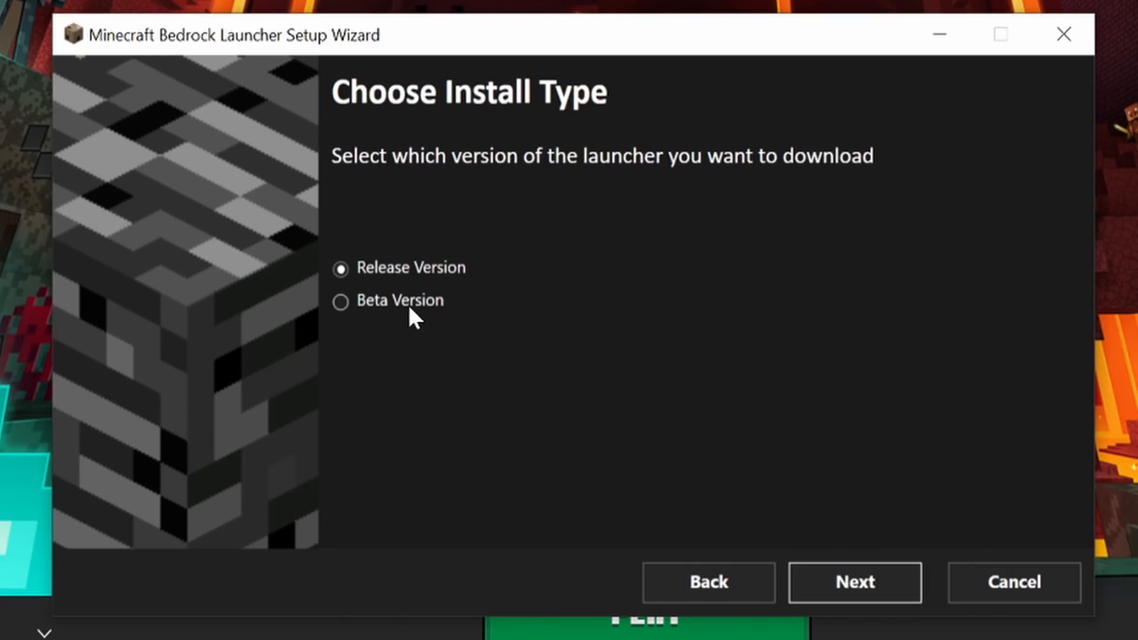
left_click(856, 582)
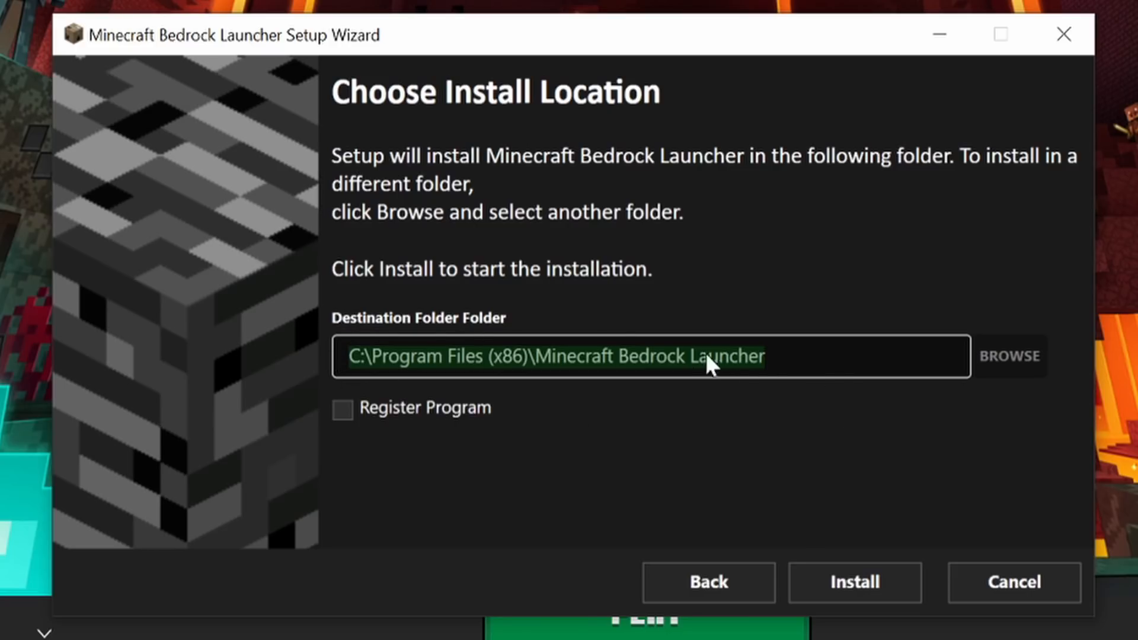
mouse_move(550, 336)
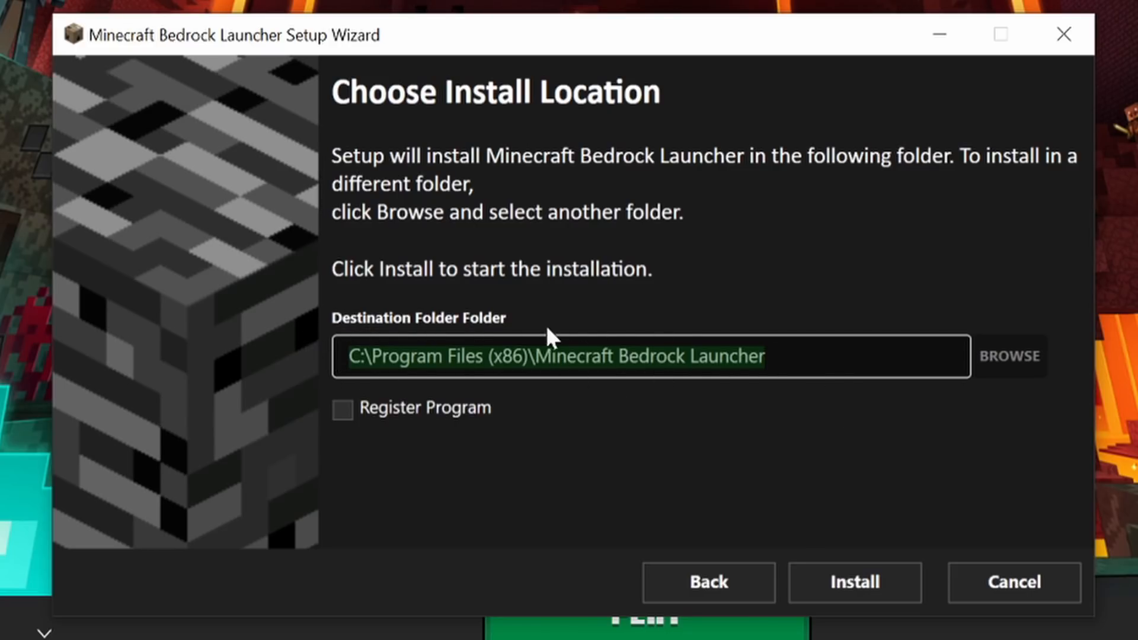
mouse_move(928, 289)
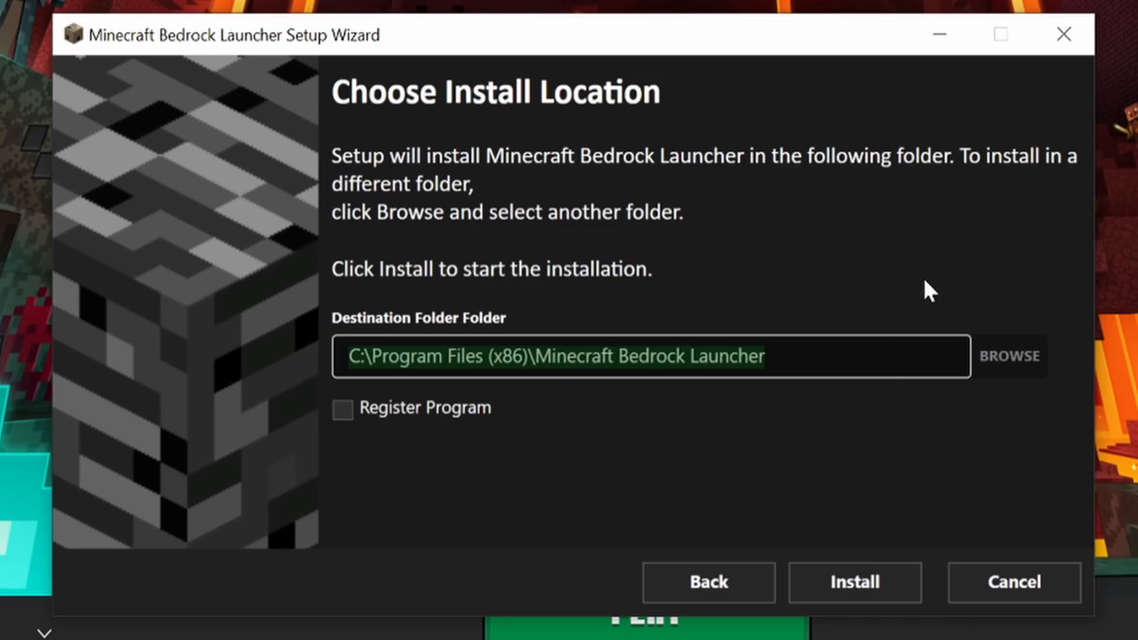
mouse_move(46, 396)
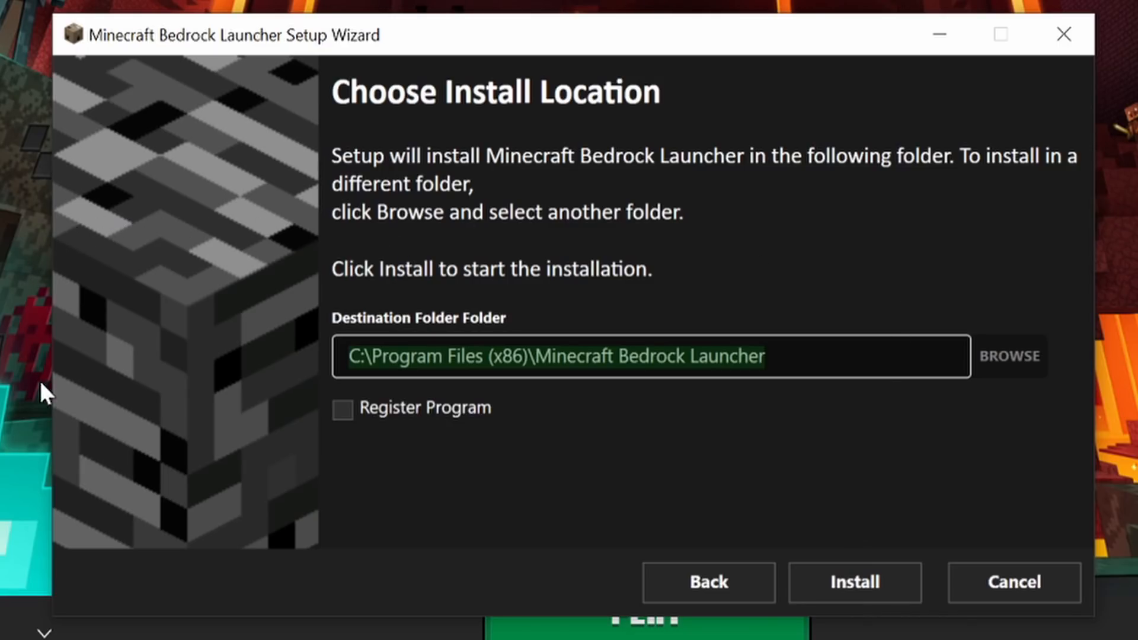
mouse_move(330, 364)
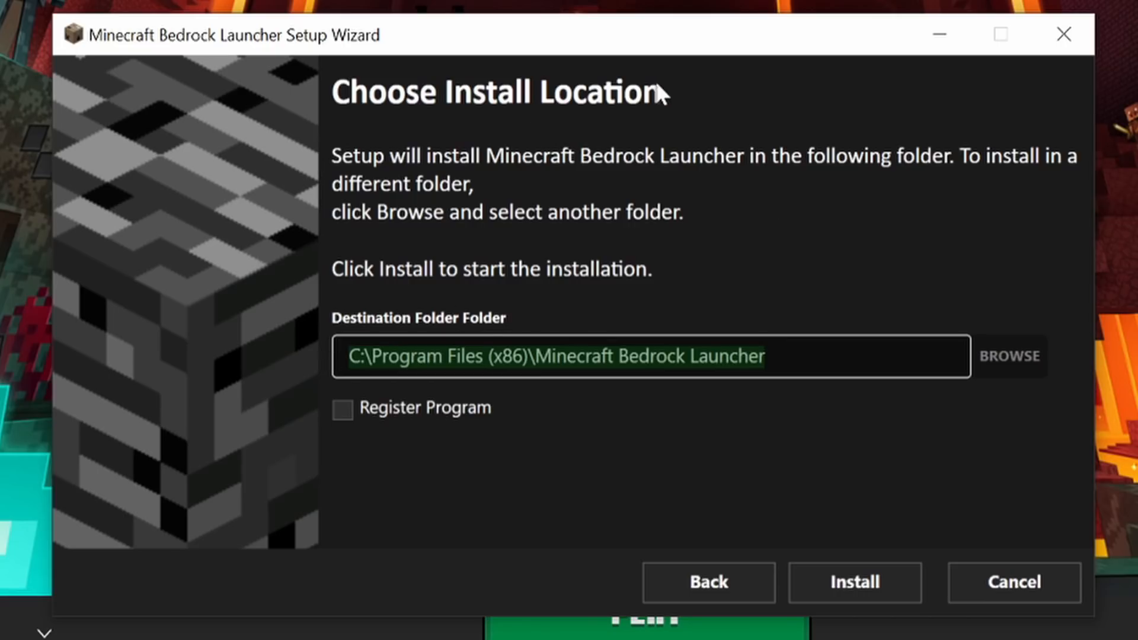
mouse_move(550, 249)
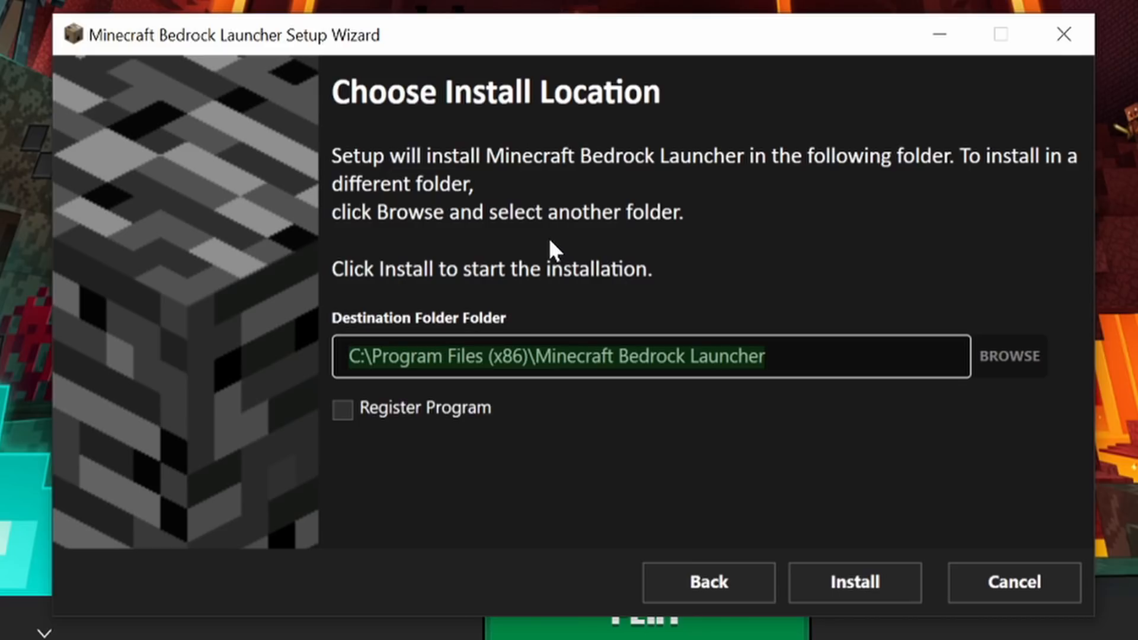
mouse_move(941, 333)
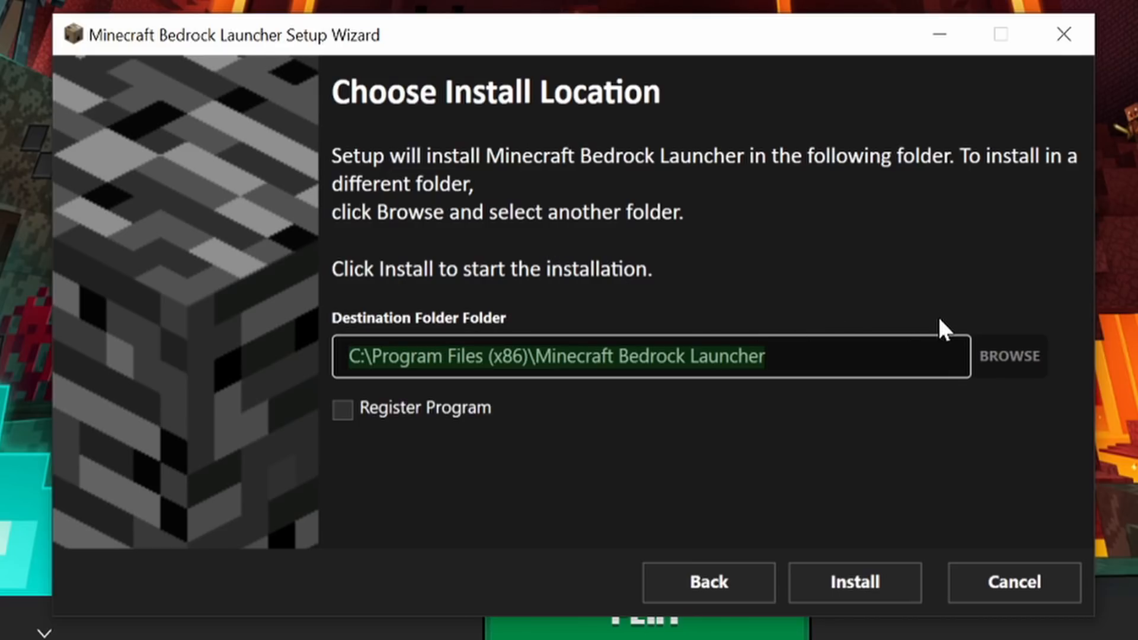
mouse_move(1016, 593)
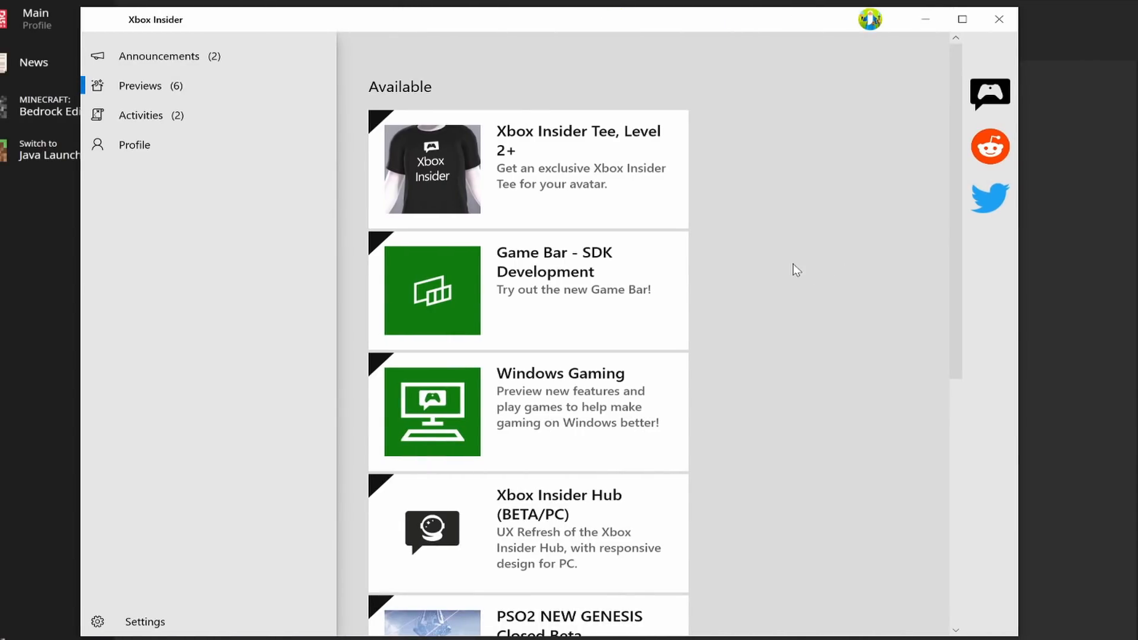
Step: Scroll to and open the Minecraft for Windows 10 insider program page
scroll("down", 3)
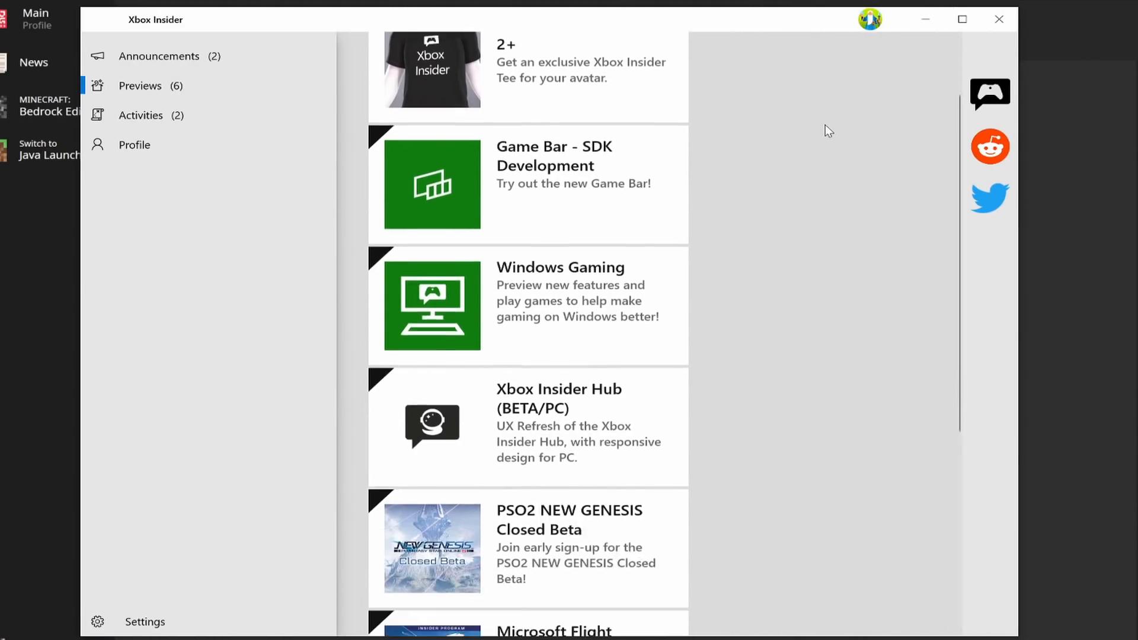
scroll("down", 3)
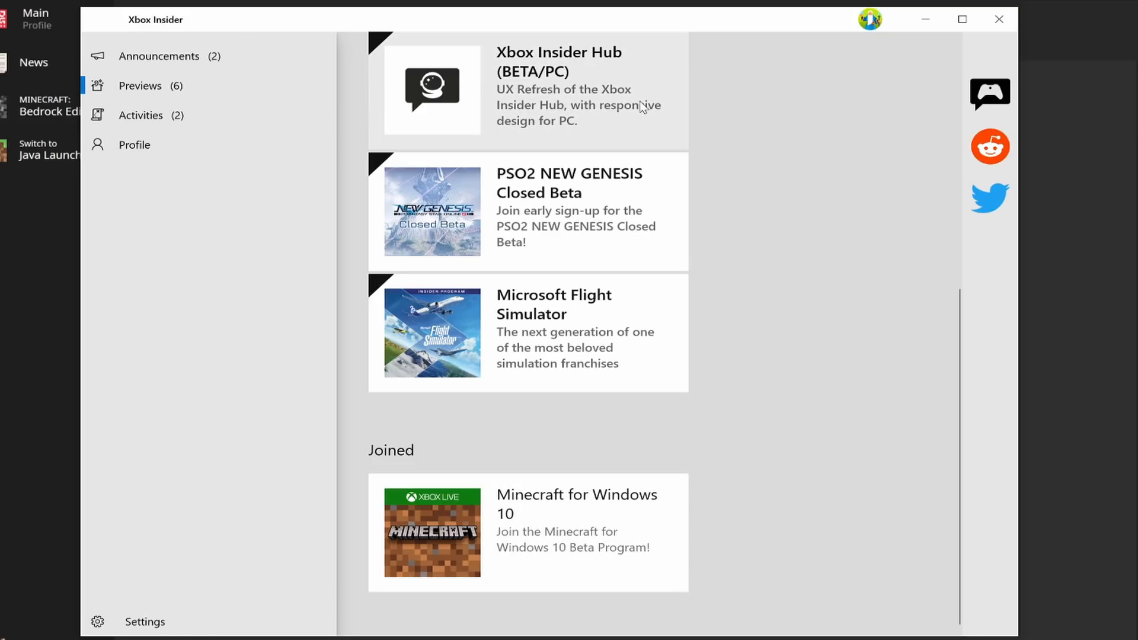
left_click(552, 531)
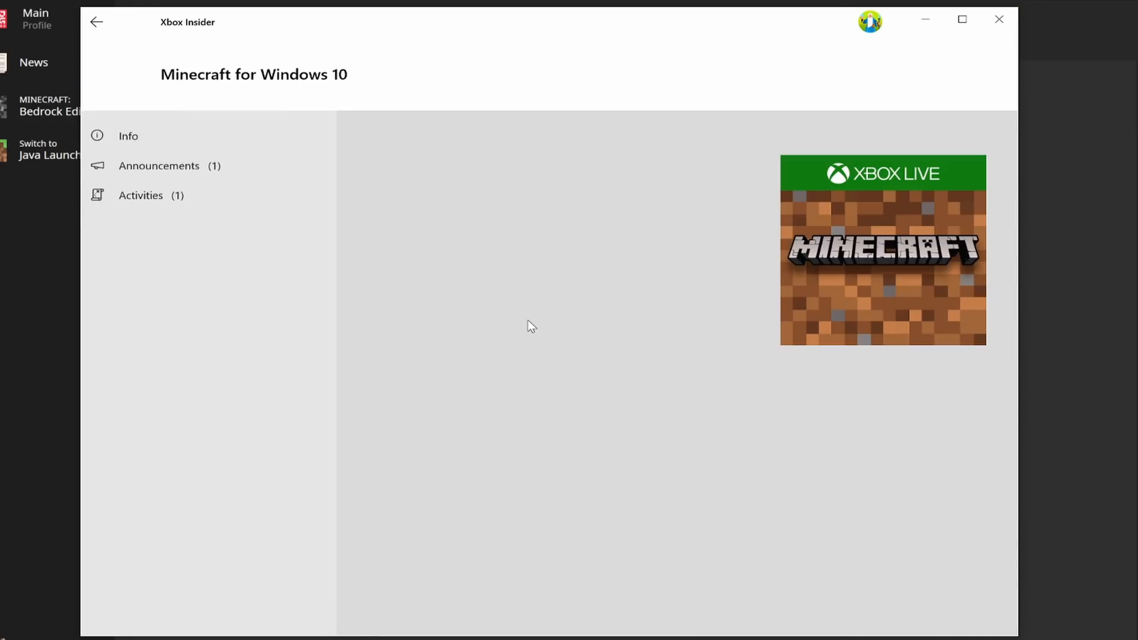
left_click(128, 136)
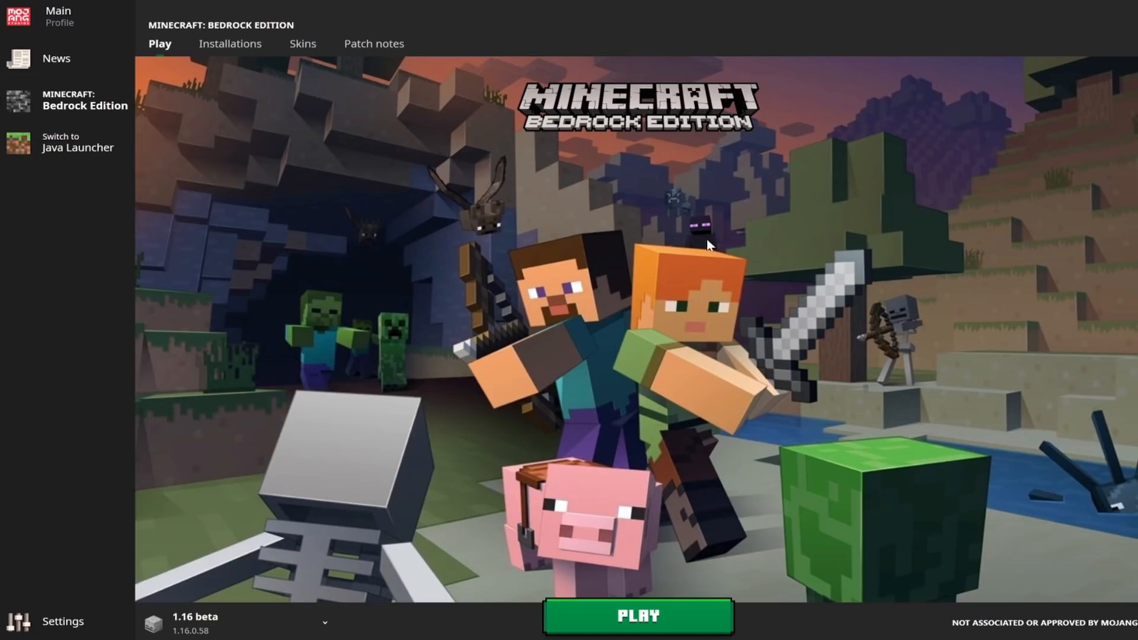
mouse_move(609, 235)
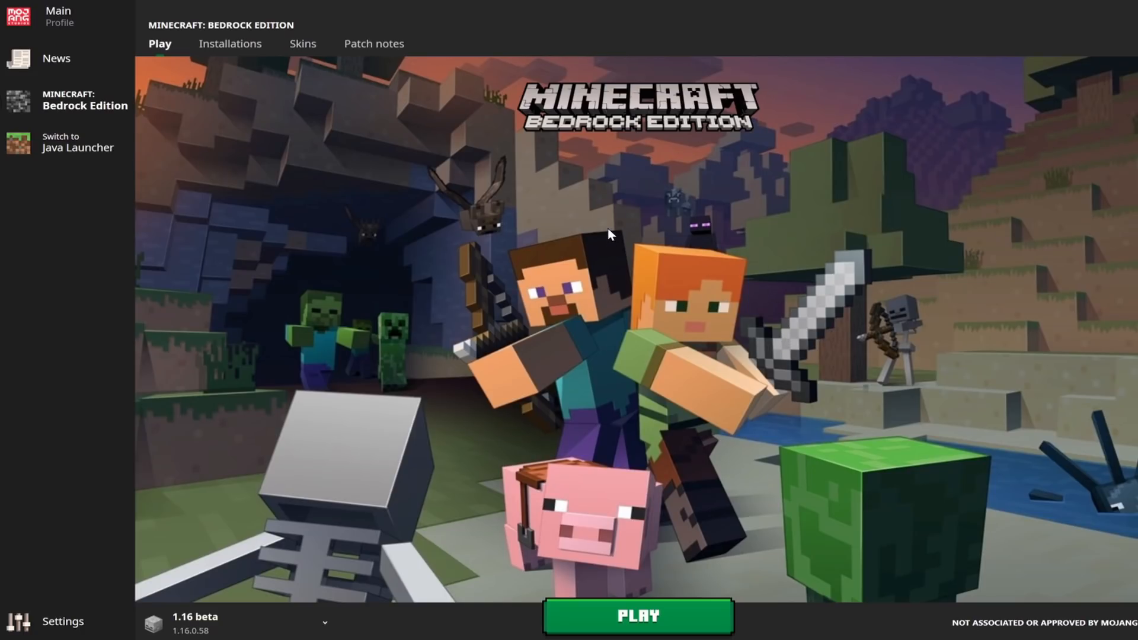
mouse_move(636, 206)
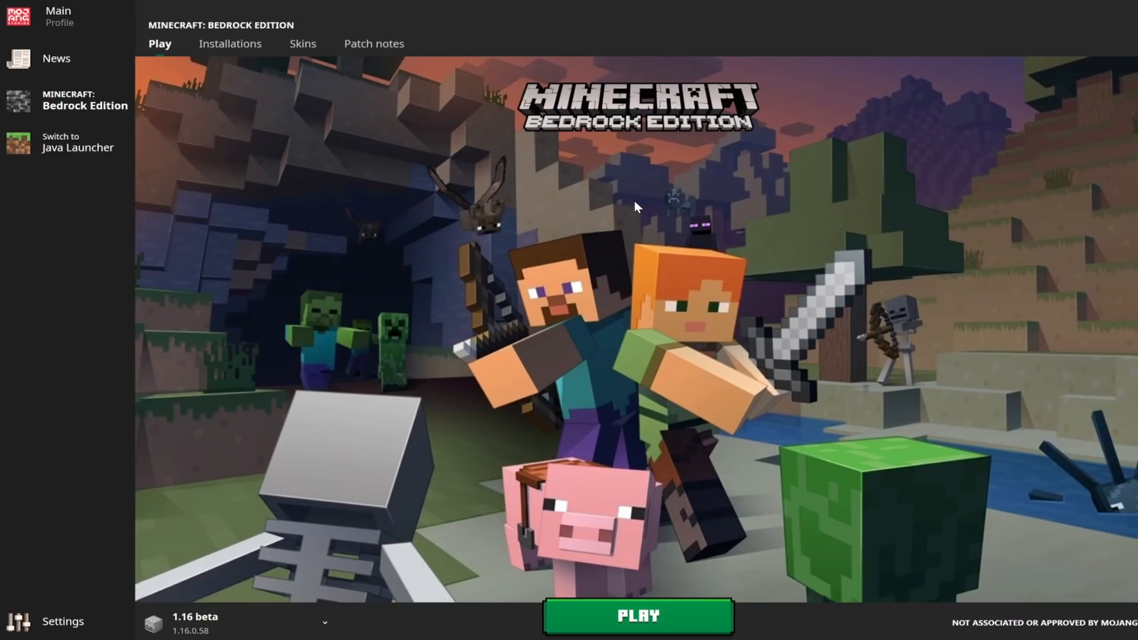
mouse_move(270, 243)
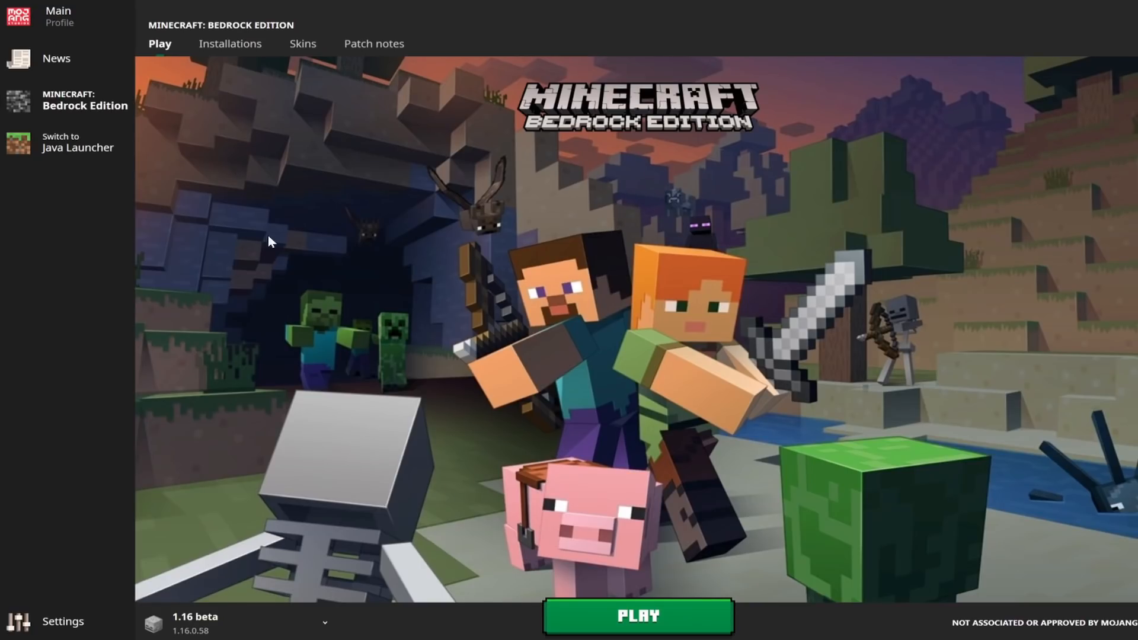
Step: Review the Insider account in Settings > Accounts, then return to Bedrock Edition
left_click(61, 621)
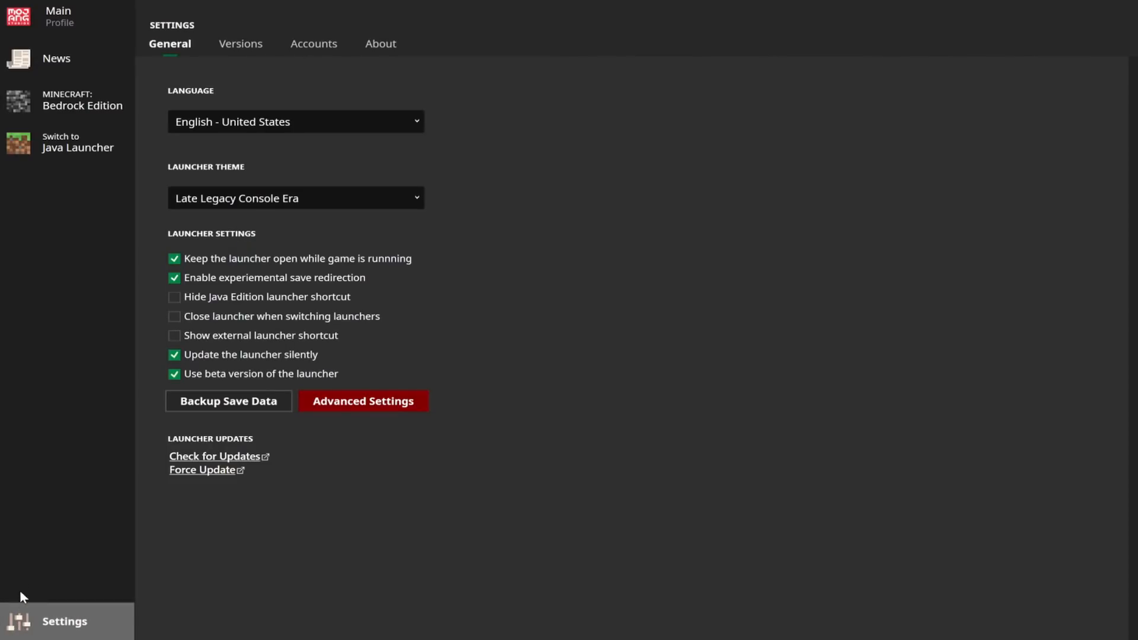
left_click(314, 43)
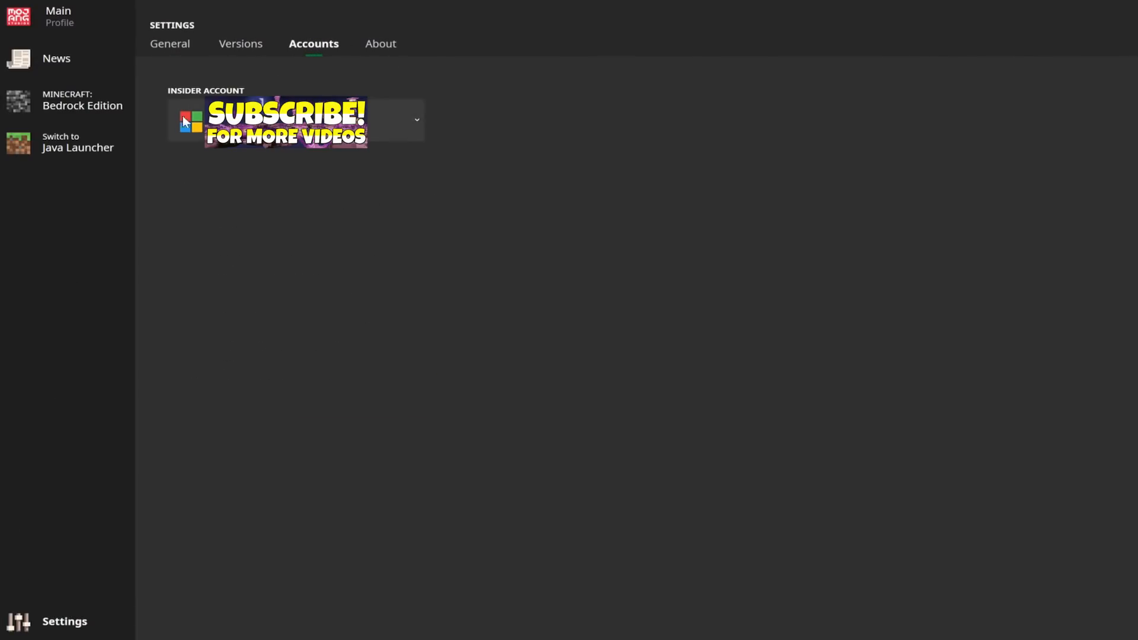
mouse_move(218, 155)
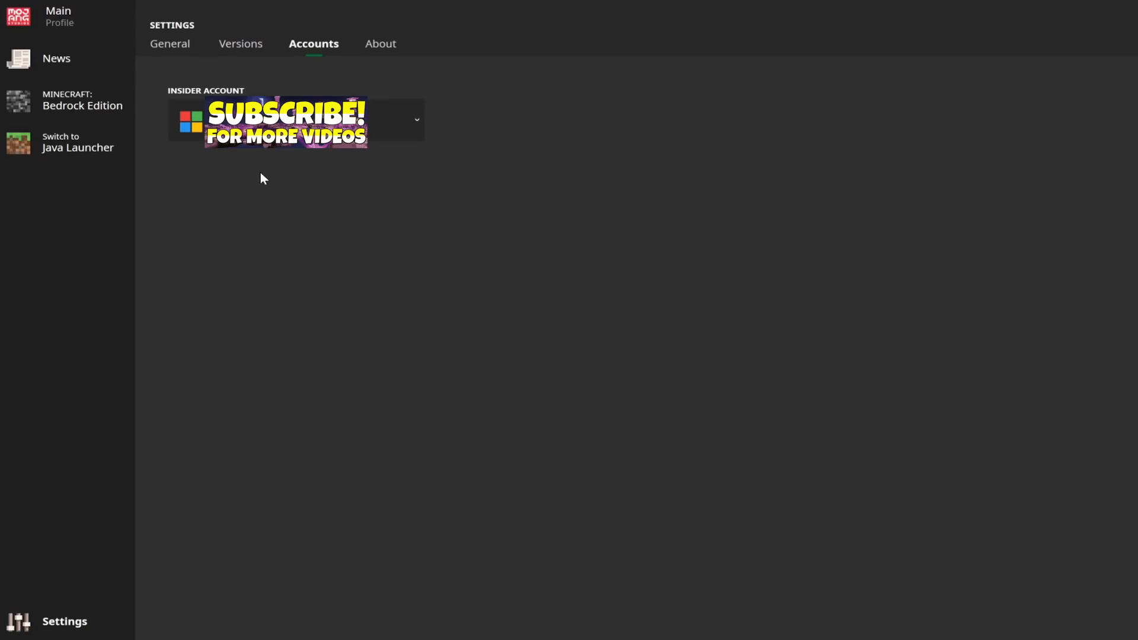
mouse_move(306, 198)
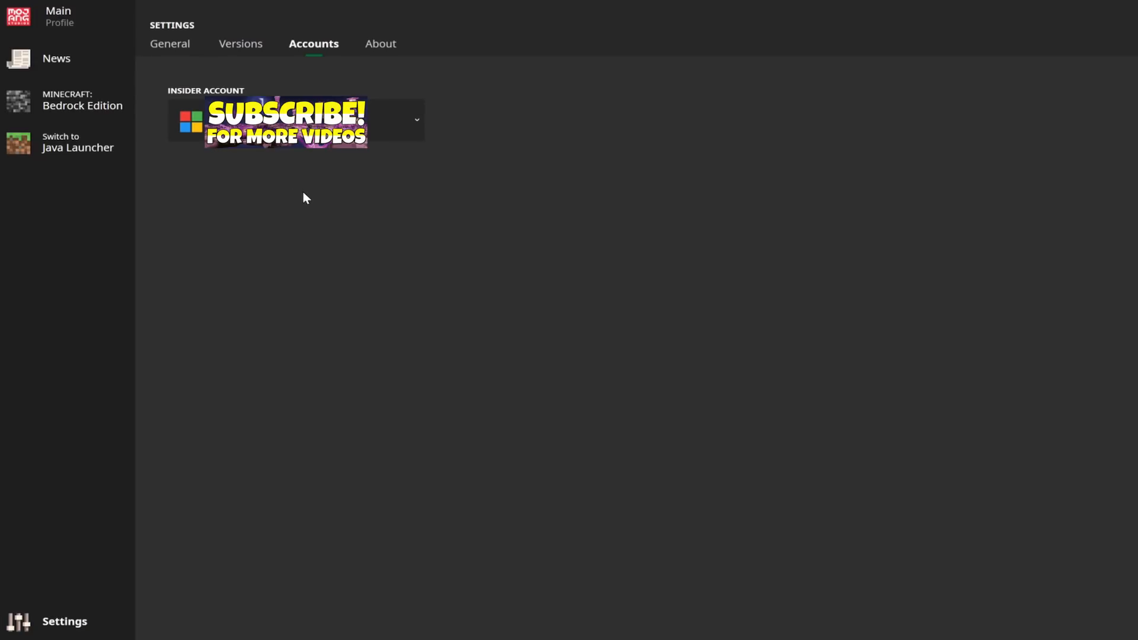
mouse_move(405, 5)
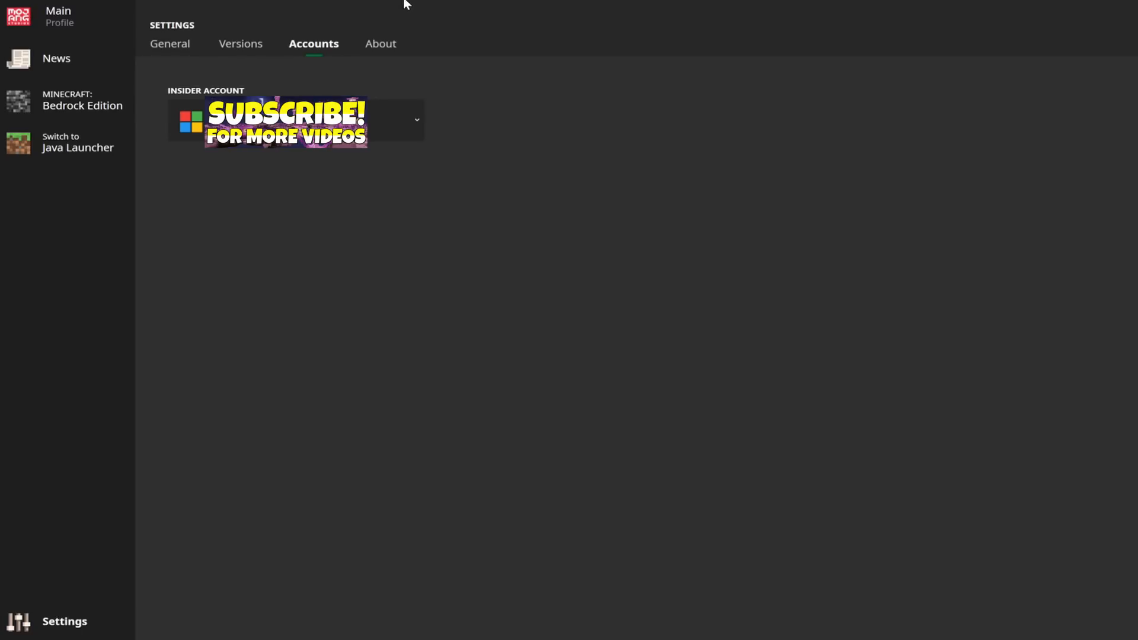
left_click(83, 106)
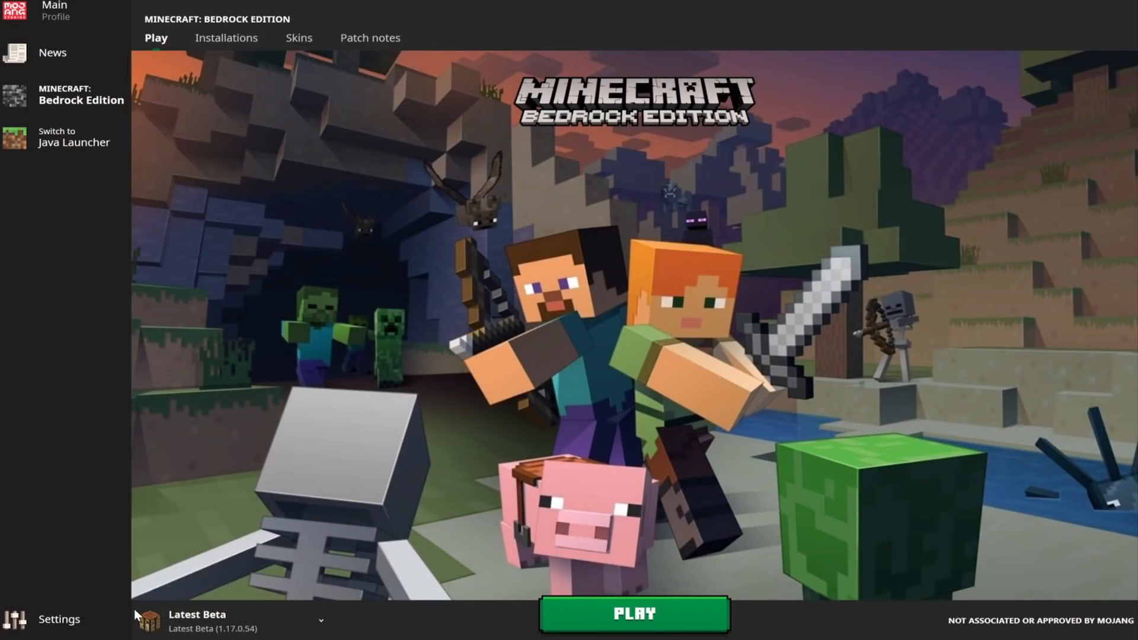
Step: Play Latest Beta to register the 1.17.0.54 package, then choose 1.16 beta
left_click(638, 626)
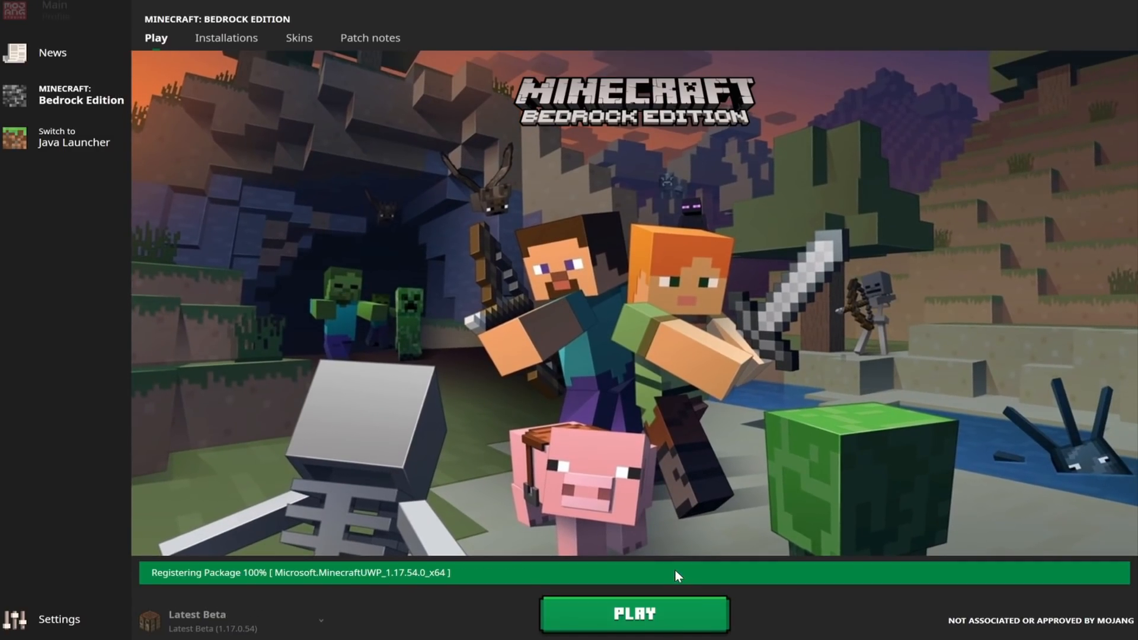
left_click(638, 611)
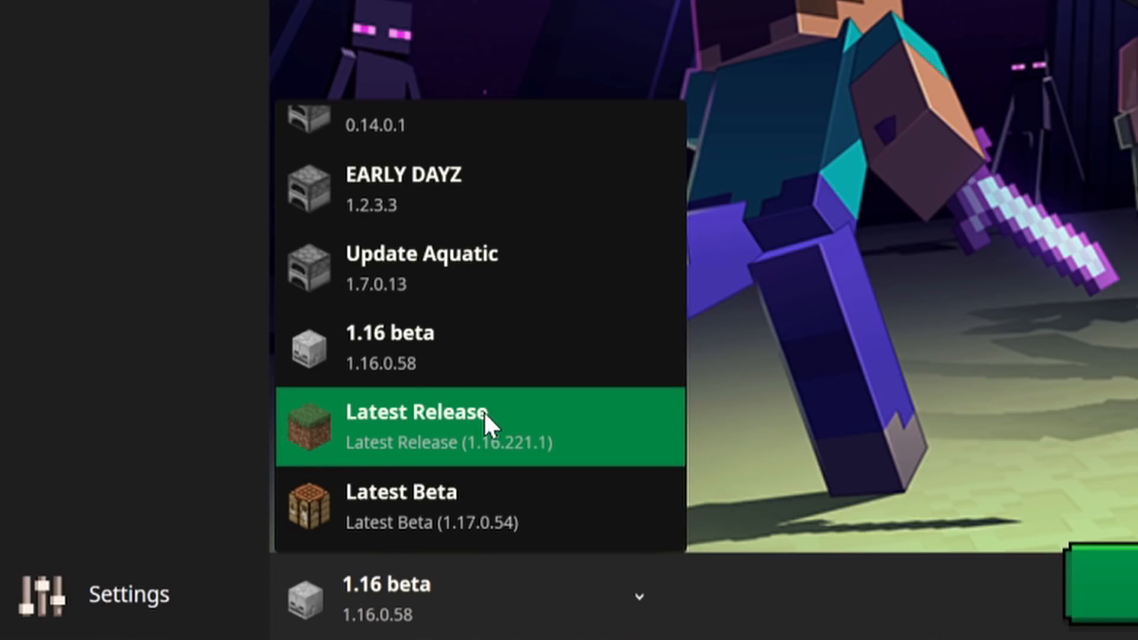
mouse_move(471, 406)
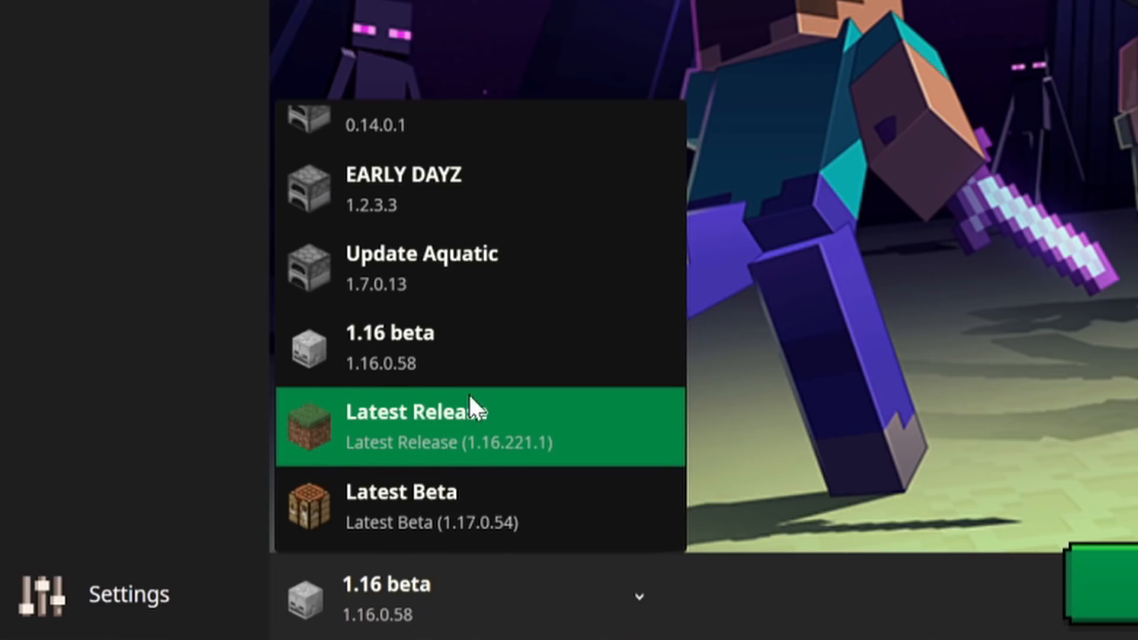
mouse_move(421, 452)
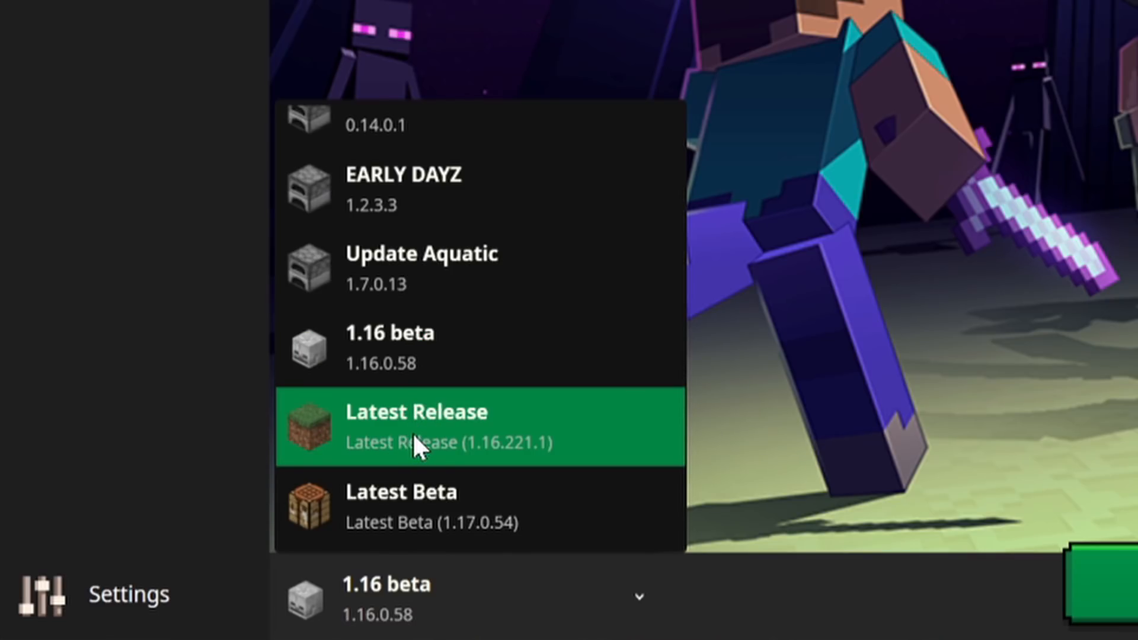
mouse_move(436, 467)
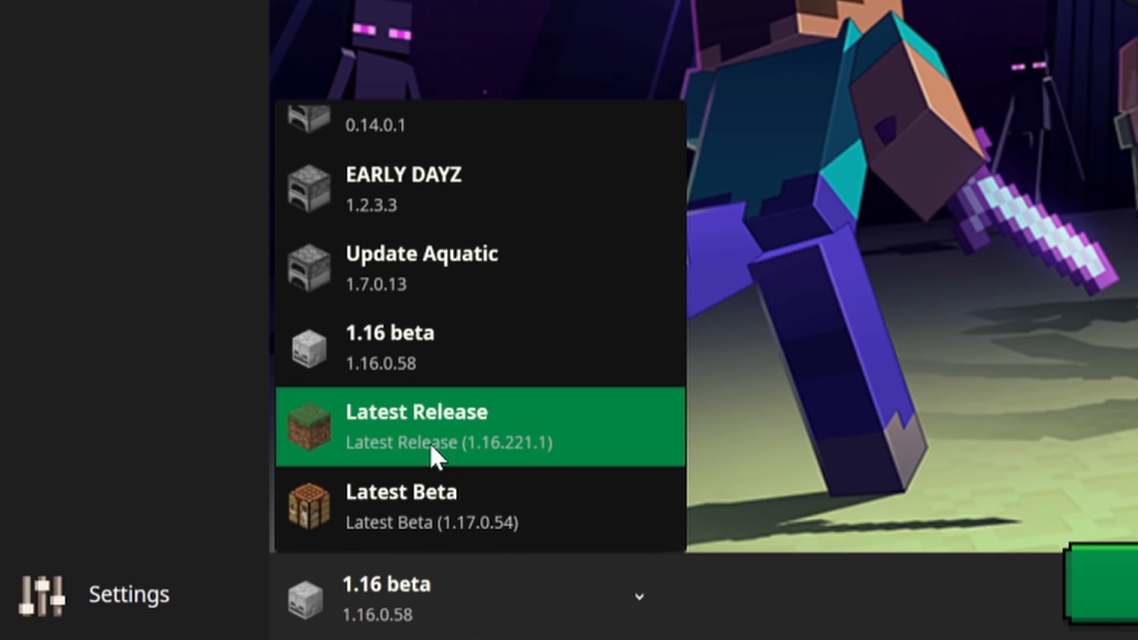
mouse_move(384, 531)
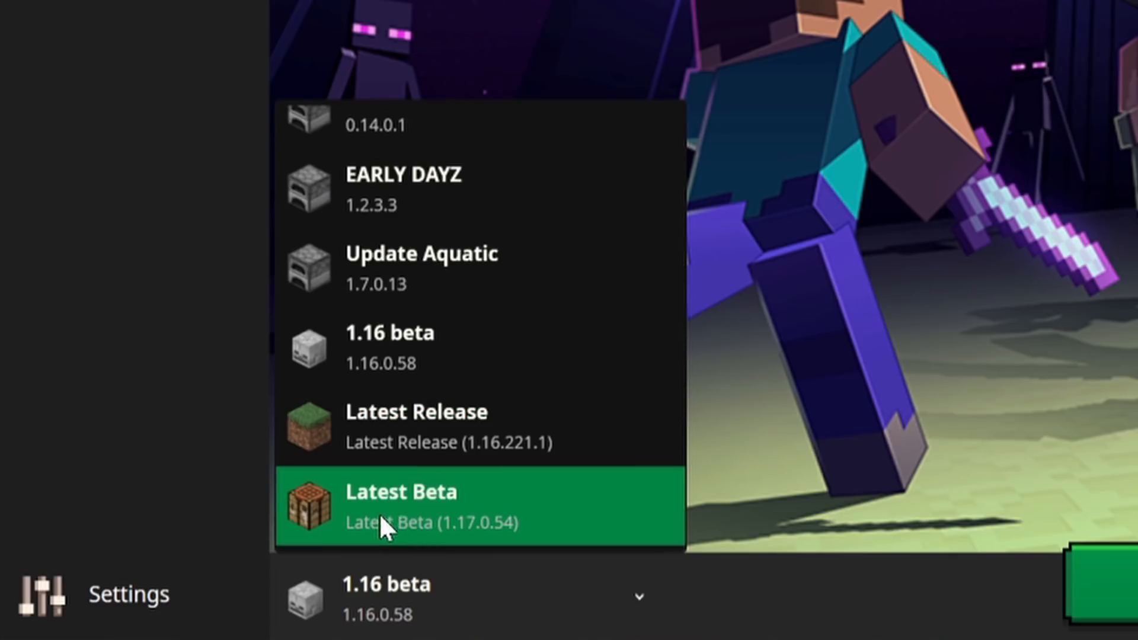
mouse_move(382, 542)
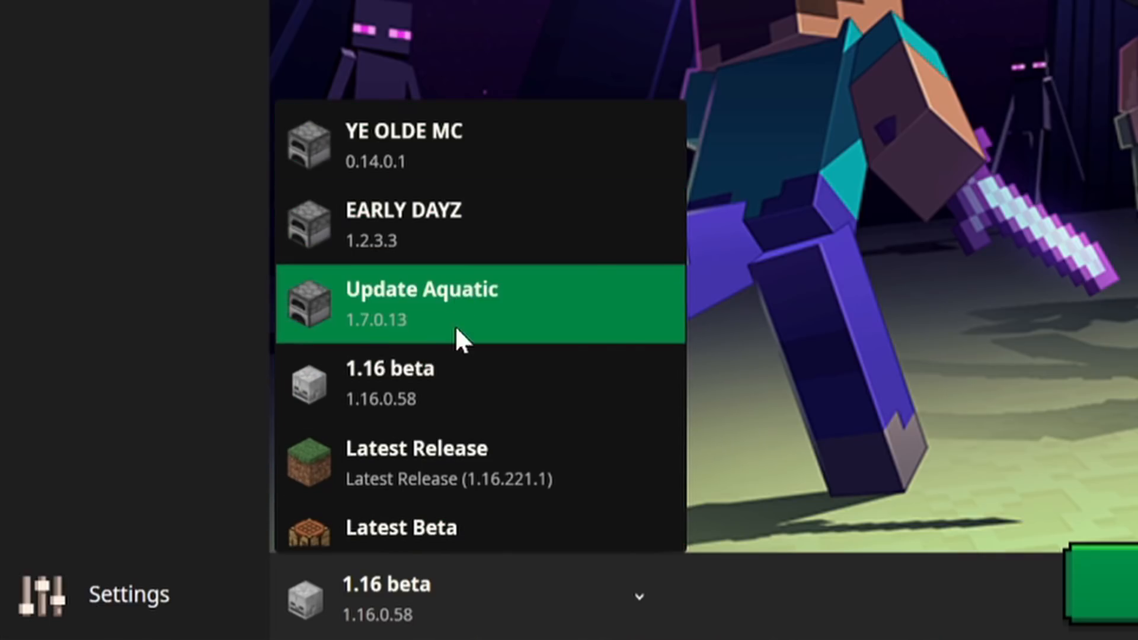
mouse_move(549, 296)
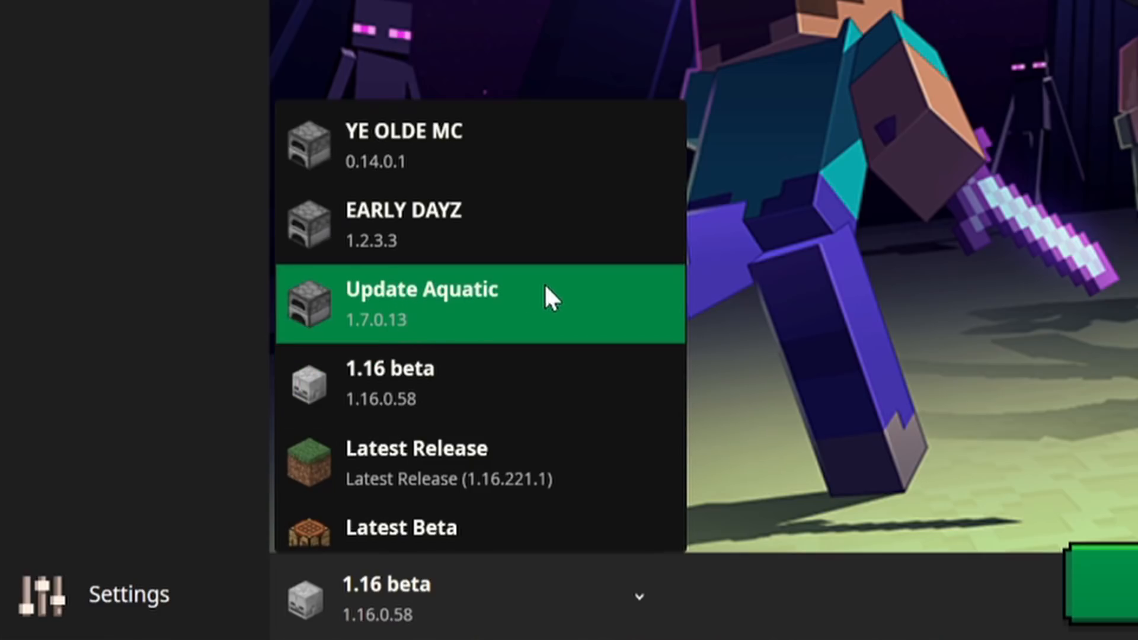
mouse_move(477, 303)
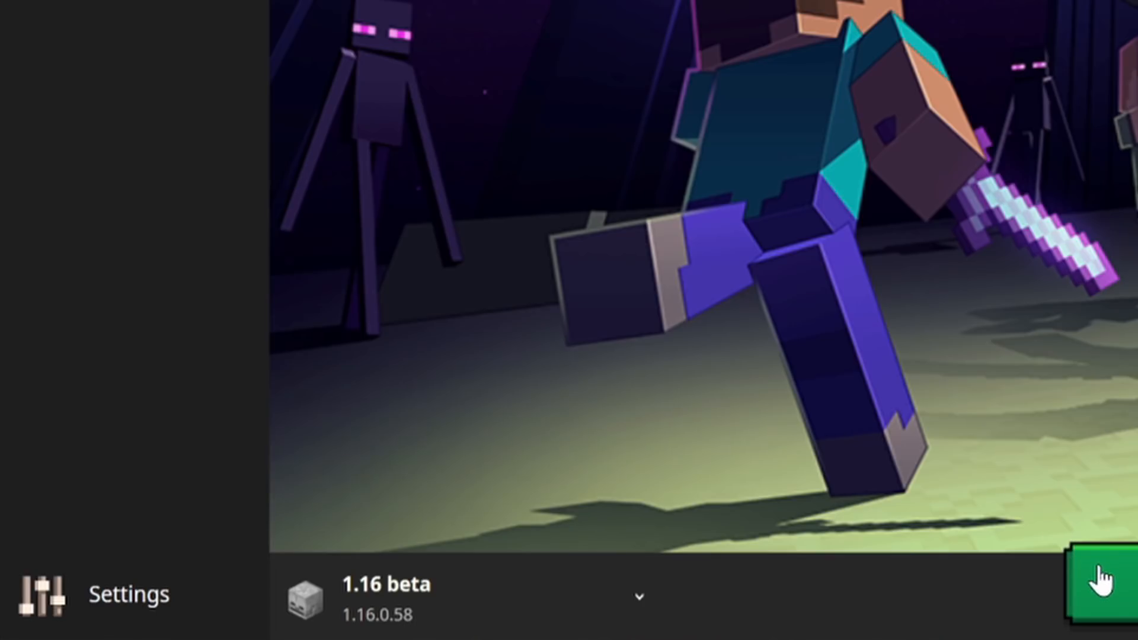
Step: Launch the selected 1.16 beta and enter a world from the title screen
left_click(1099, 579)
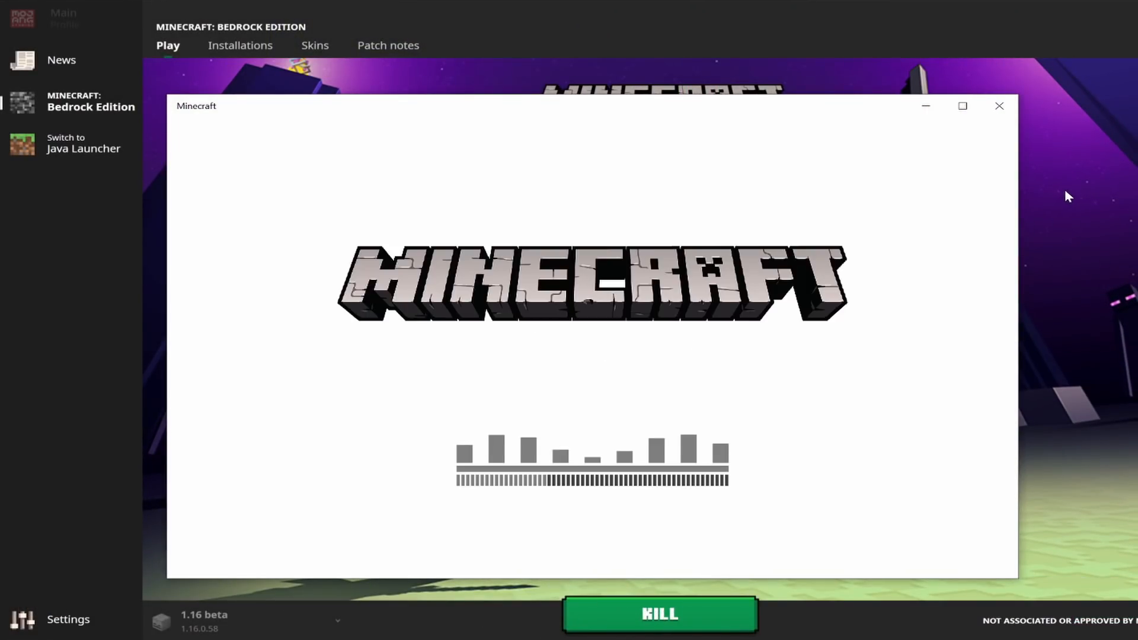
mouse_move(1055, 232)
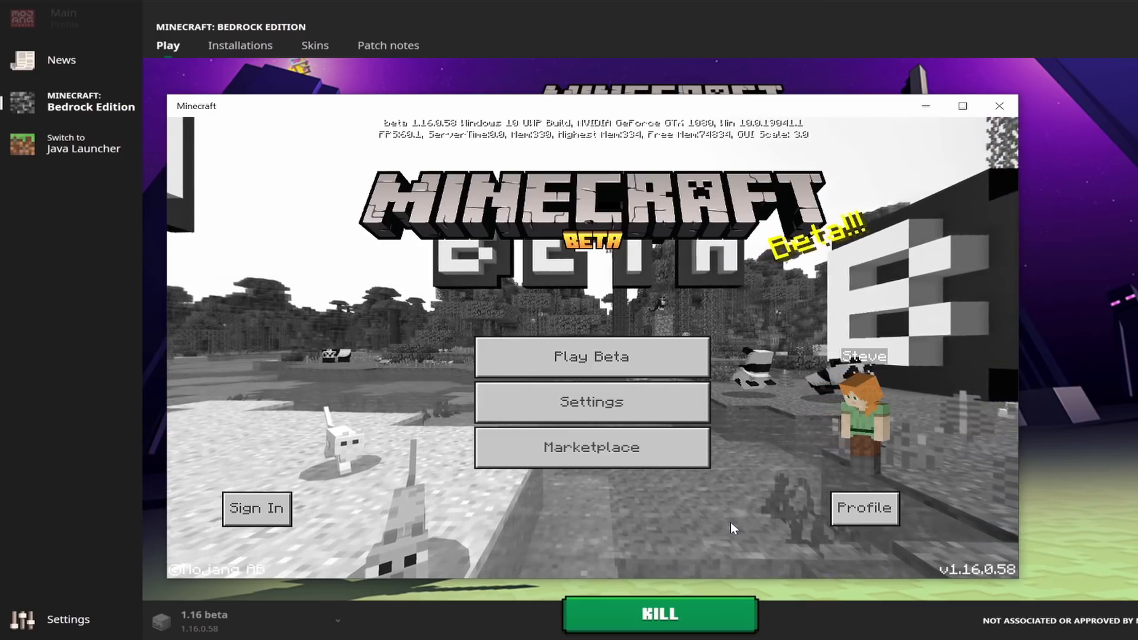
left_click(593, 357)
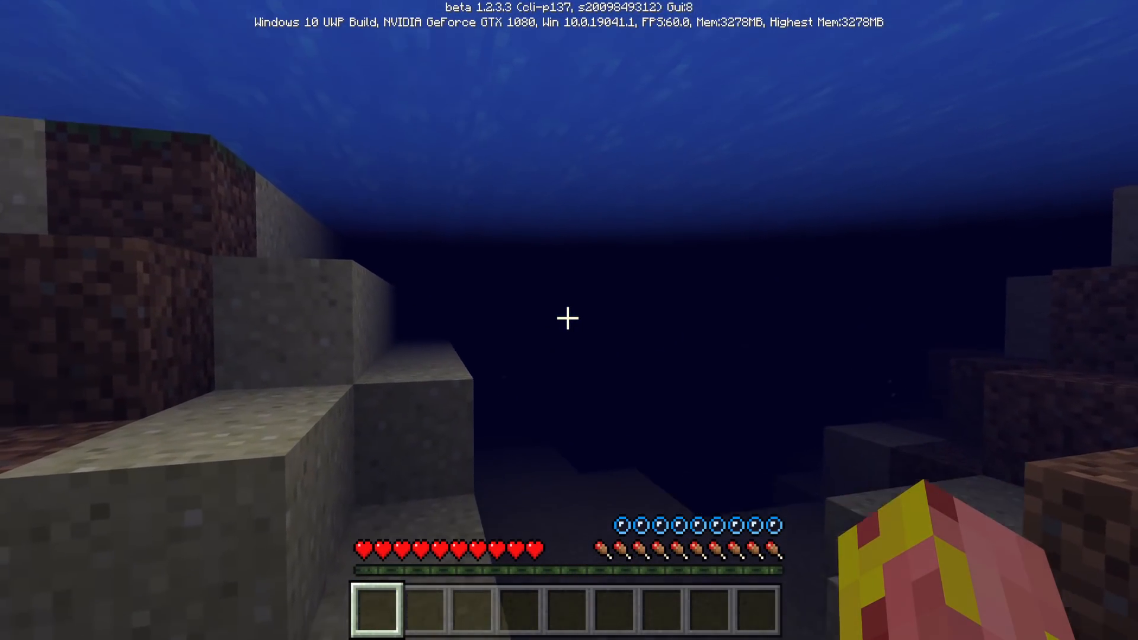
mouse_move(567, 320)
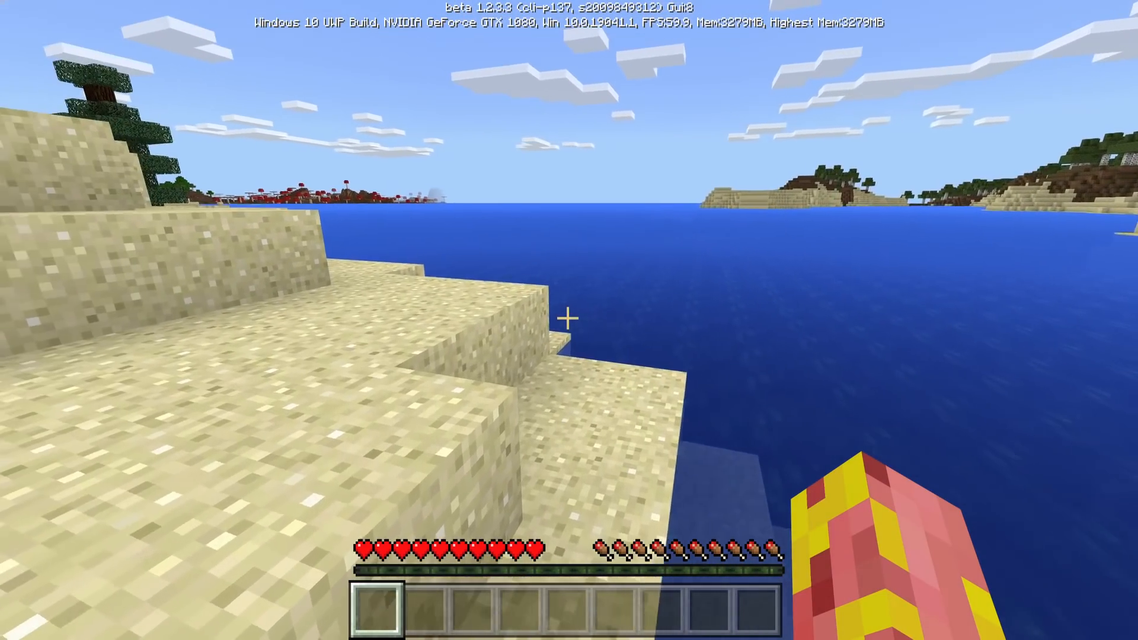
mouse_move(568, 320)
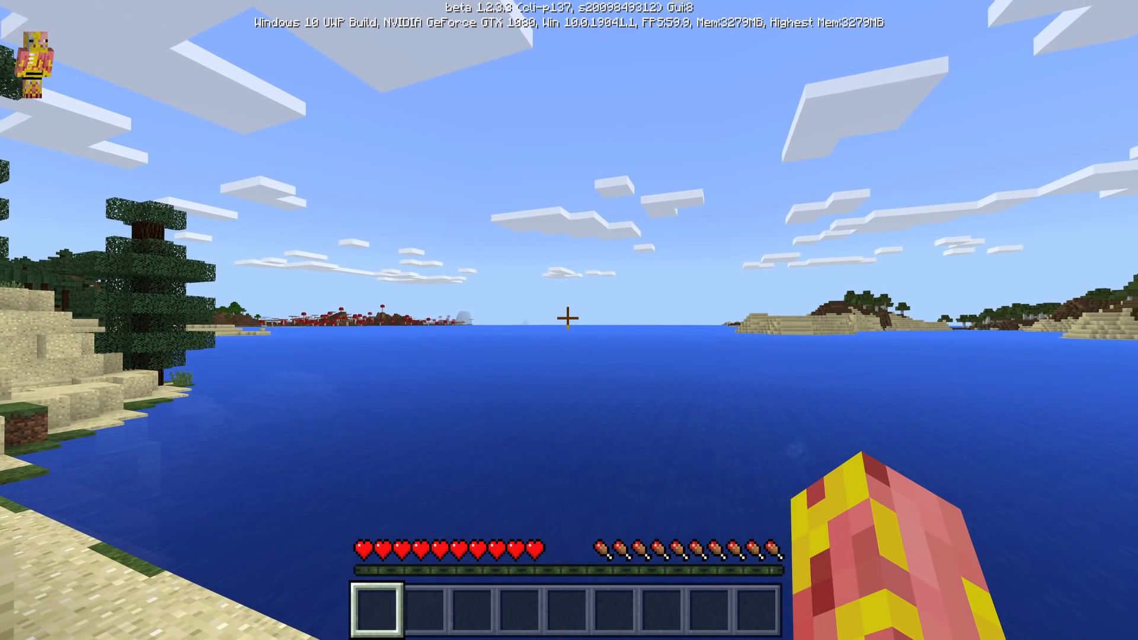
mouse_move(566, 320)
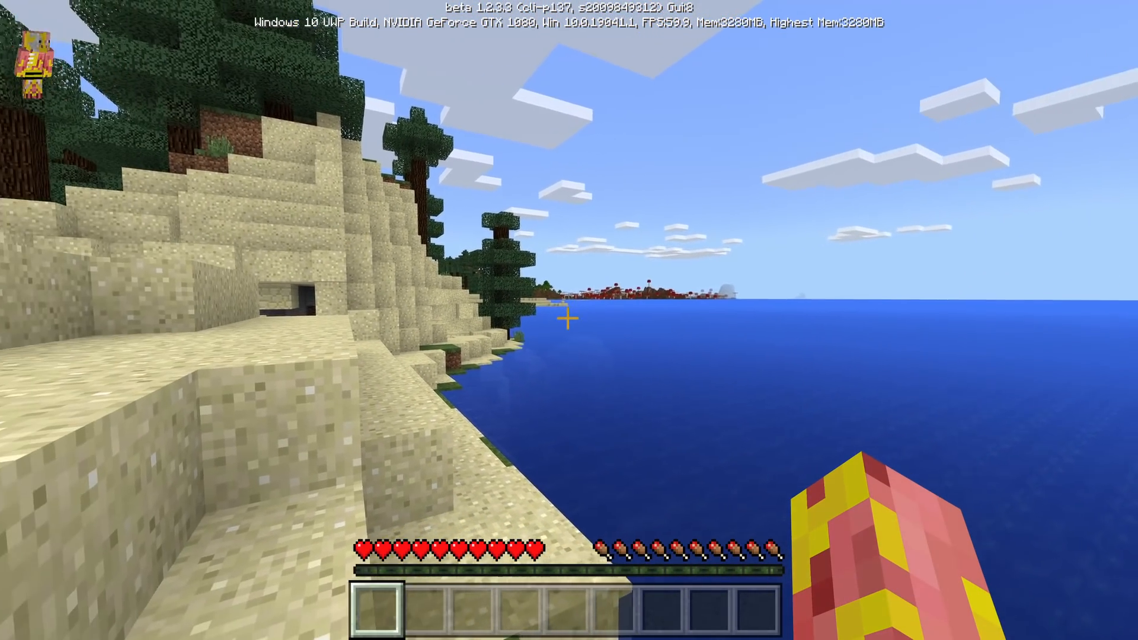